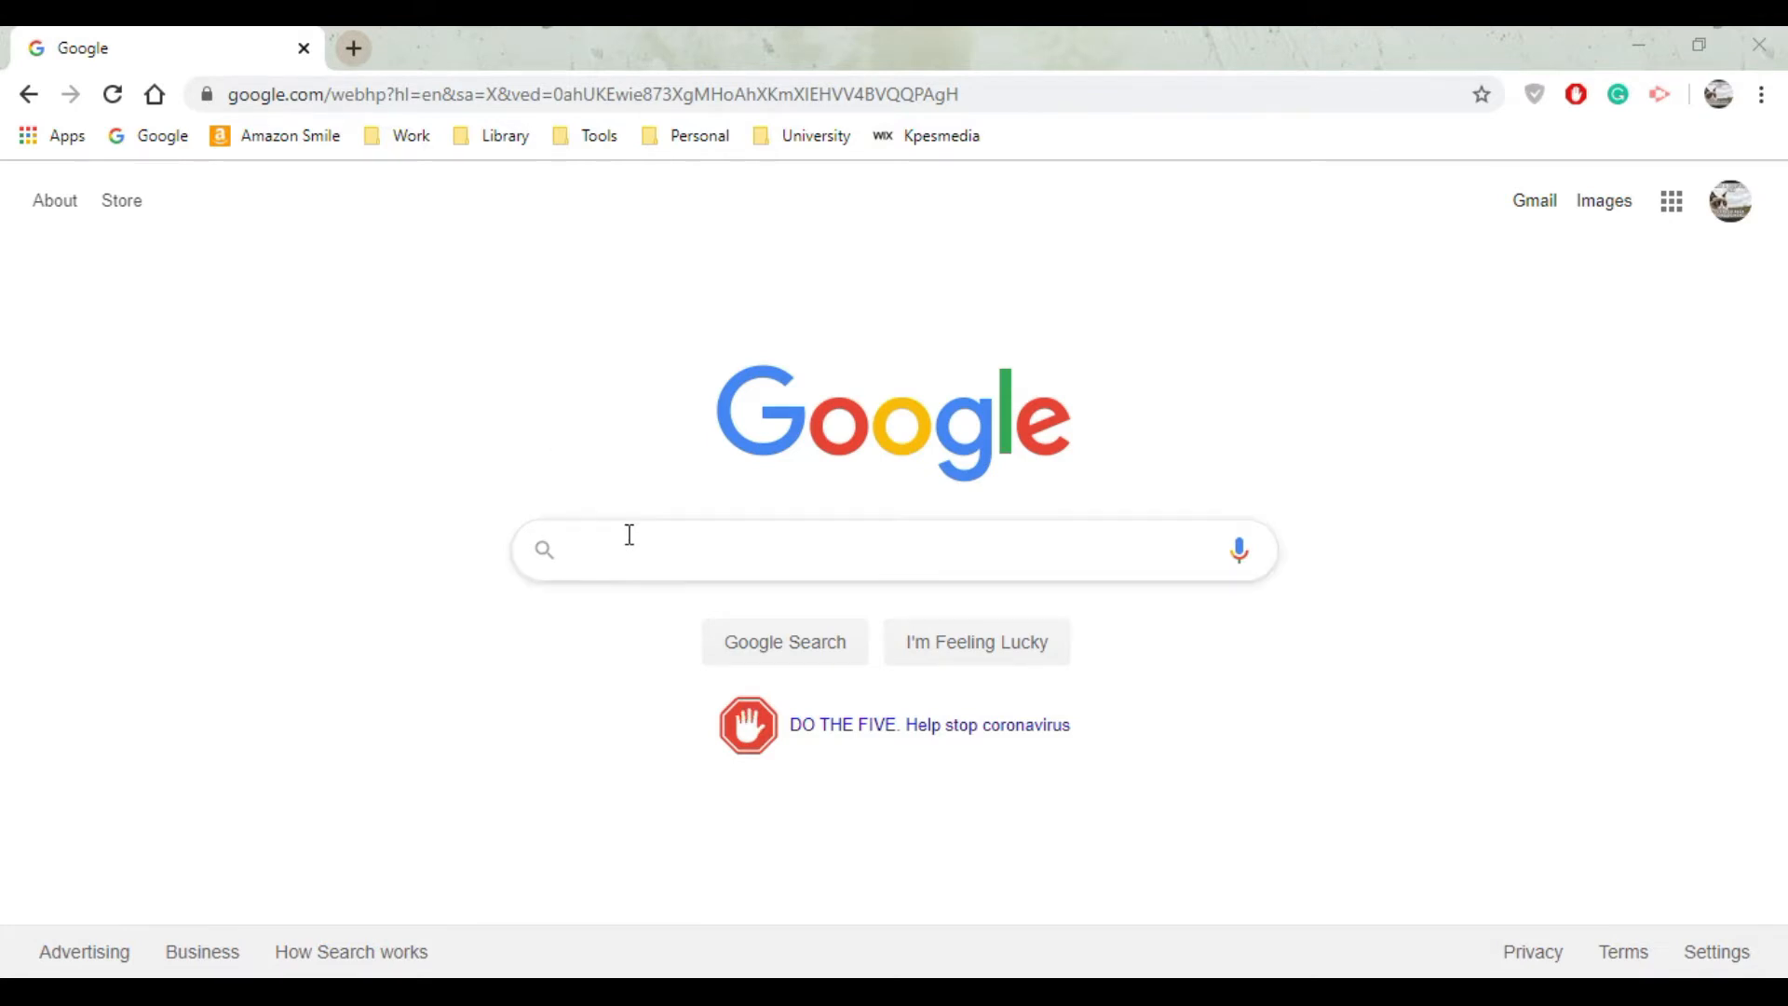
Search Google for "elmo download" to find ELMO's software page.
{"action": "type", "text": "elmo"}
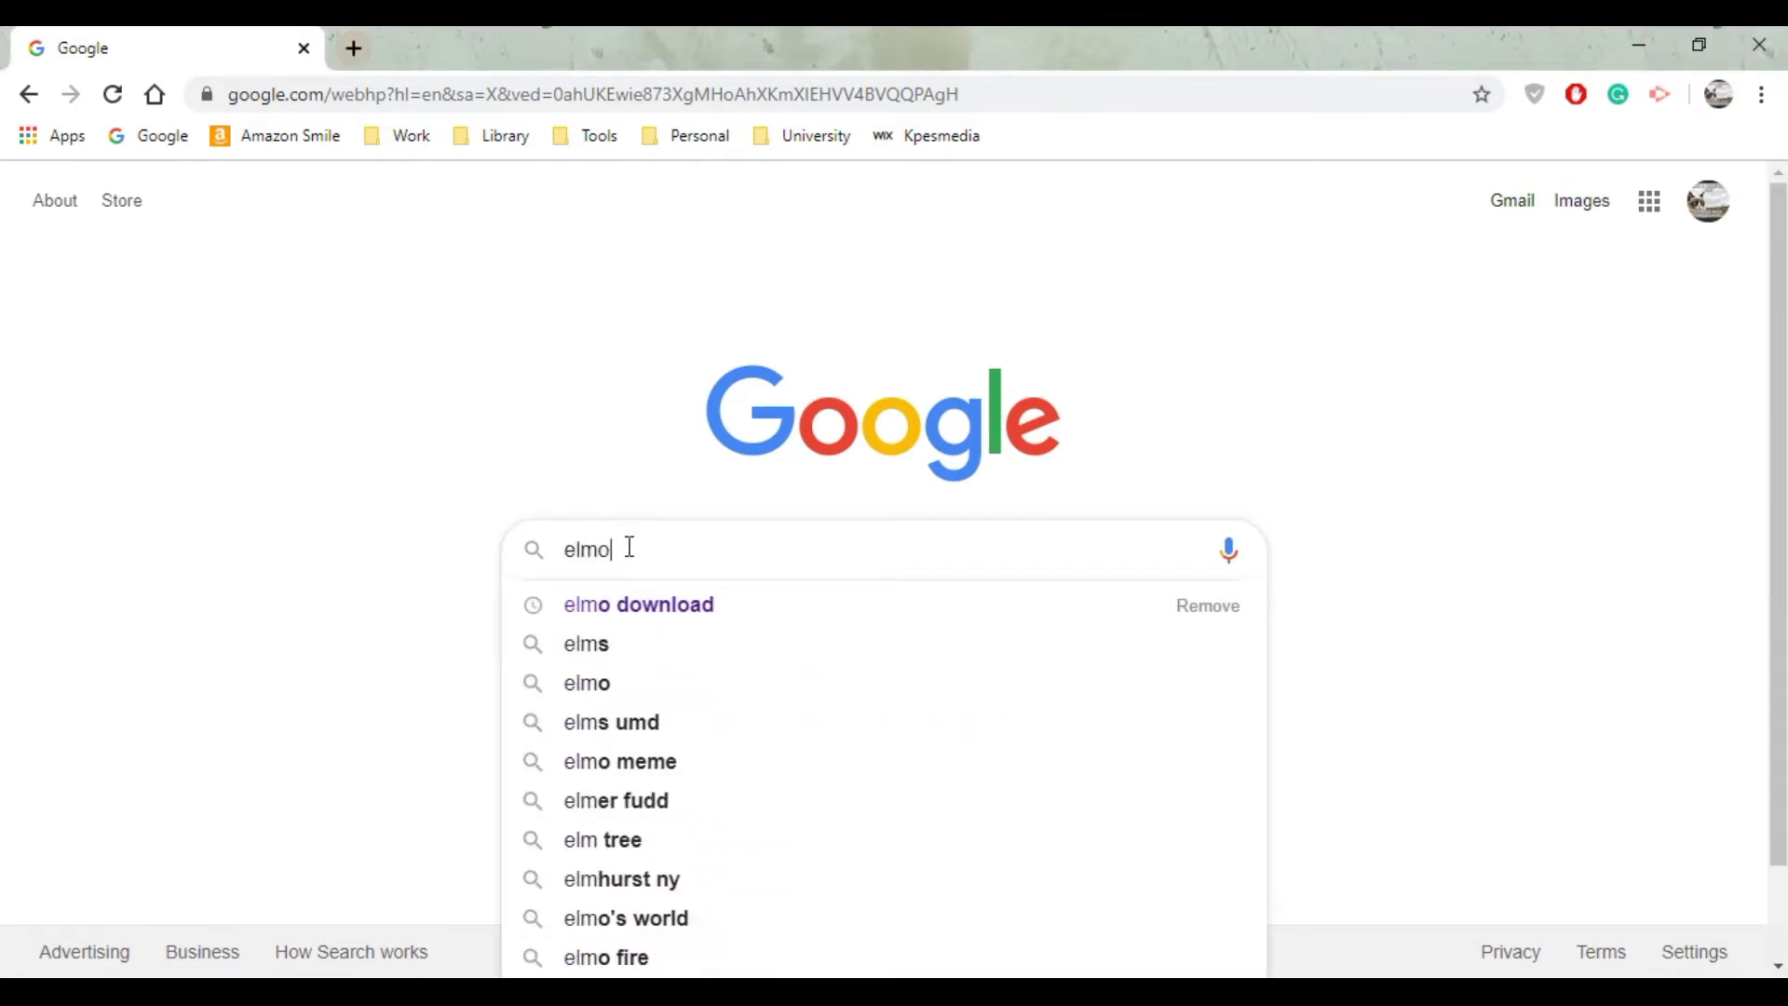
{"action": "type", "text": "downla"}
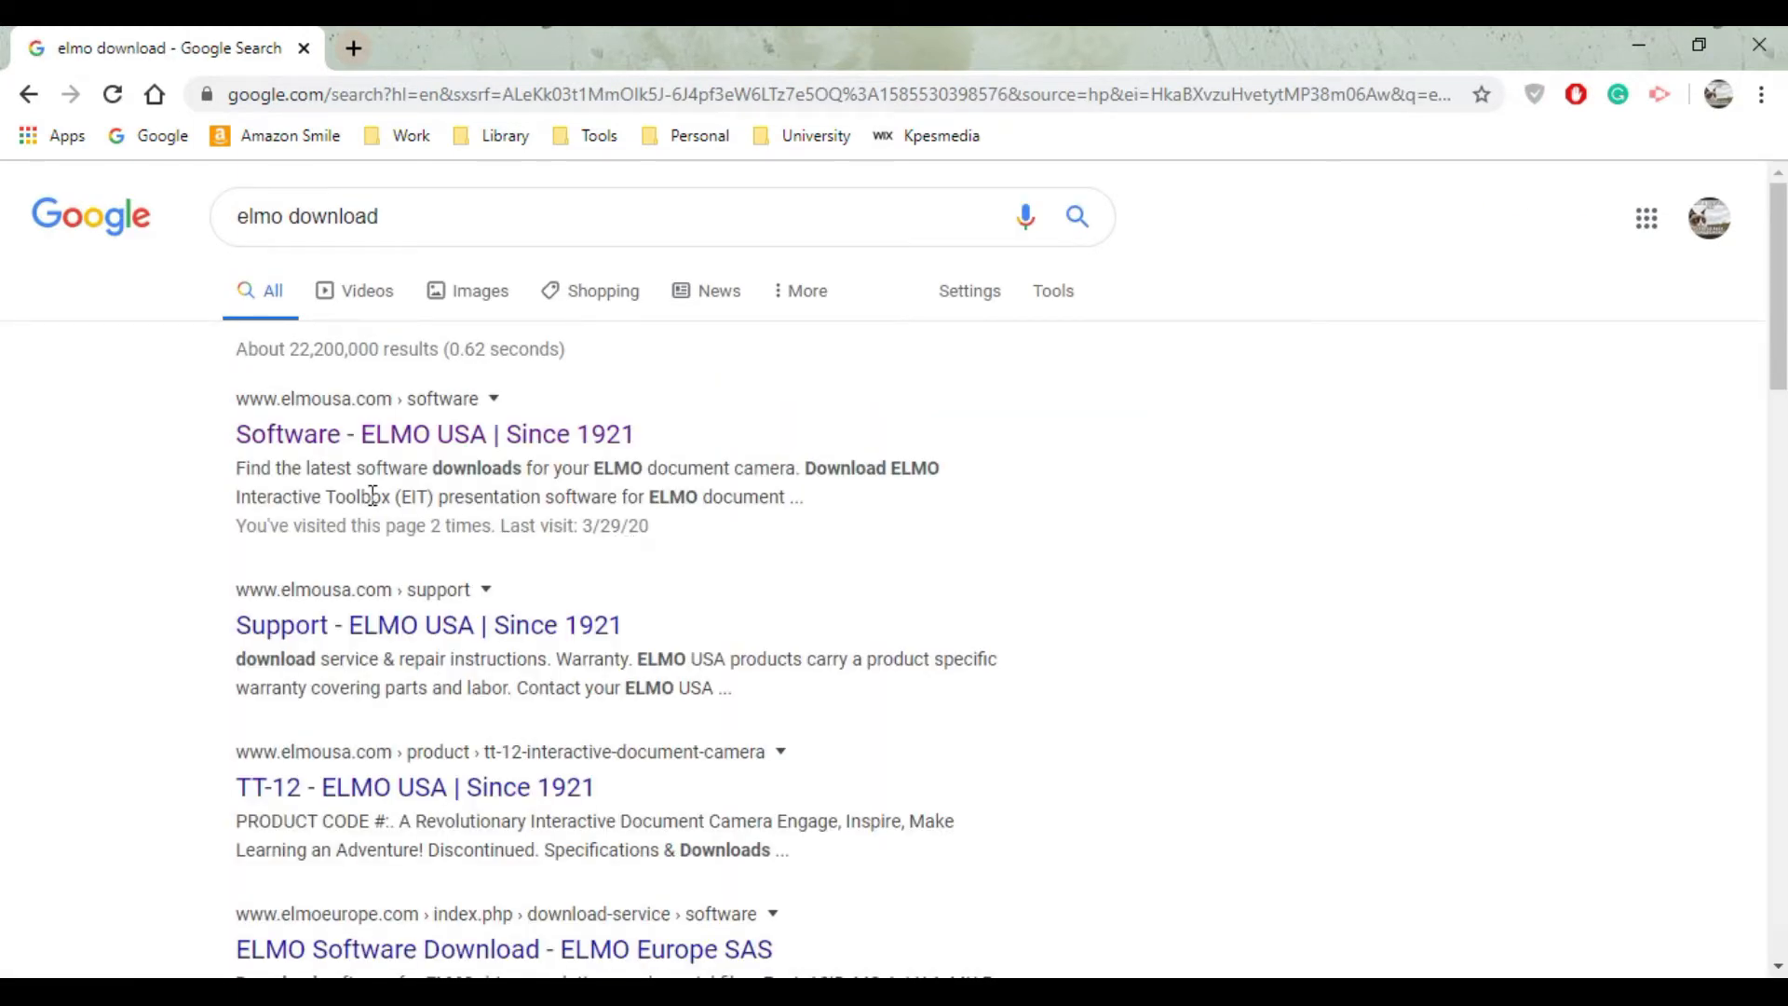
{"action": "mouse_move", "coordinate": [235, 452]}
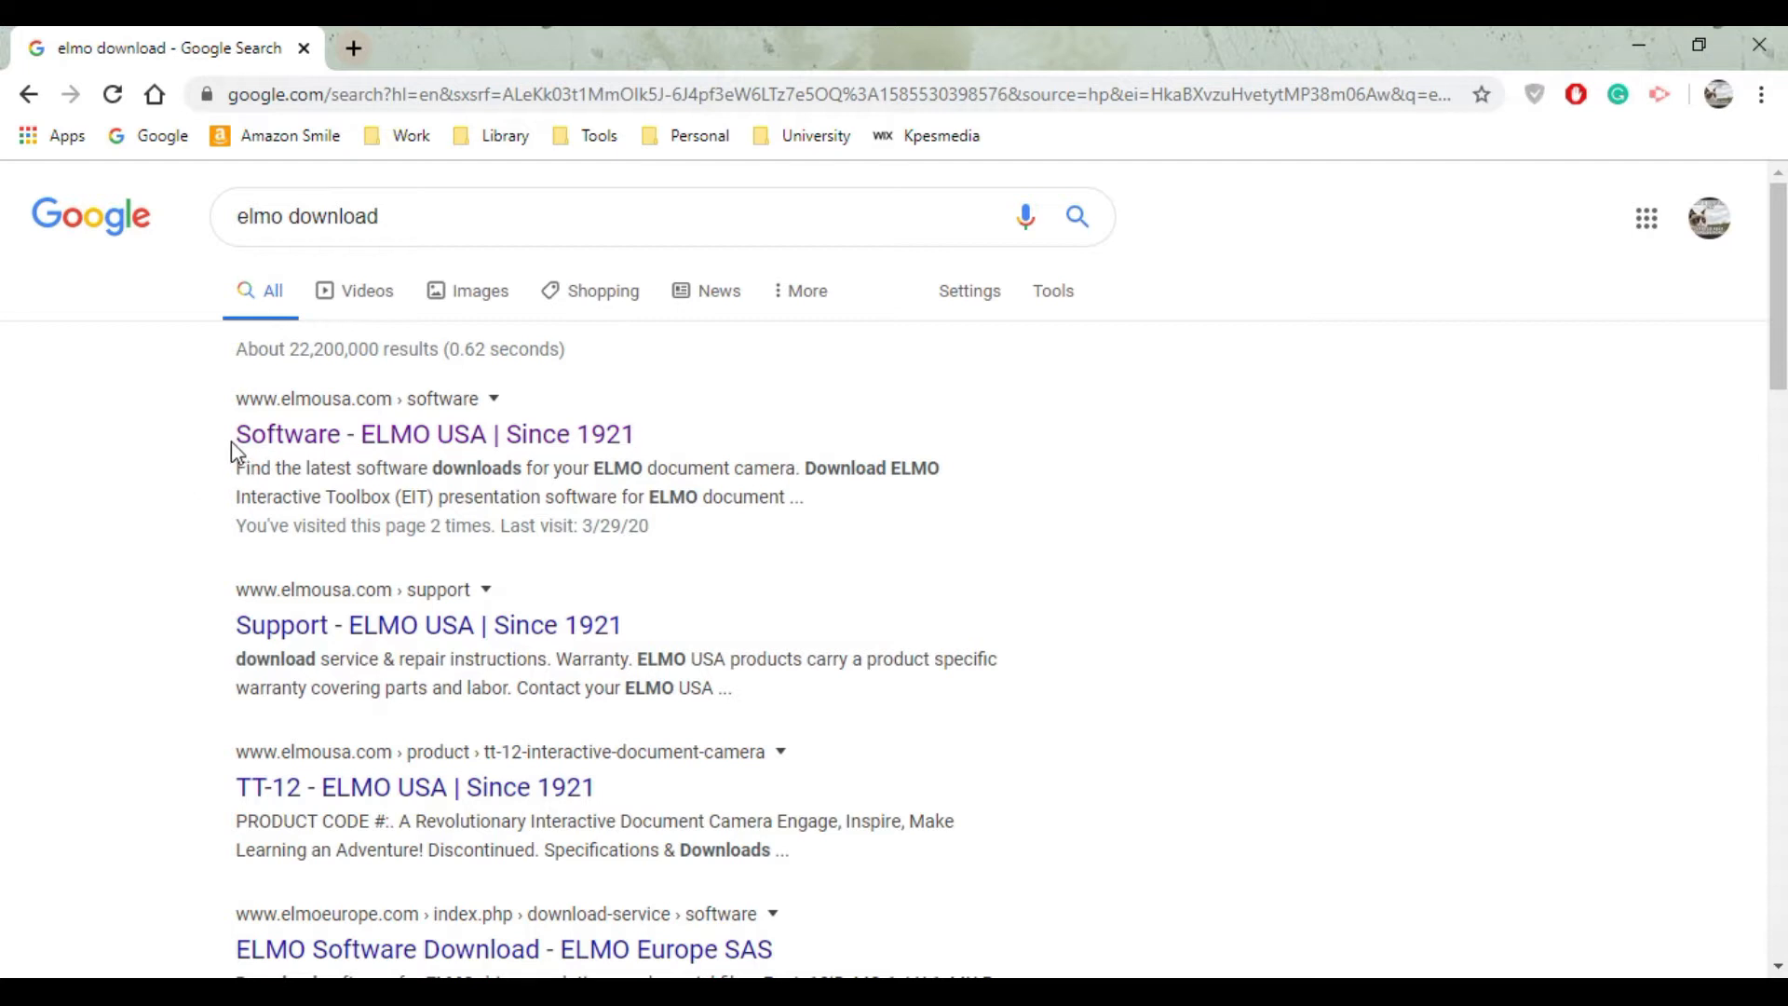
{"action": "mouse_move", "coordinate": [428, 440]}
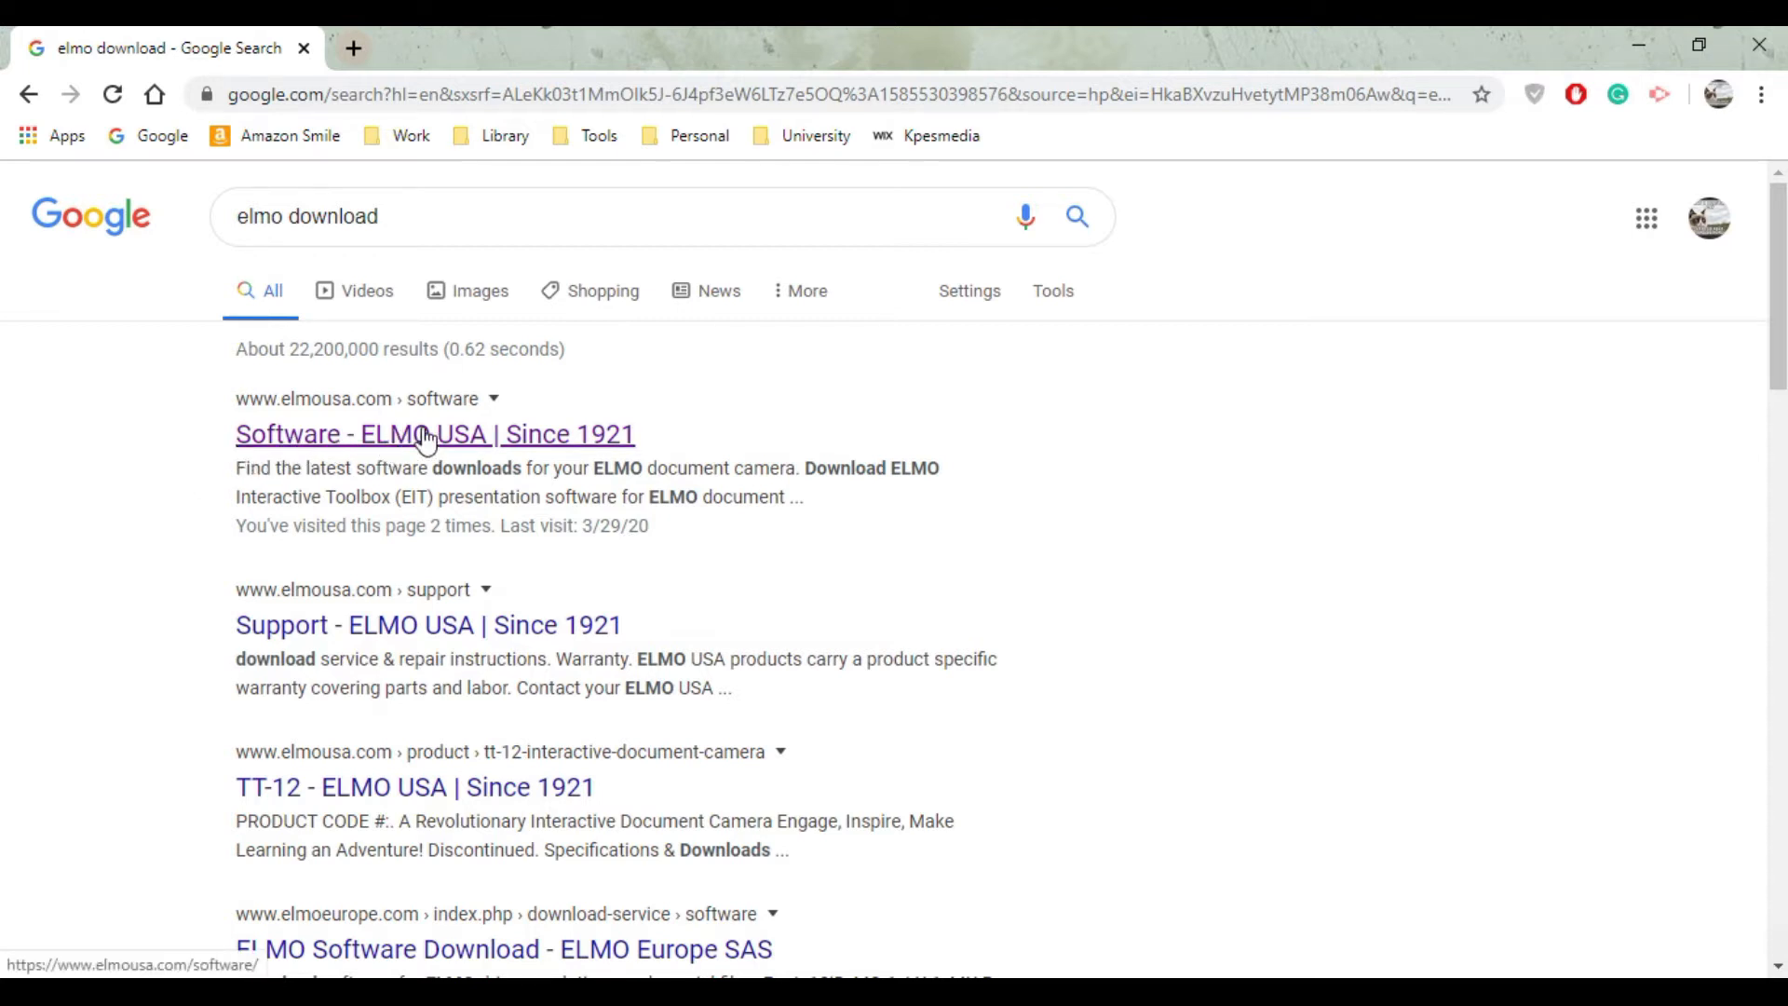
Go to the ELMO USA Software result and scroll to its Software / Supported Products table.
{"action": "left_click", "coordinate": [434, 434]}
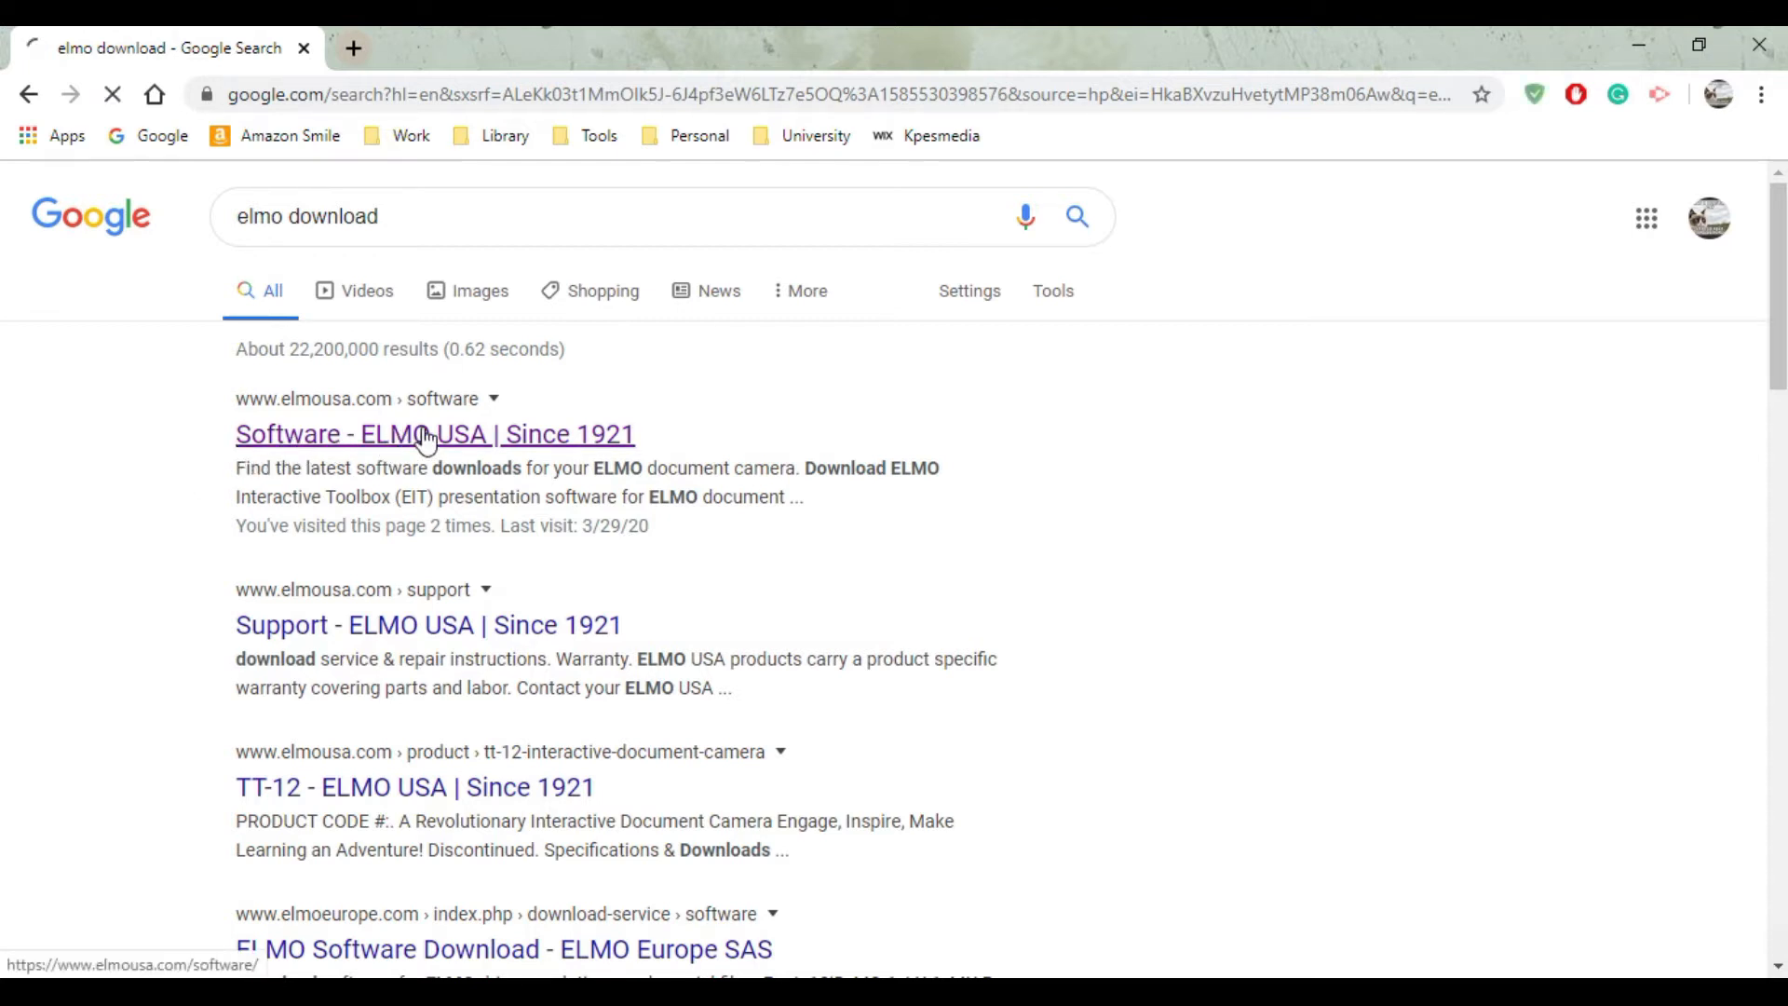
{"action": "left_click", "coordinate": [424, 432]}
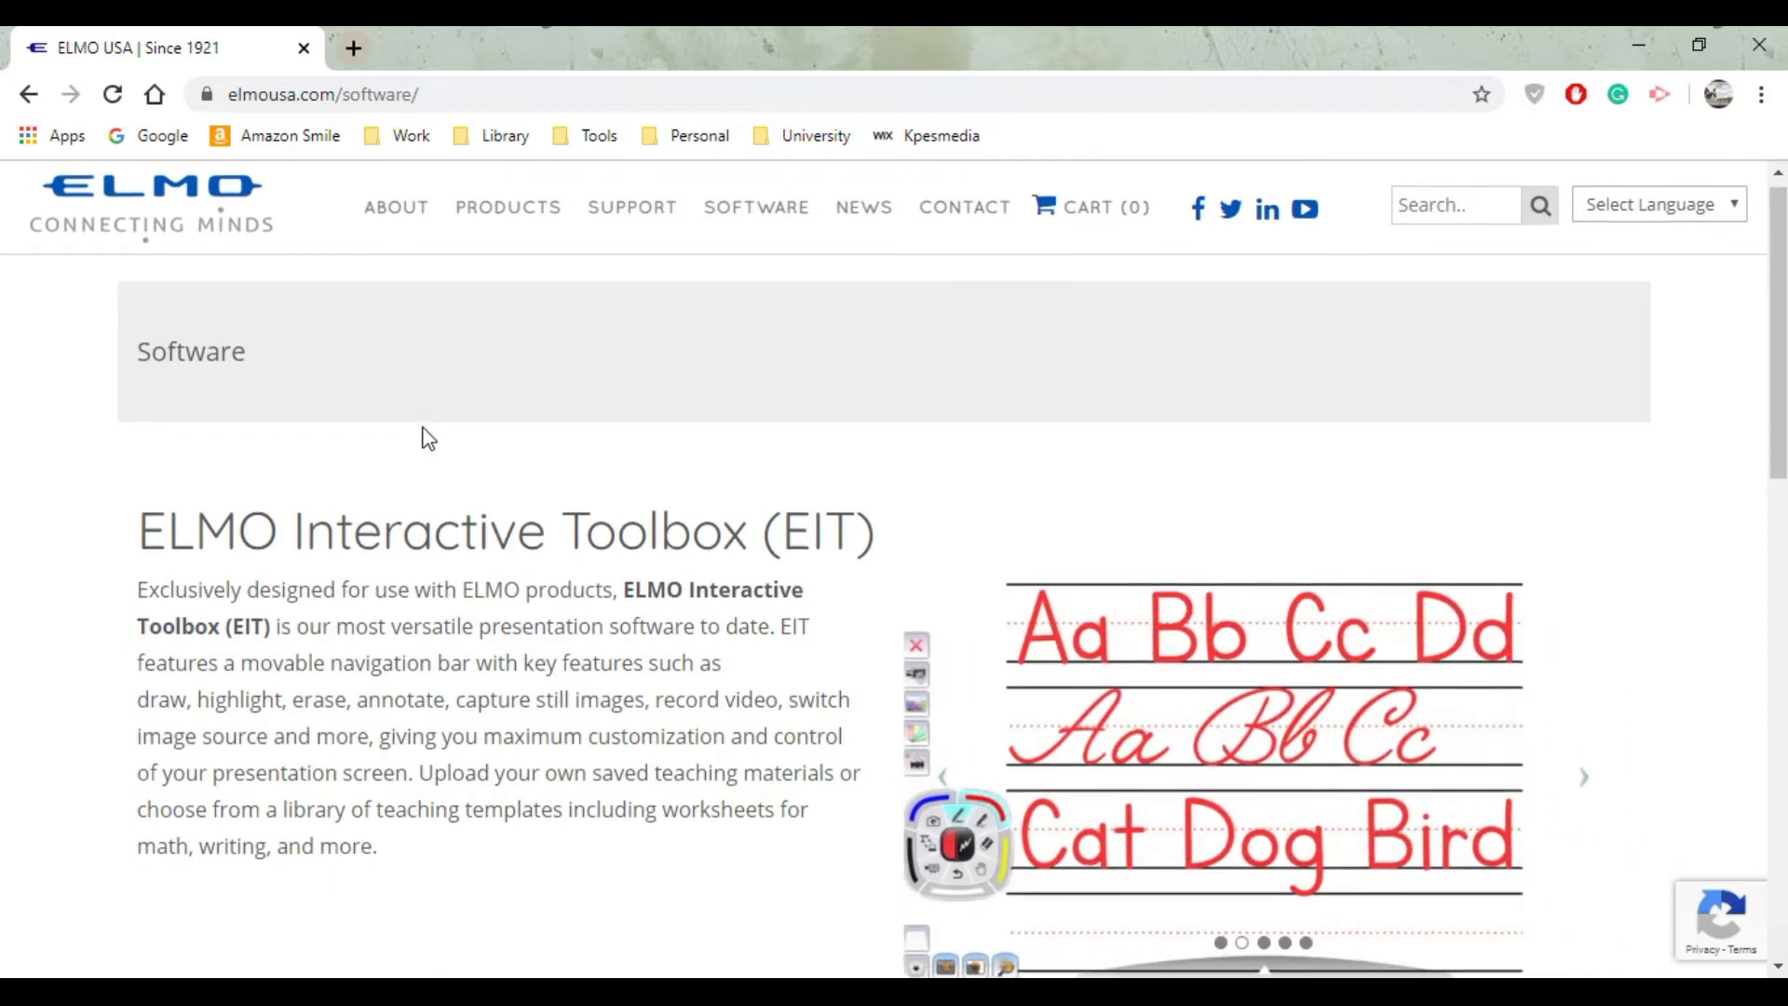
{"action": "scroll", "scroll_direction": "down", "scroll_amount": 3}
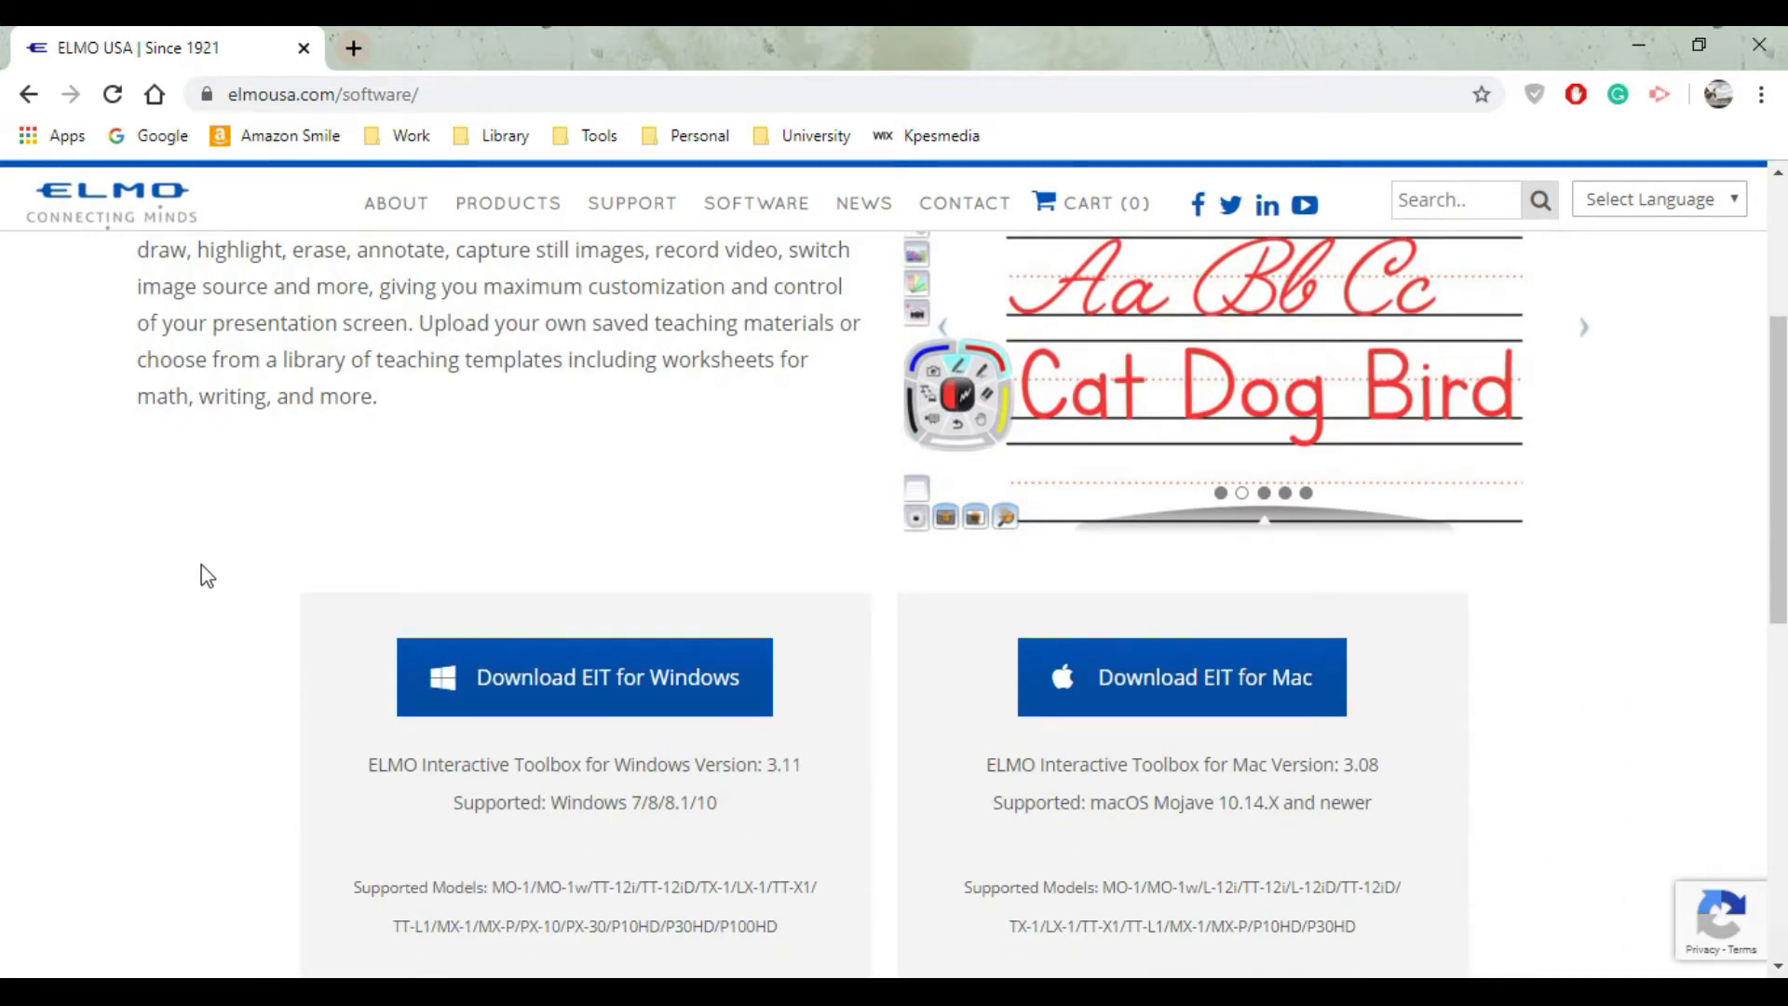
{"action": "scroll", "scroll_direction": "down", "scroll_amount": 3}
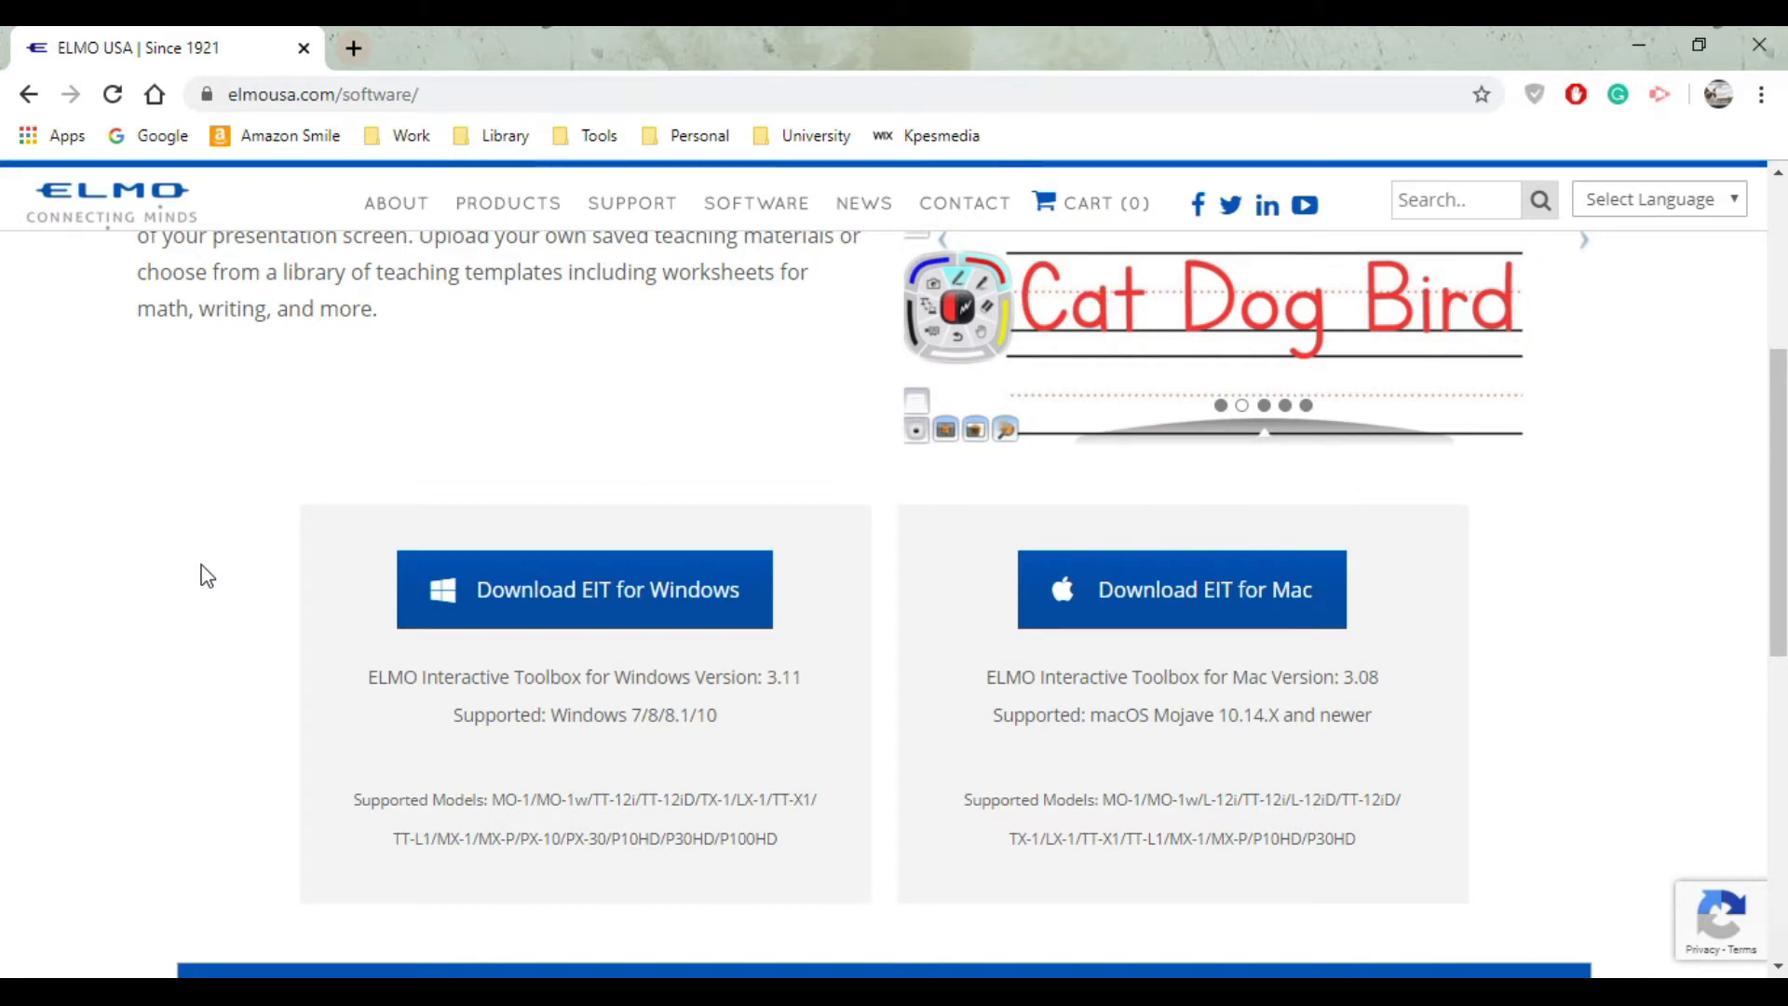
{"action": "scroll", "scroll_direction": "down", "scroll_amount": 3}
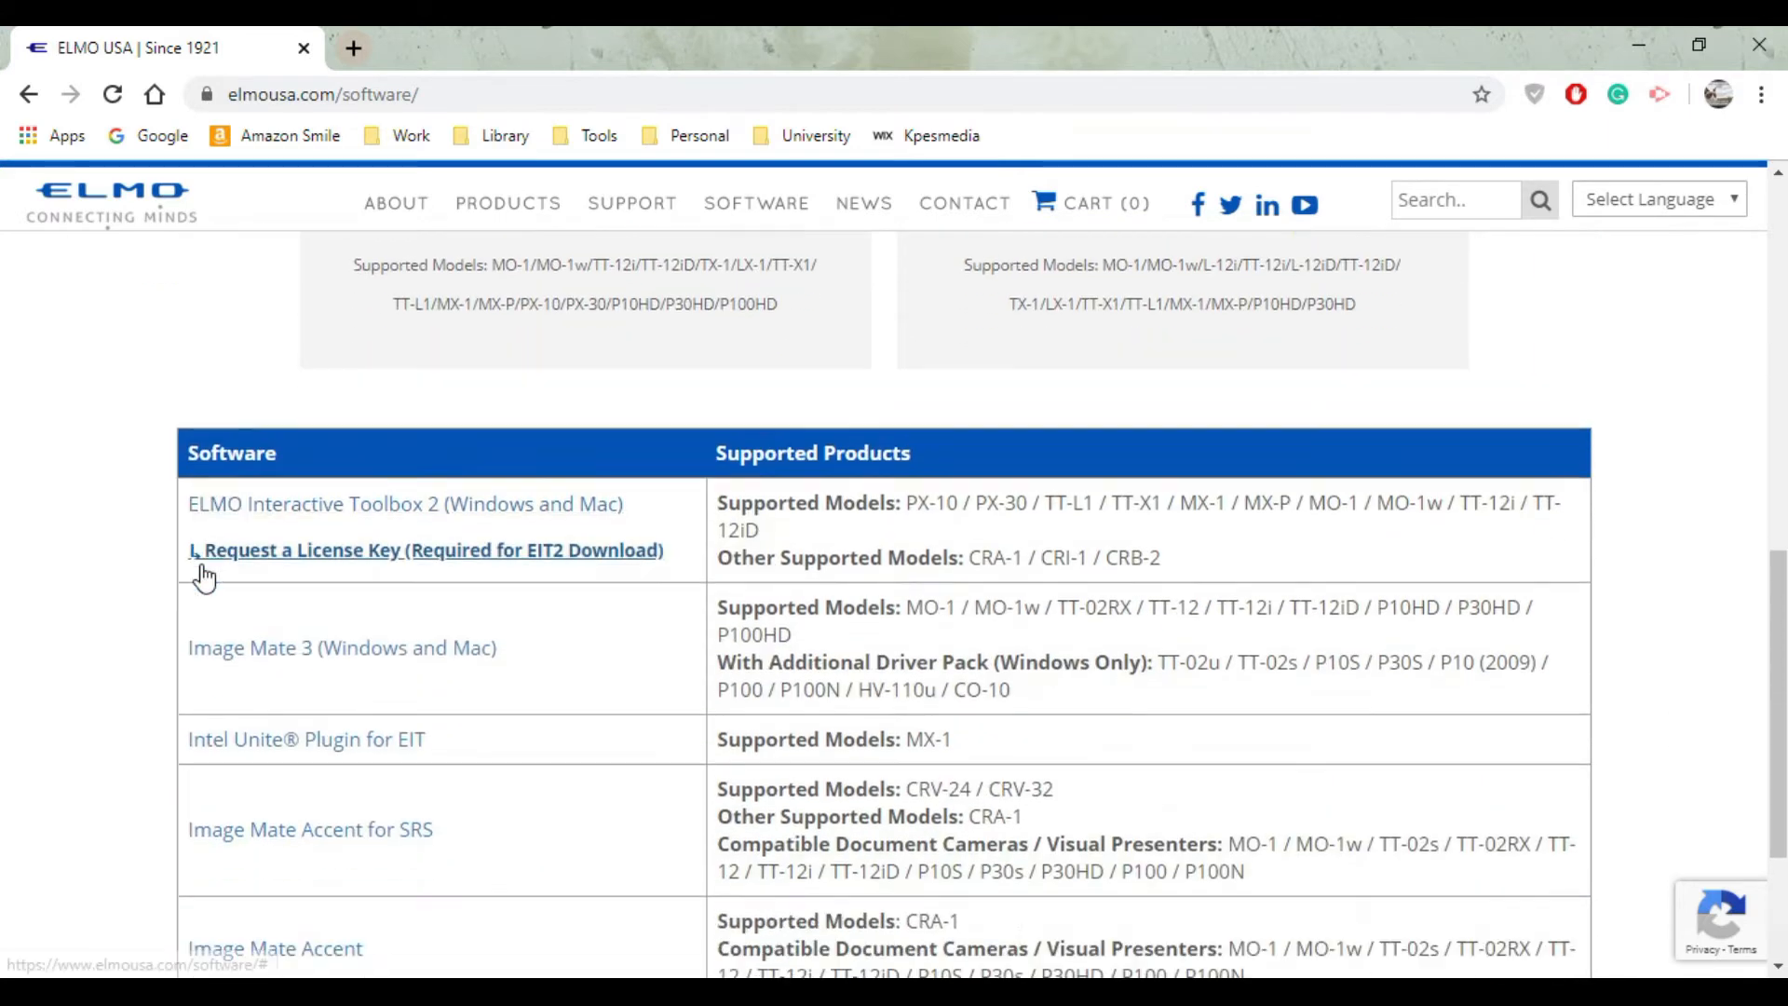
{"action": "scroll", "scroll_direction": "down", "scroll_amount": 3}
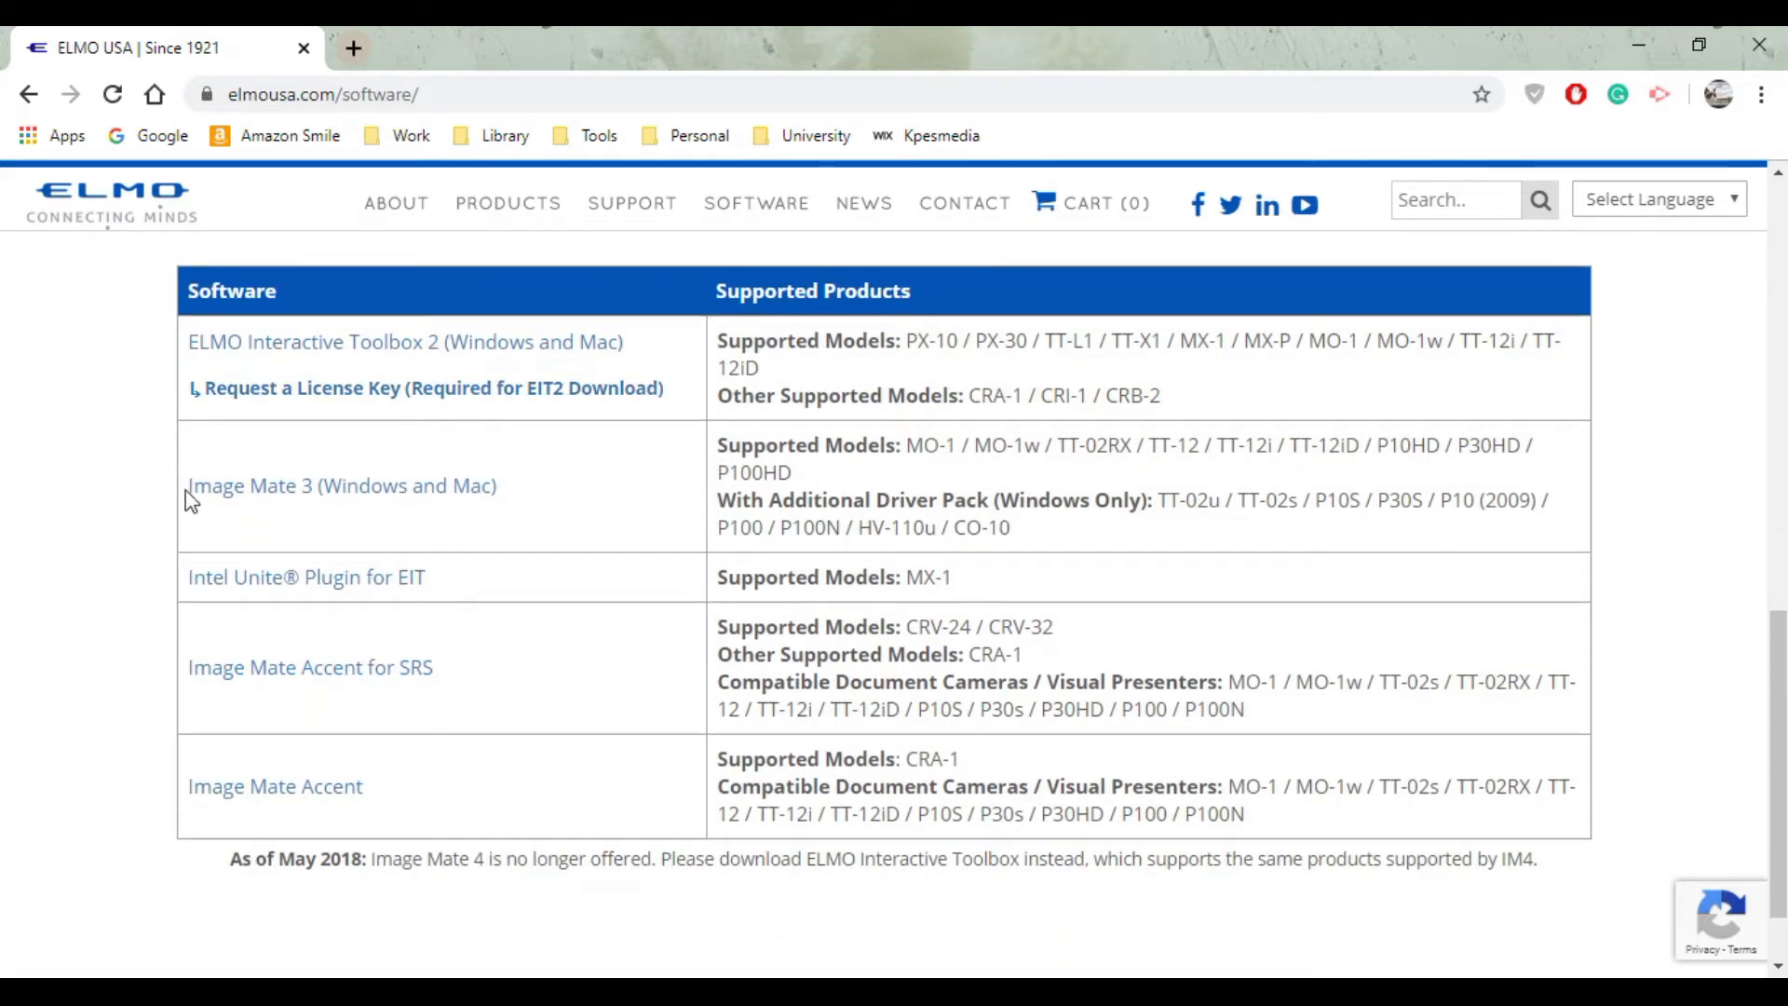
{"action": "mouse_move", "coordinate": [298, 506]}
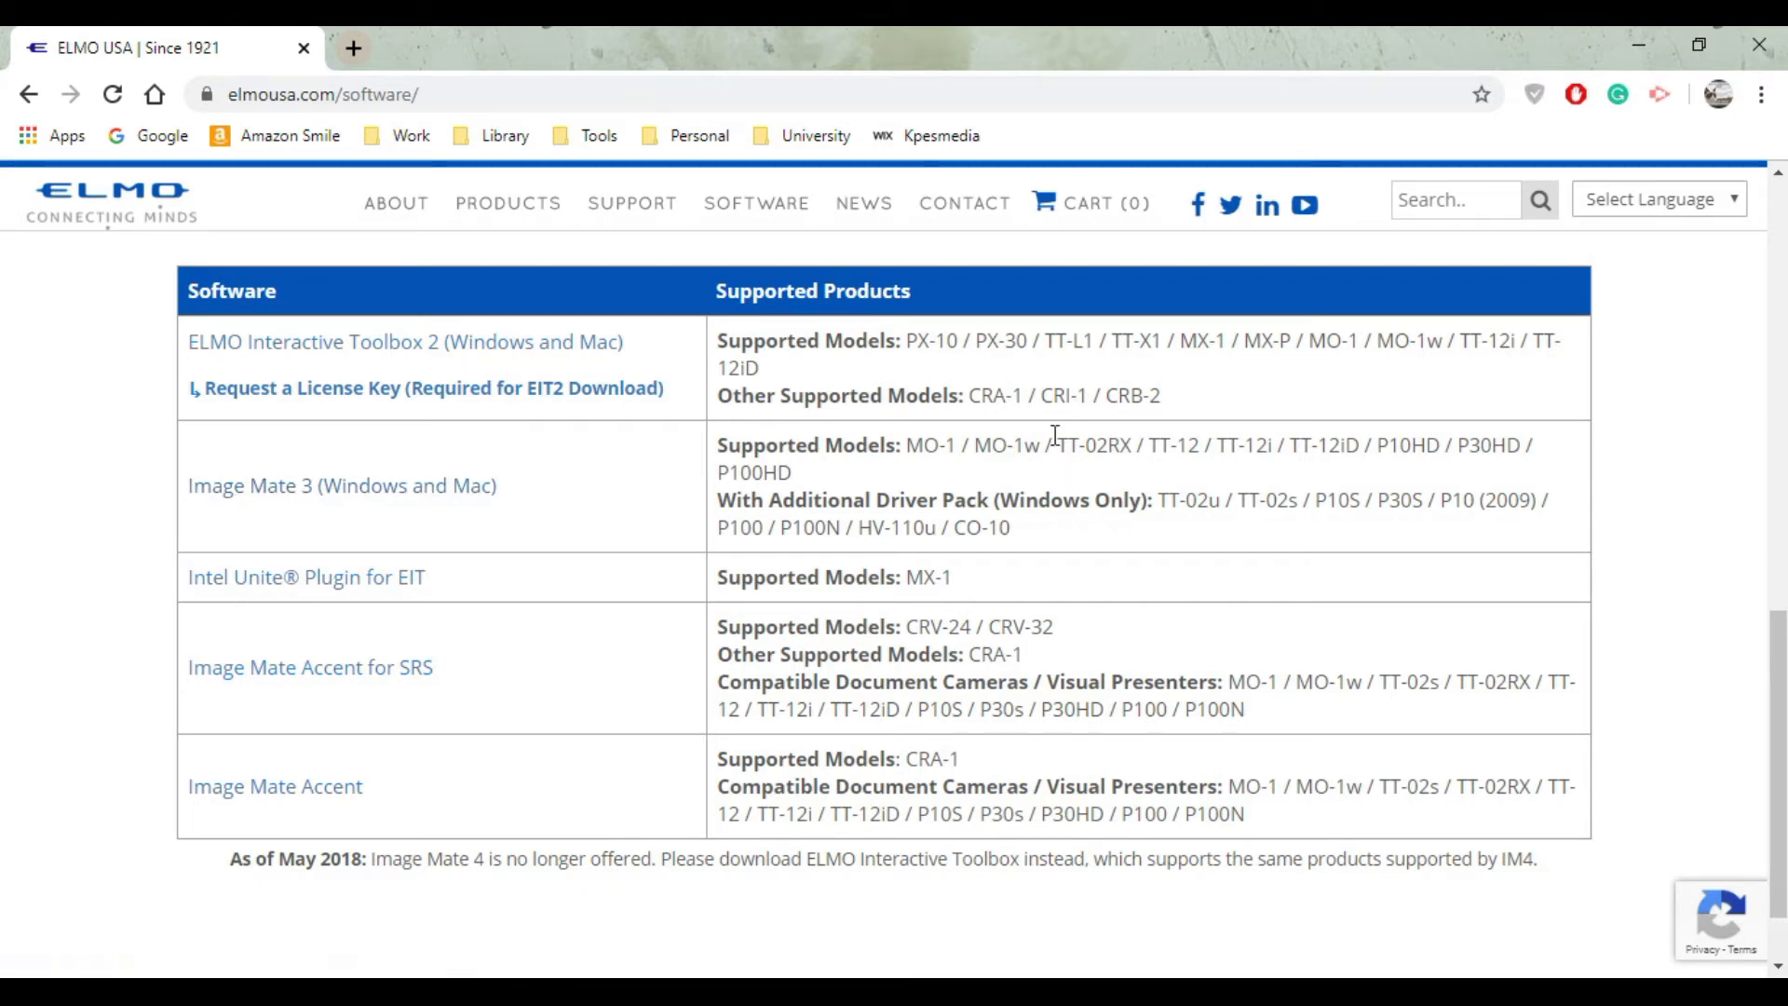
Start downloading Image Mate 3.zip via the "Image Mate 3 (Windows and Mac)" link.
{"action": "double_click", "coordinate": [1092, 445]}
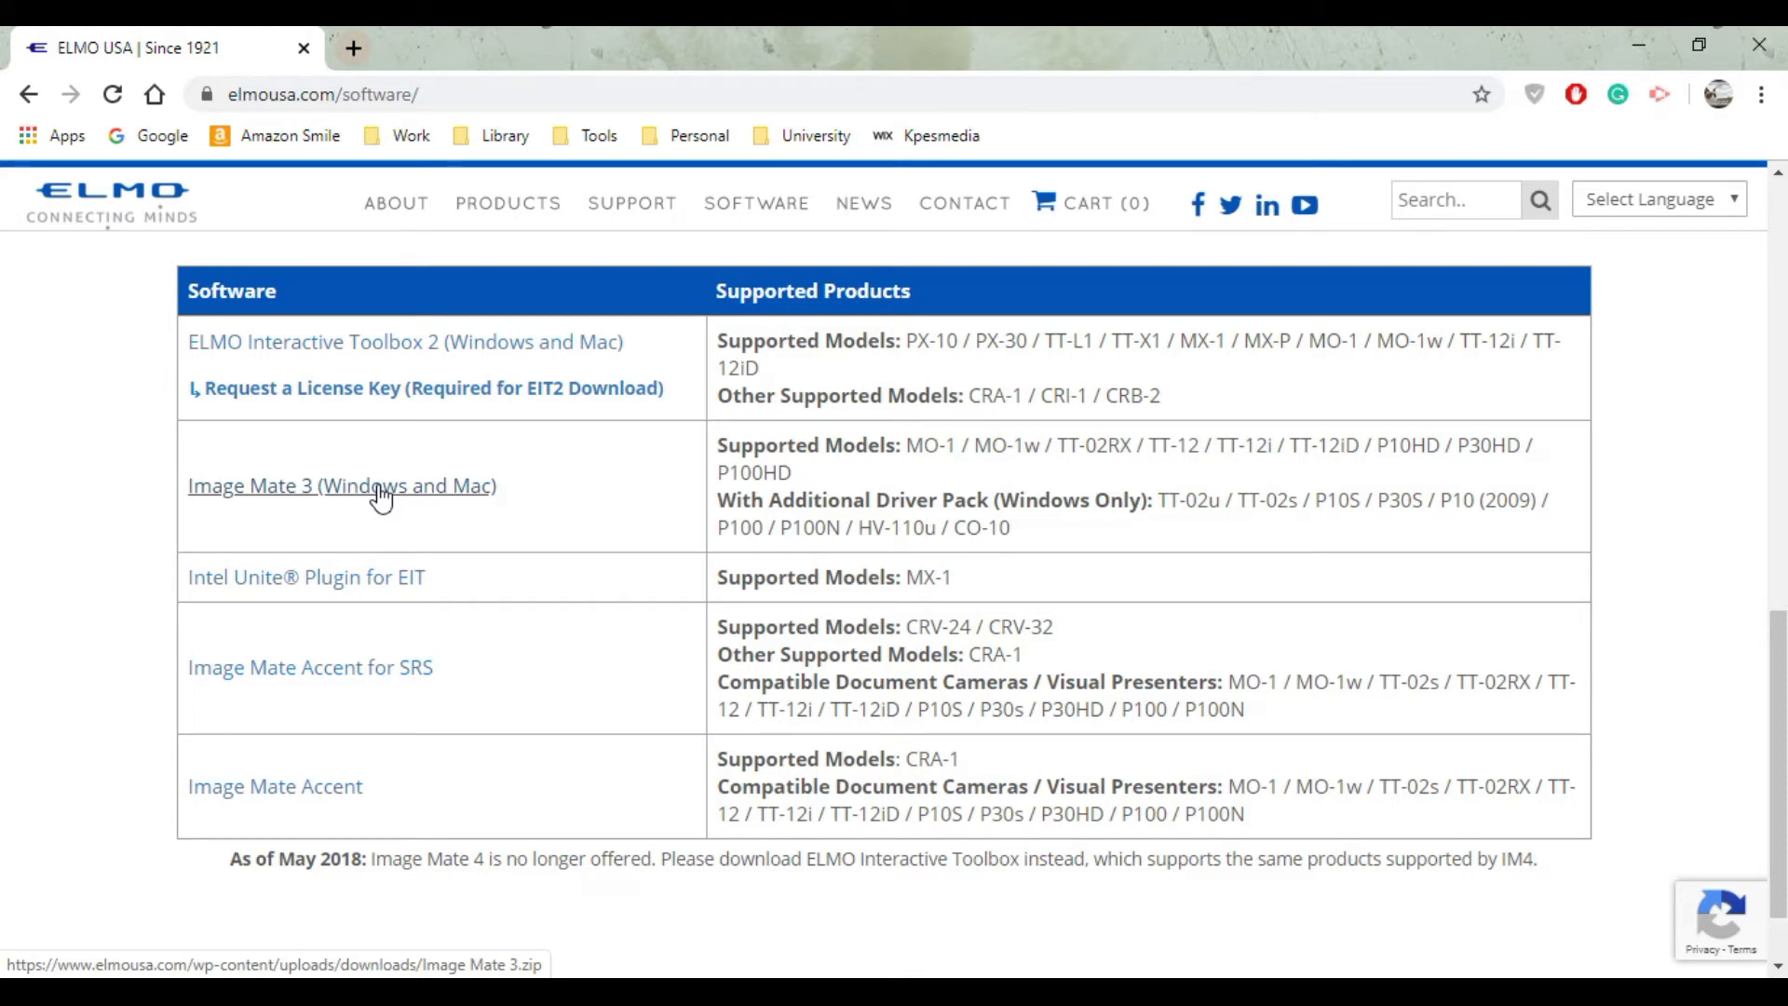
{"action": "left_click", "coordinate": [376, 492]}
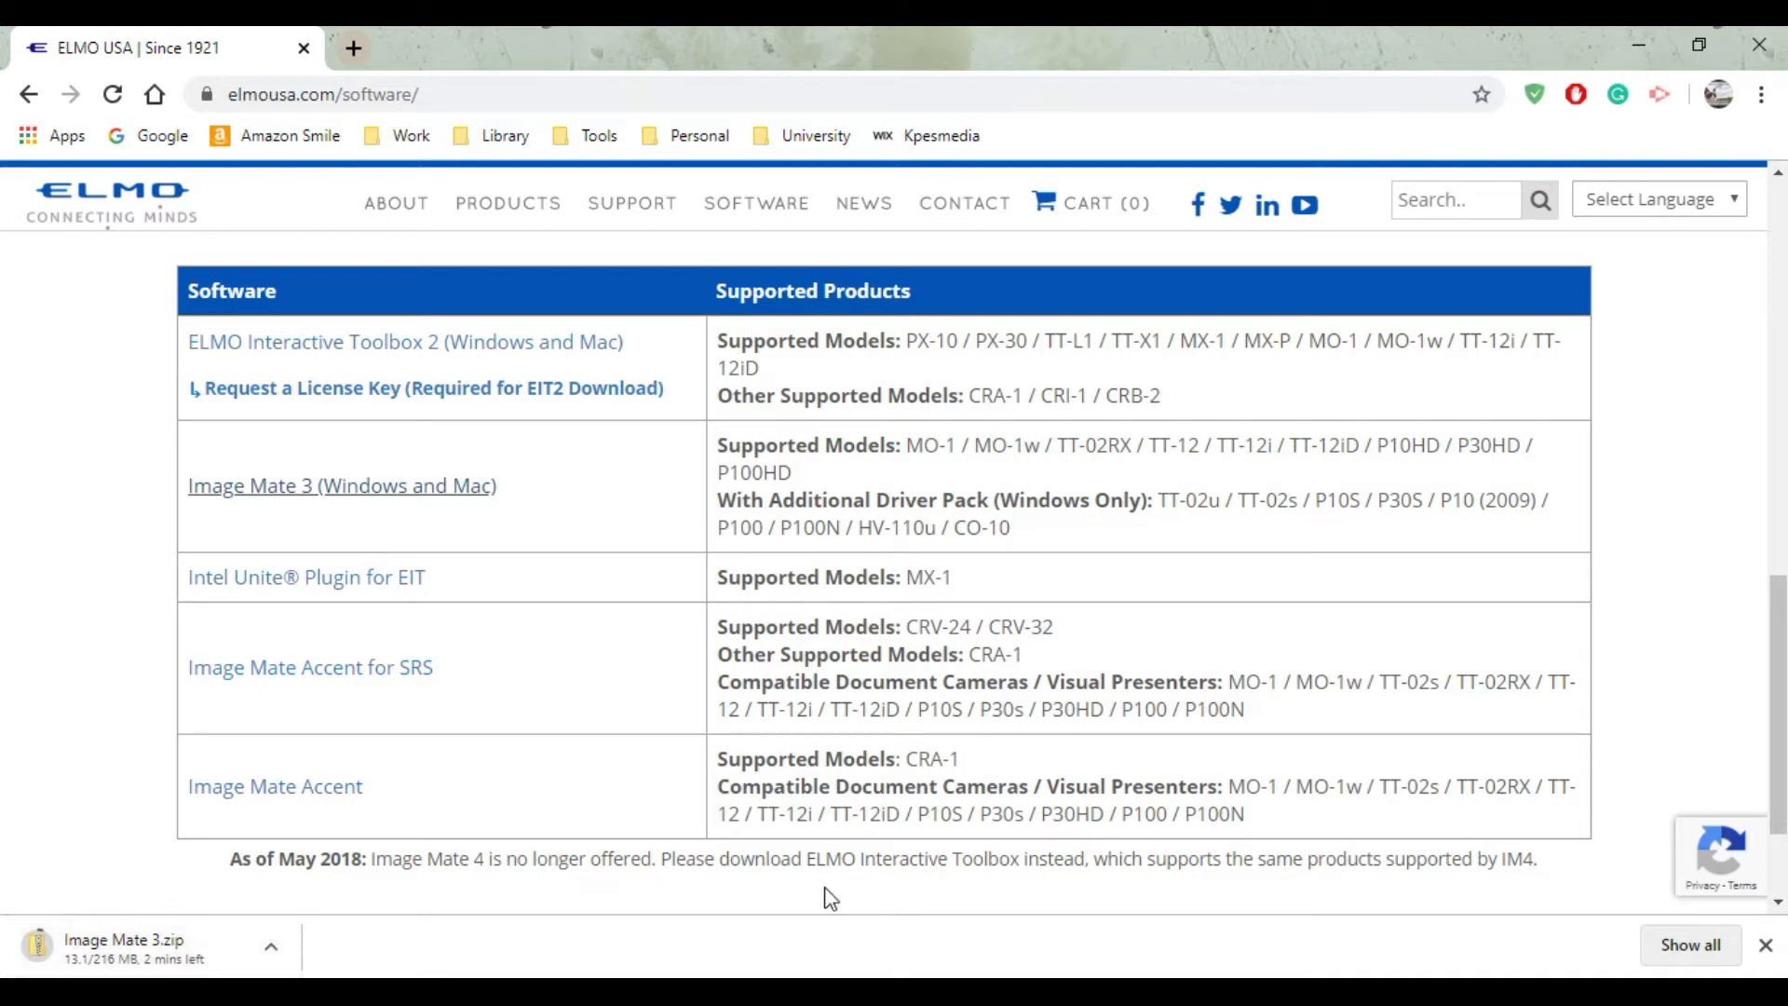
{"action": "mouse_move", "coordinate": [896, 883]}
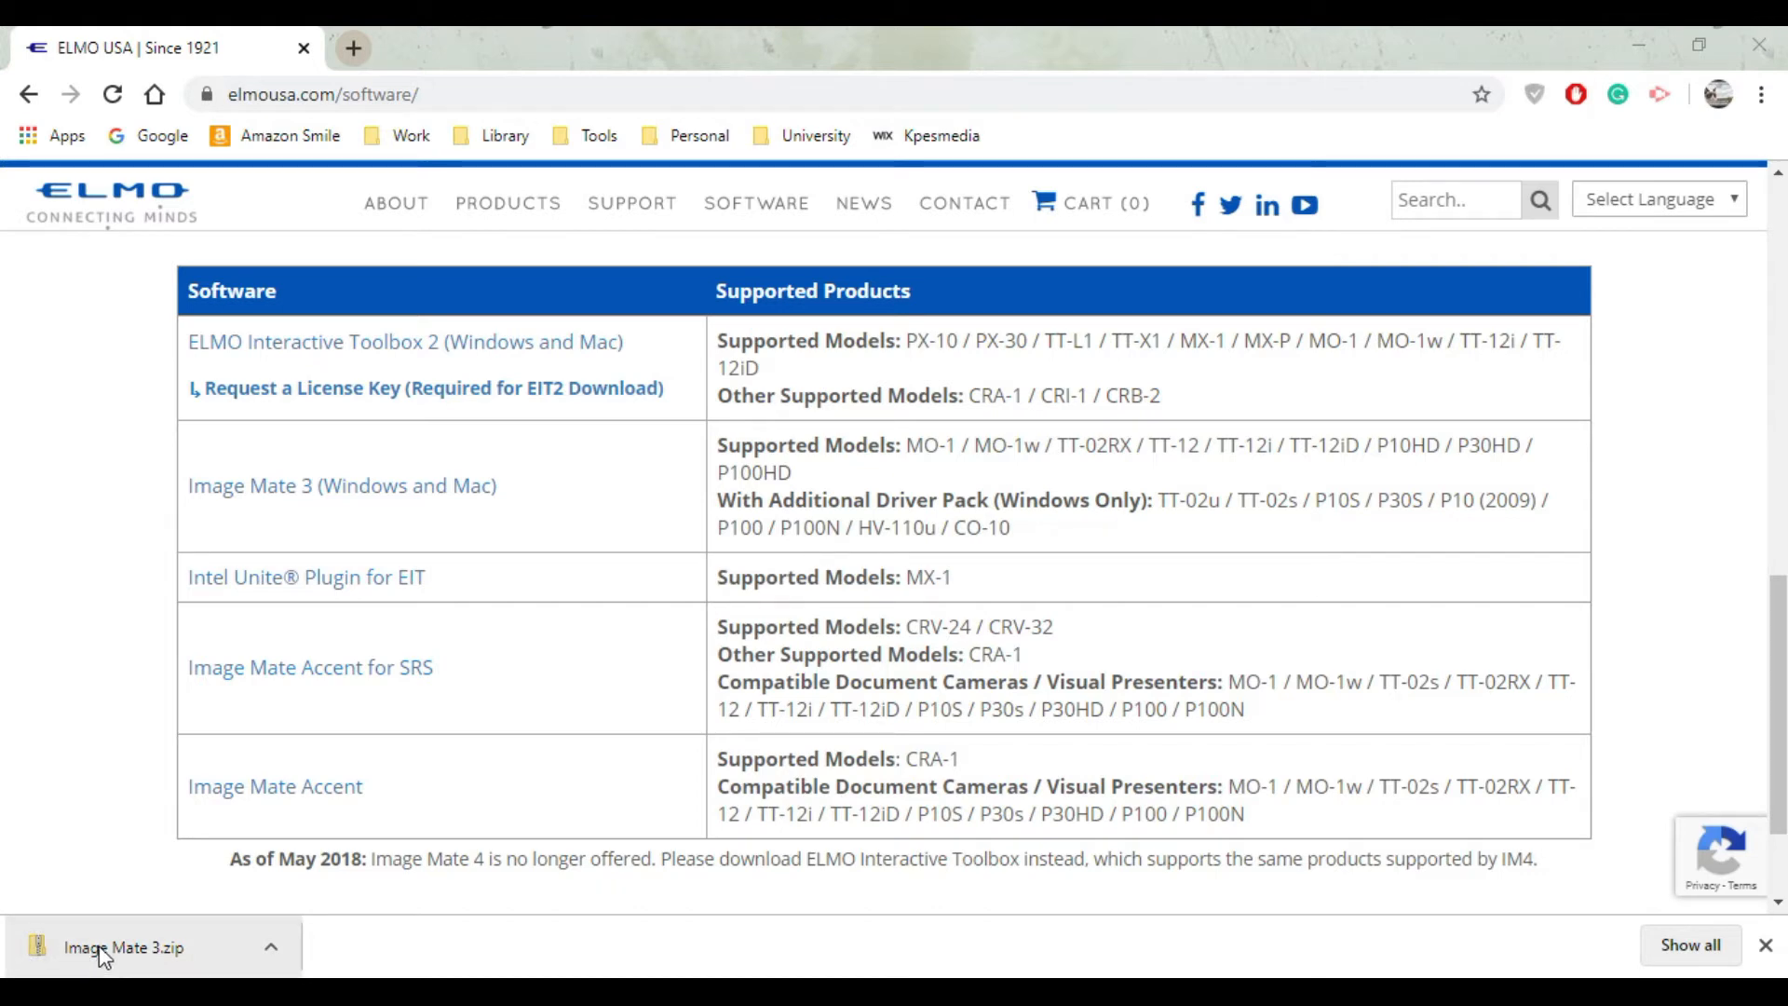
Browse the downloaded Image Mate 3.zip into Image Mate 3\Windows, showing the setup batch files.
{"action": "left_click", "coordinate": [112, 972]}
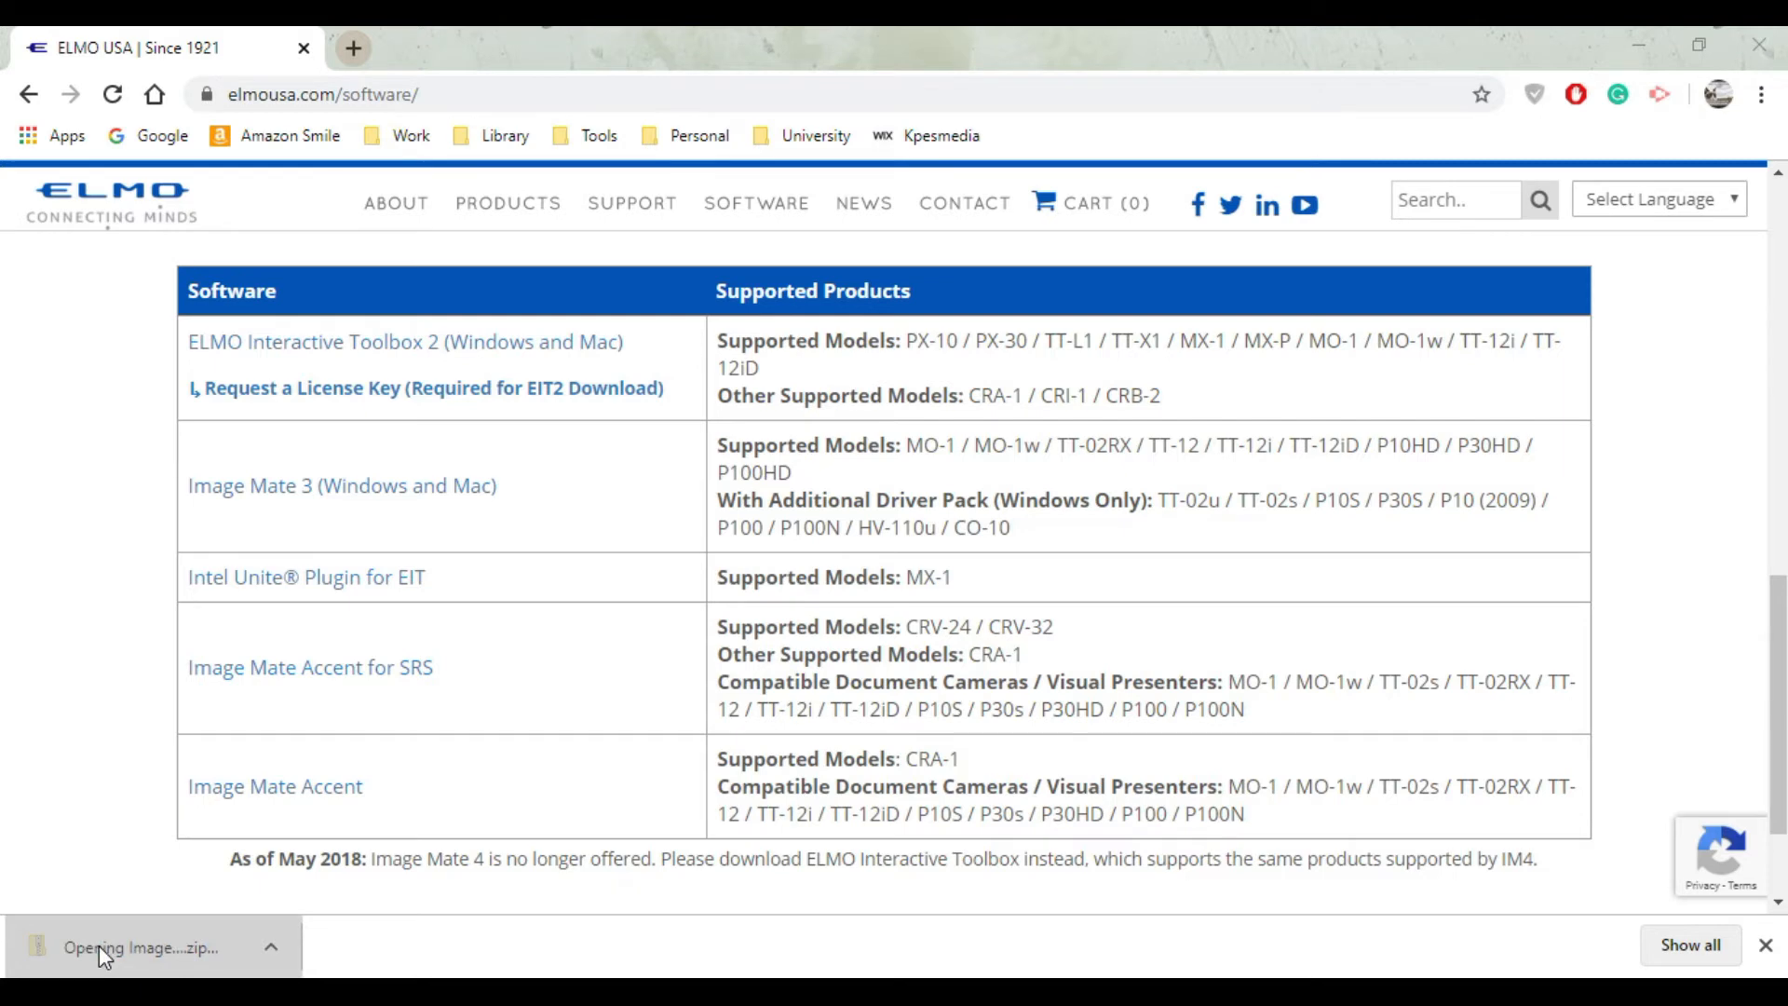
{"action": "left_click", "coordinate": [111, 967]}
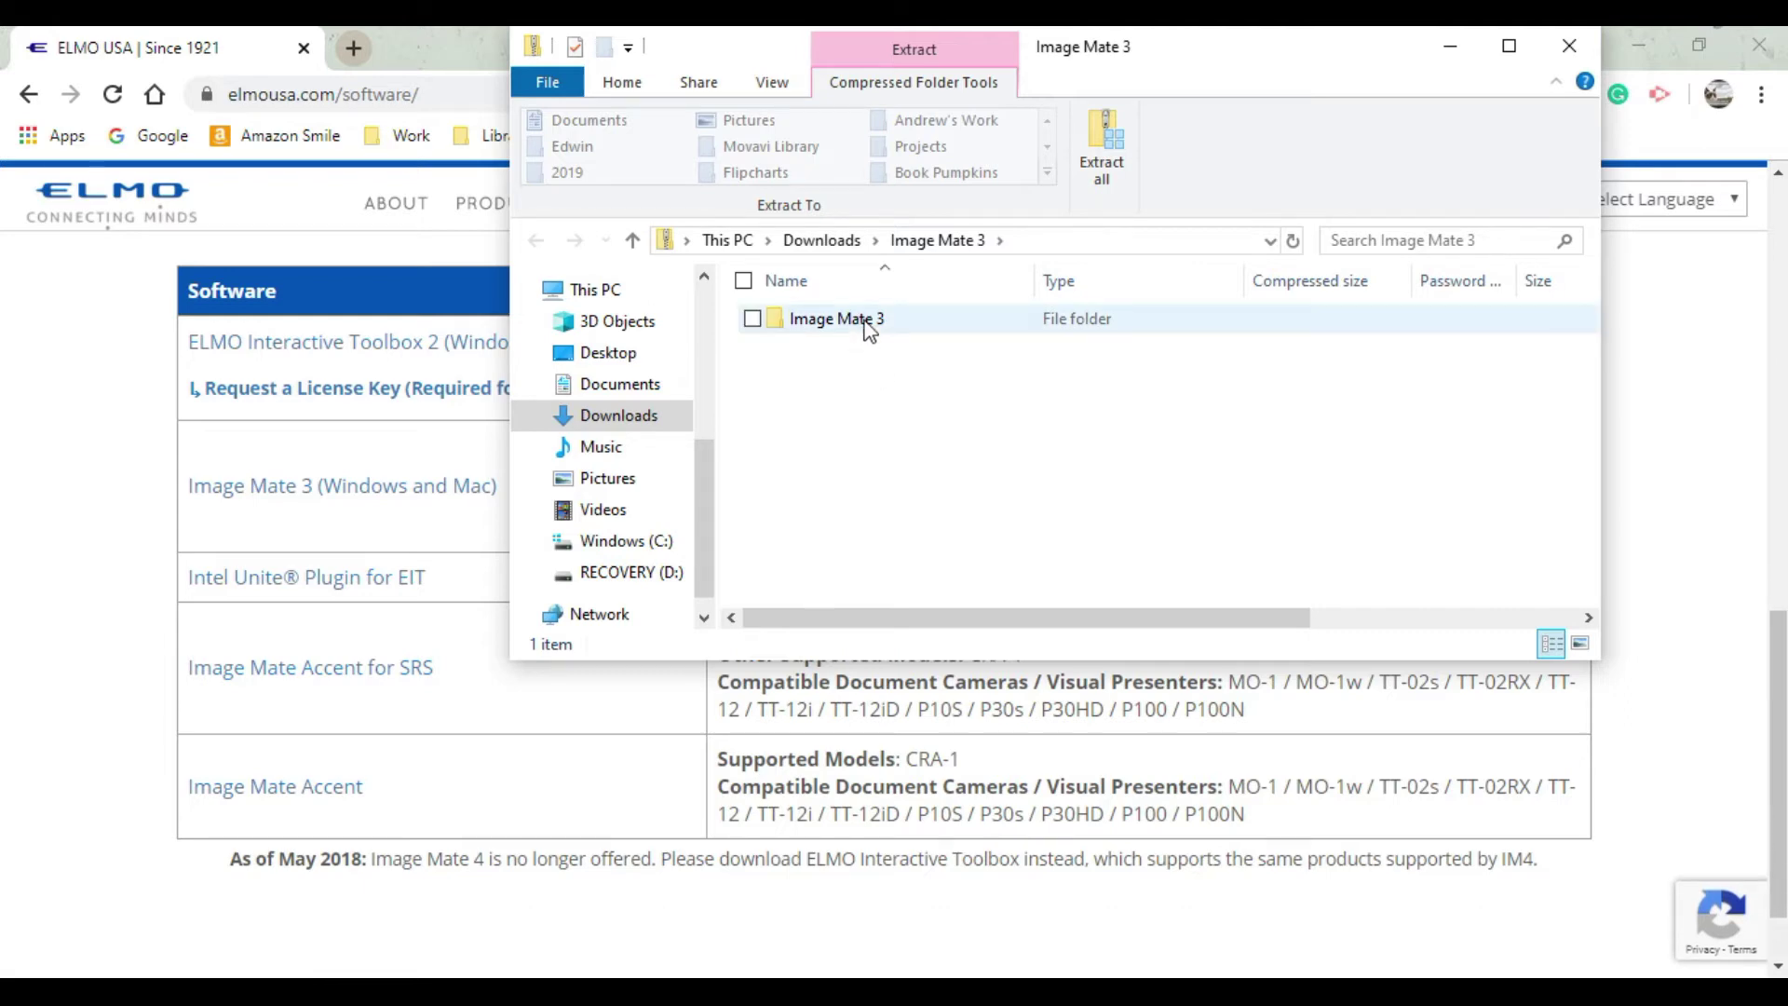
{"action": "double_click", "coordinate": [836, 318]}
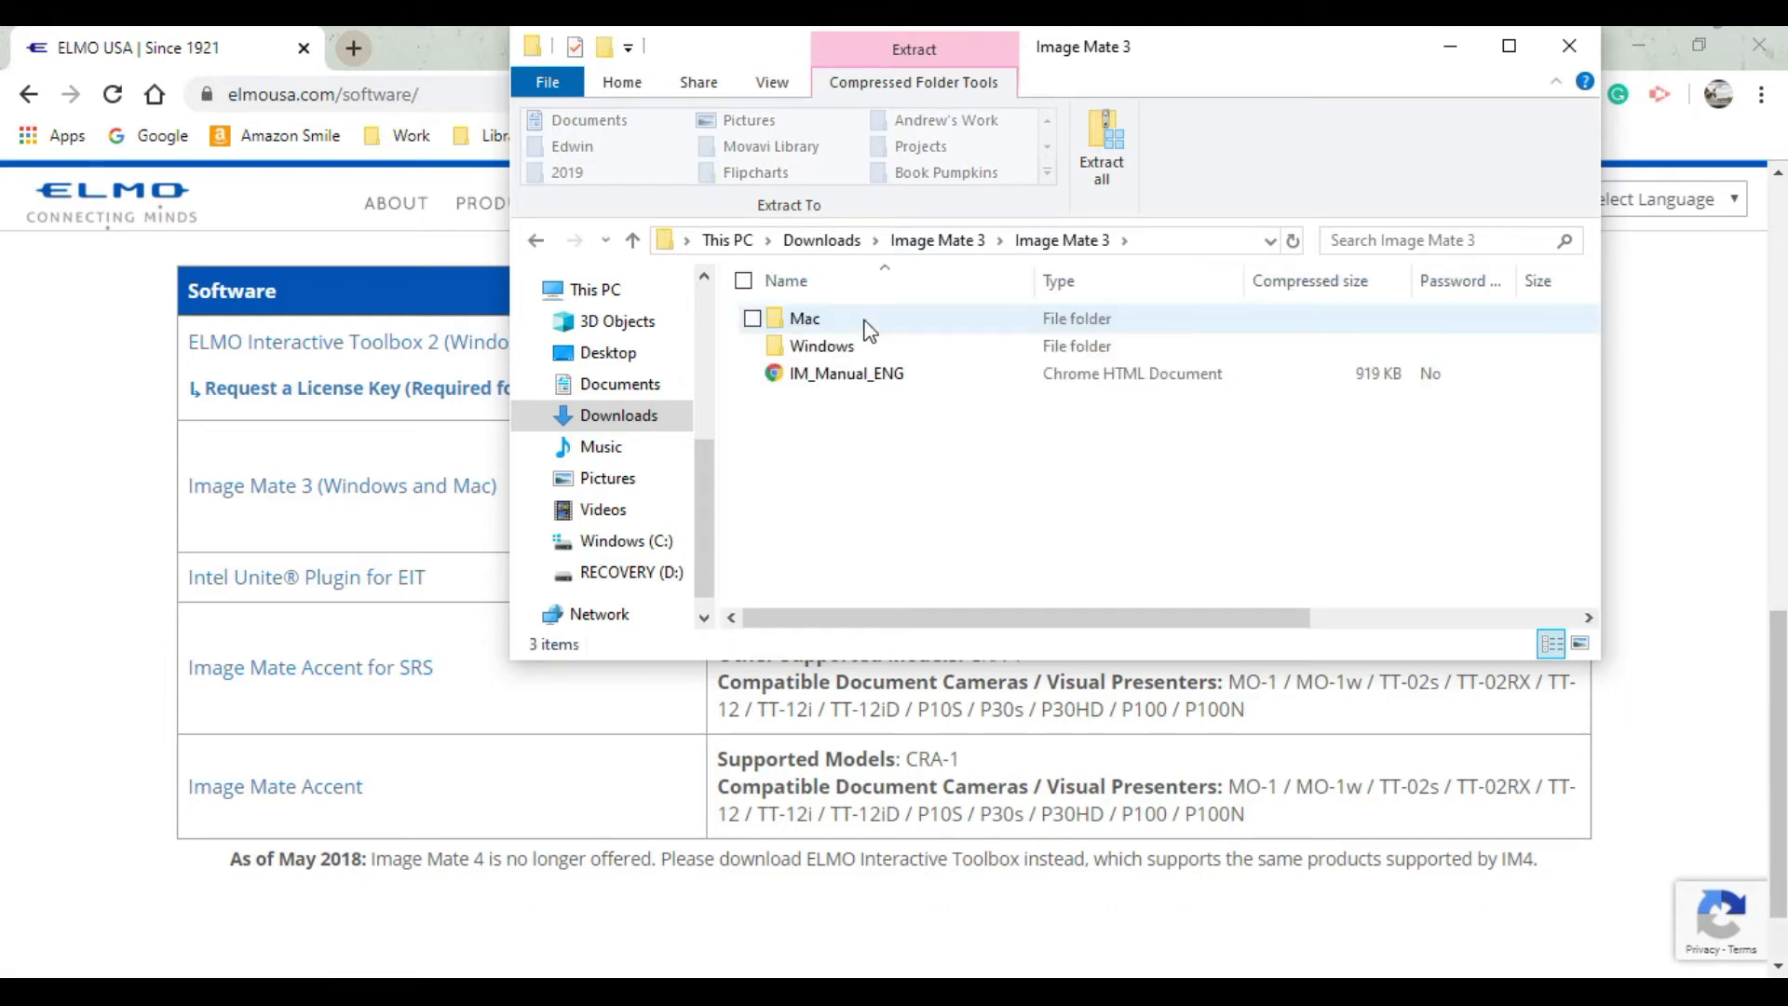
{"action": "left_click", "coordinate": [846, 373]}
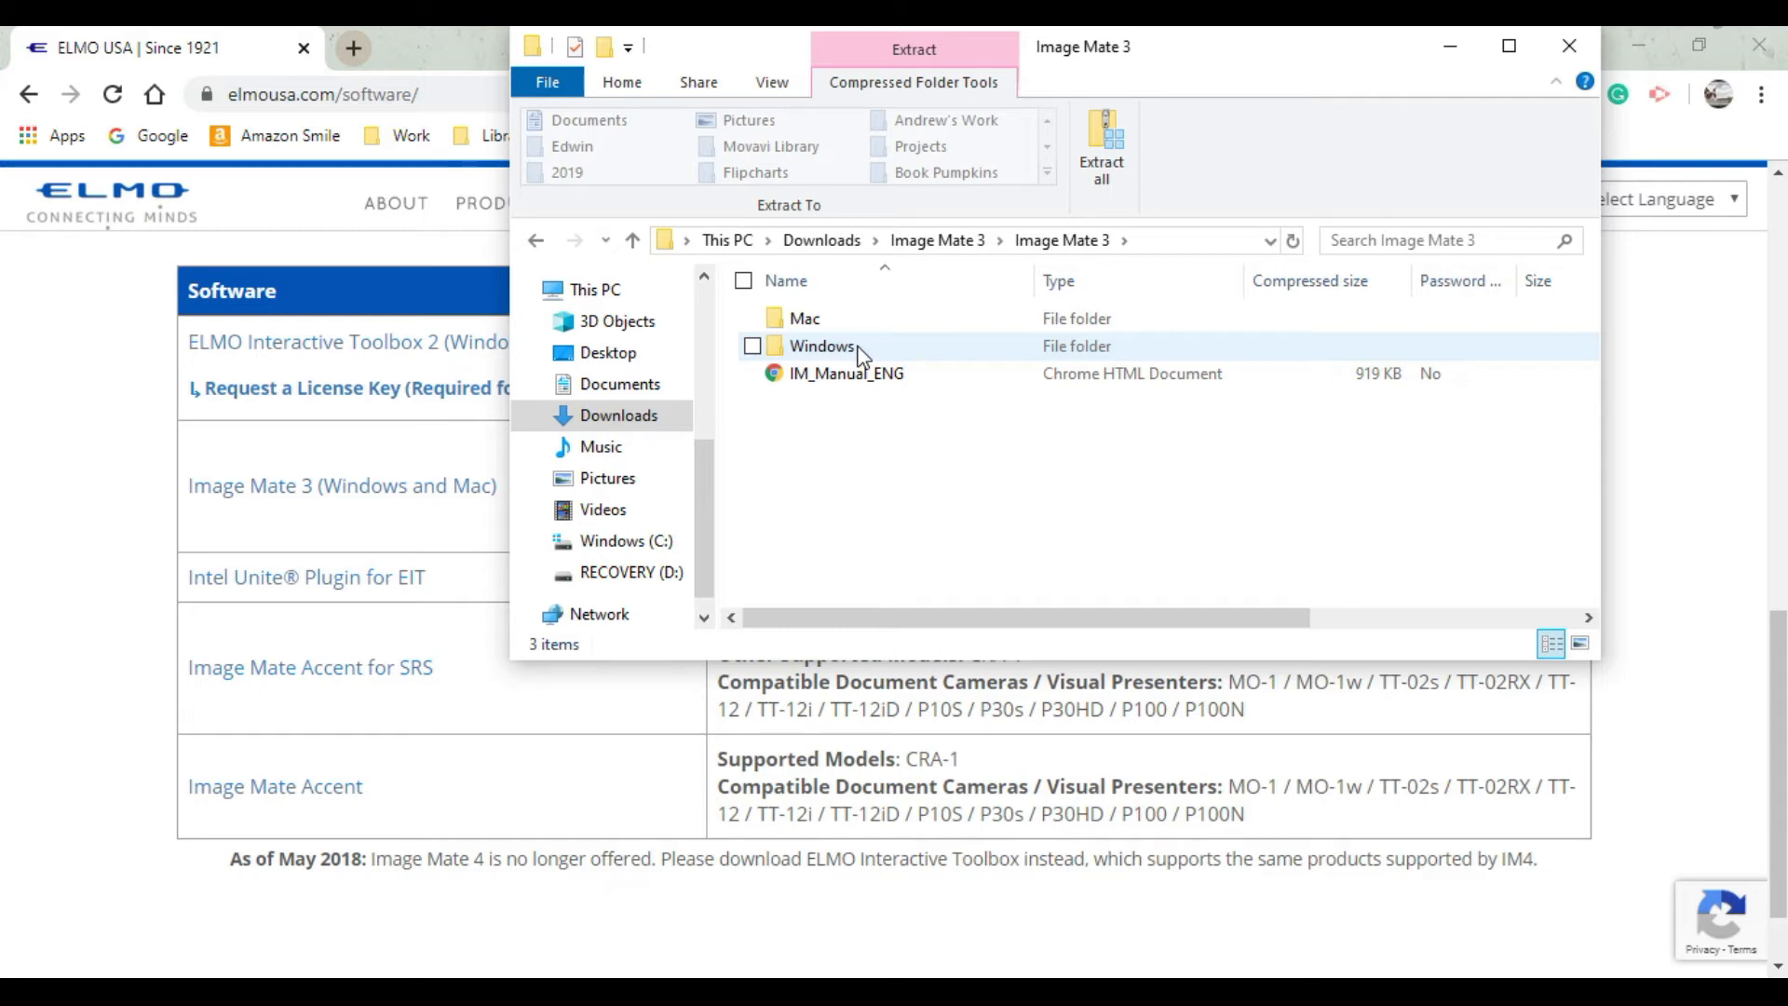
{"action": "double_click", "coordinate": [820, 347]}
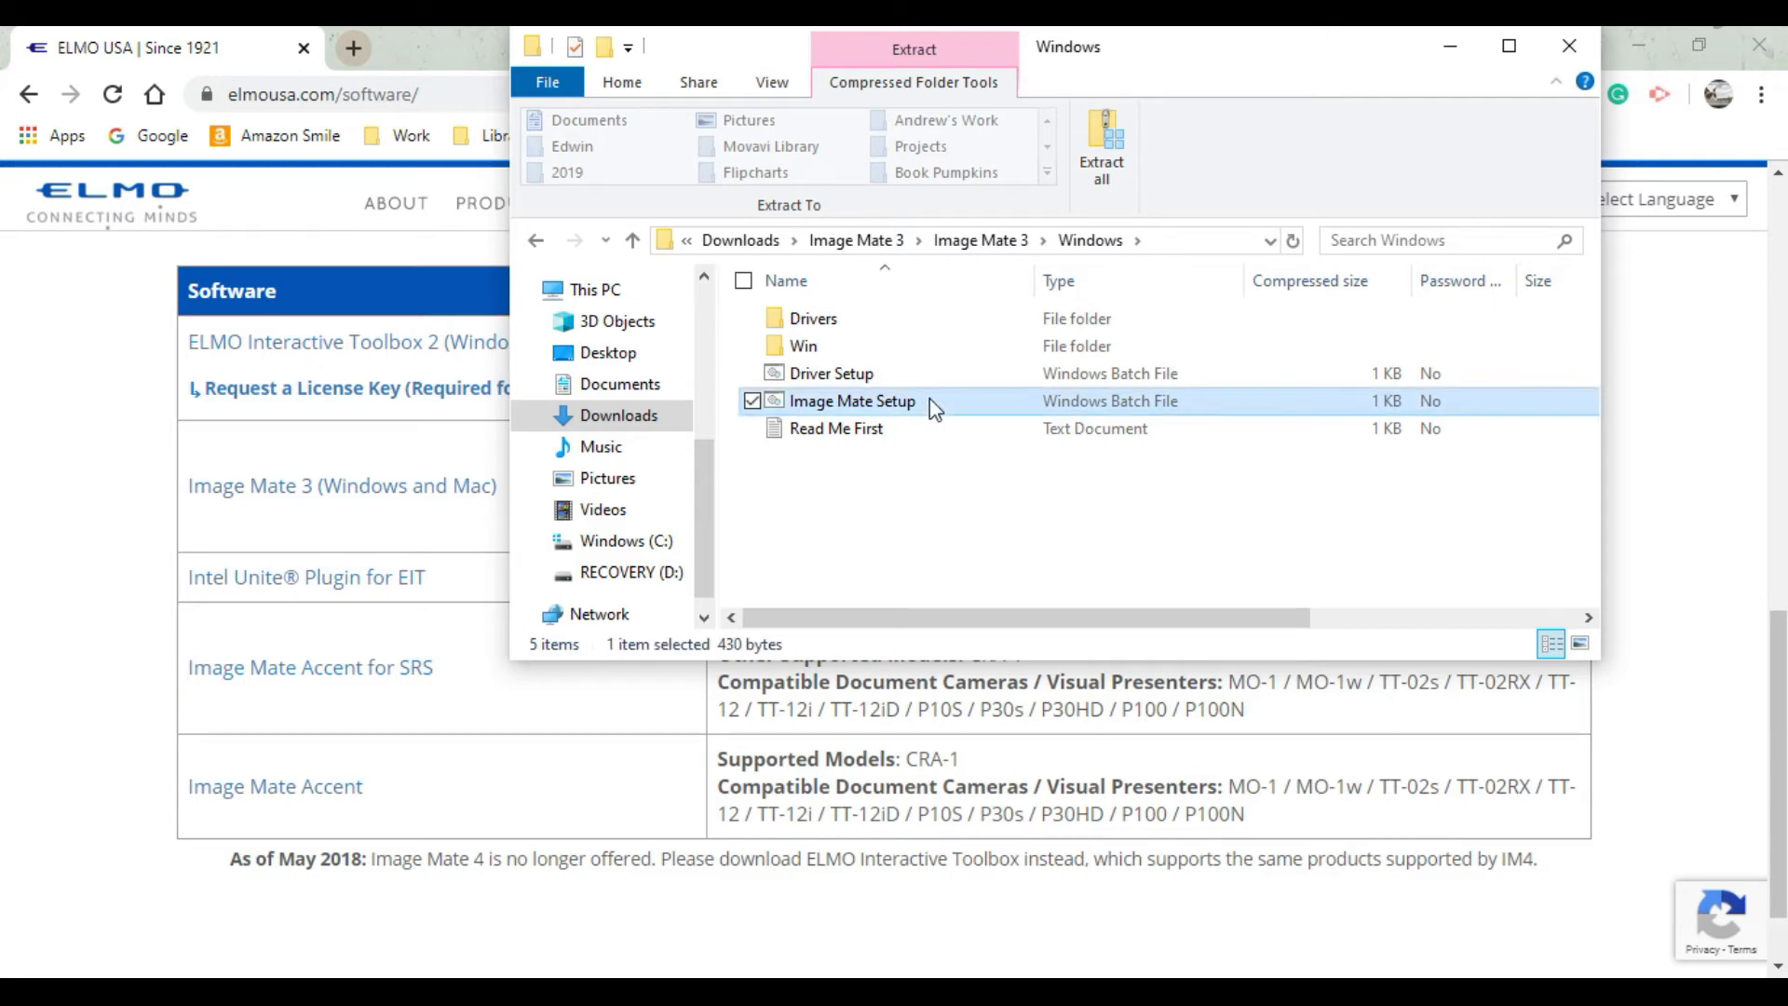
Extract Image Mate 3.zip to the default Downloads\Image Mate 3 folder when prompted by the setup warning.
{"action": "double_click", "coordinate": [853, 401]}
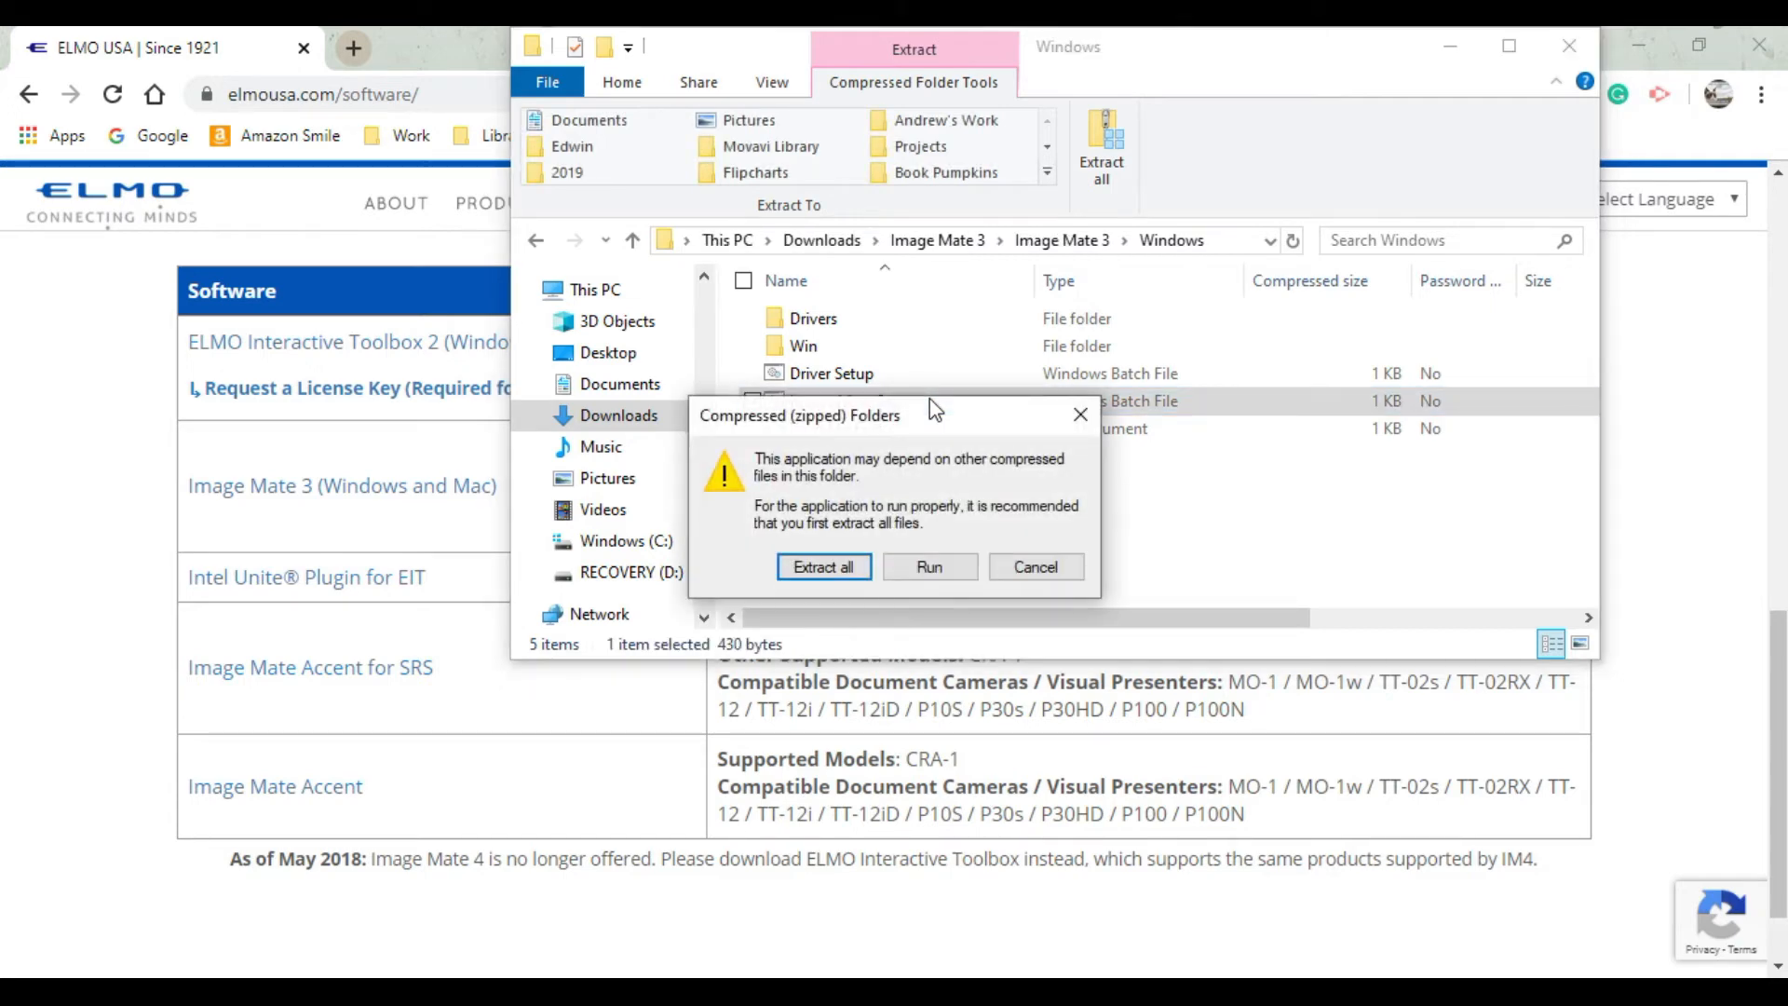
{"action": "mouse_move", "coordinate": [825, 512]}
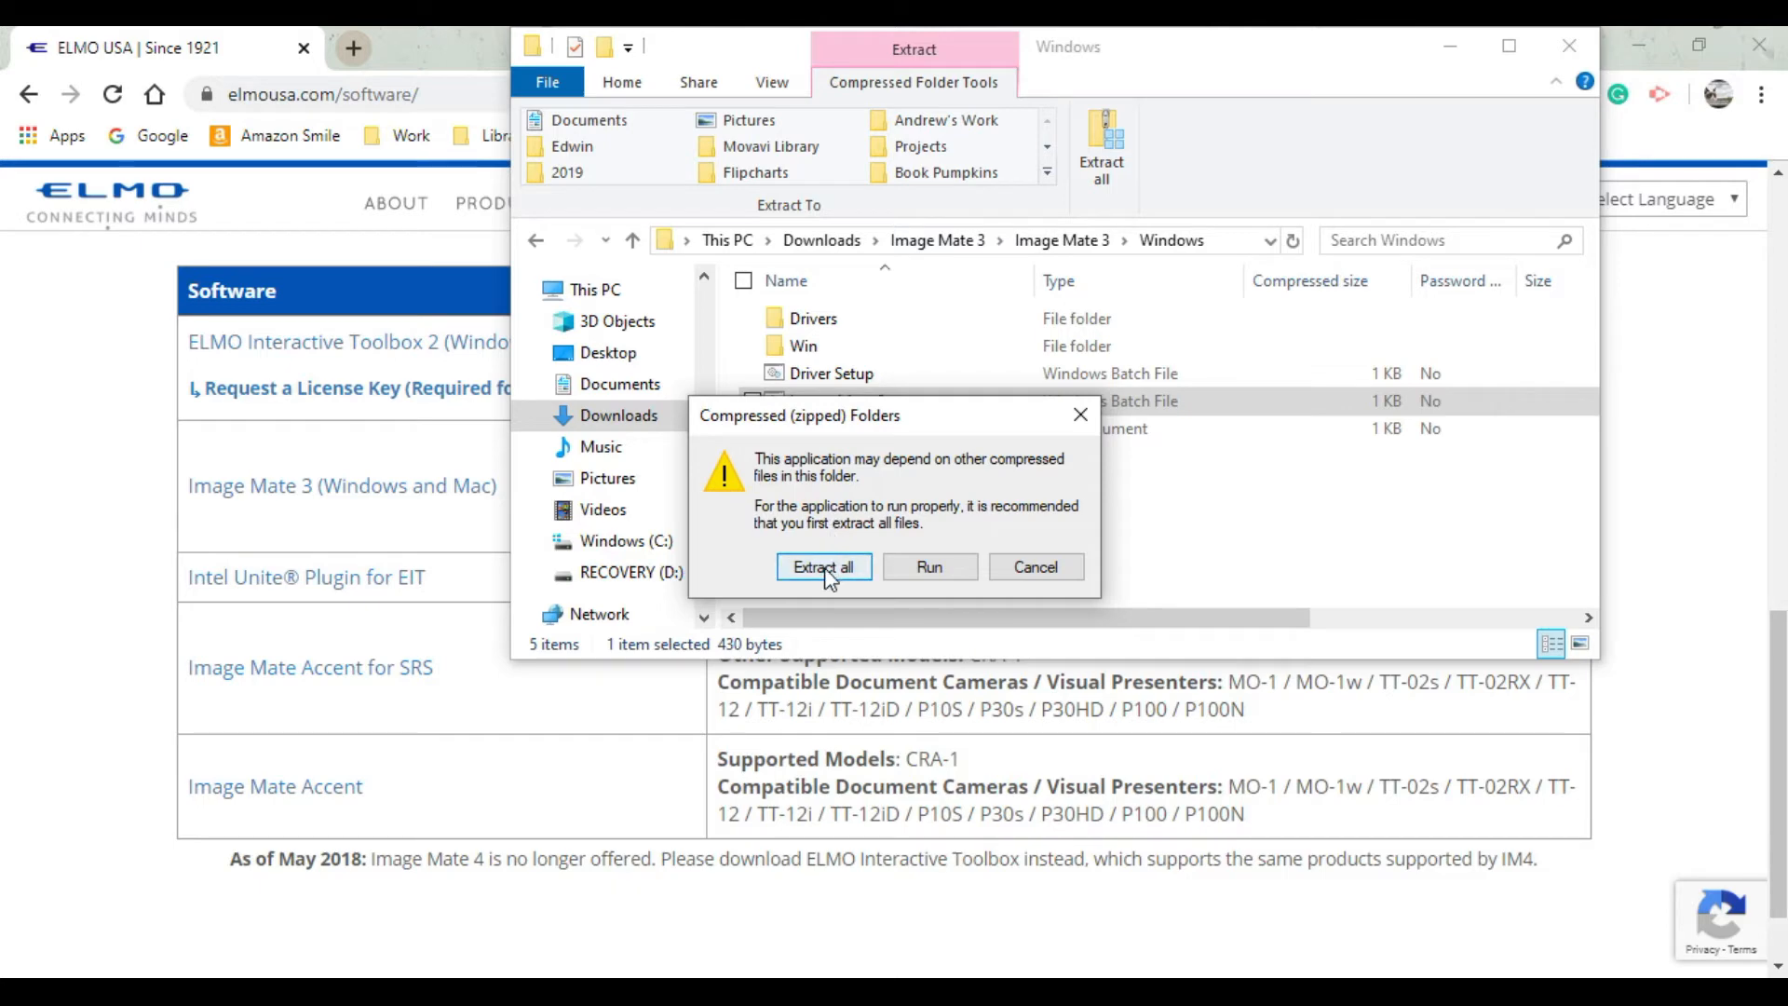
{"action": "left_click", "coordinate": [823, 566]}
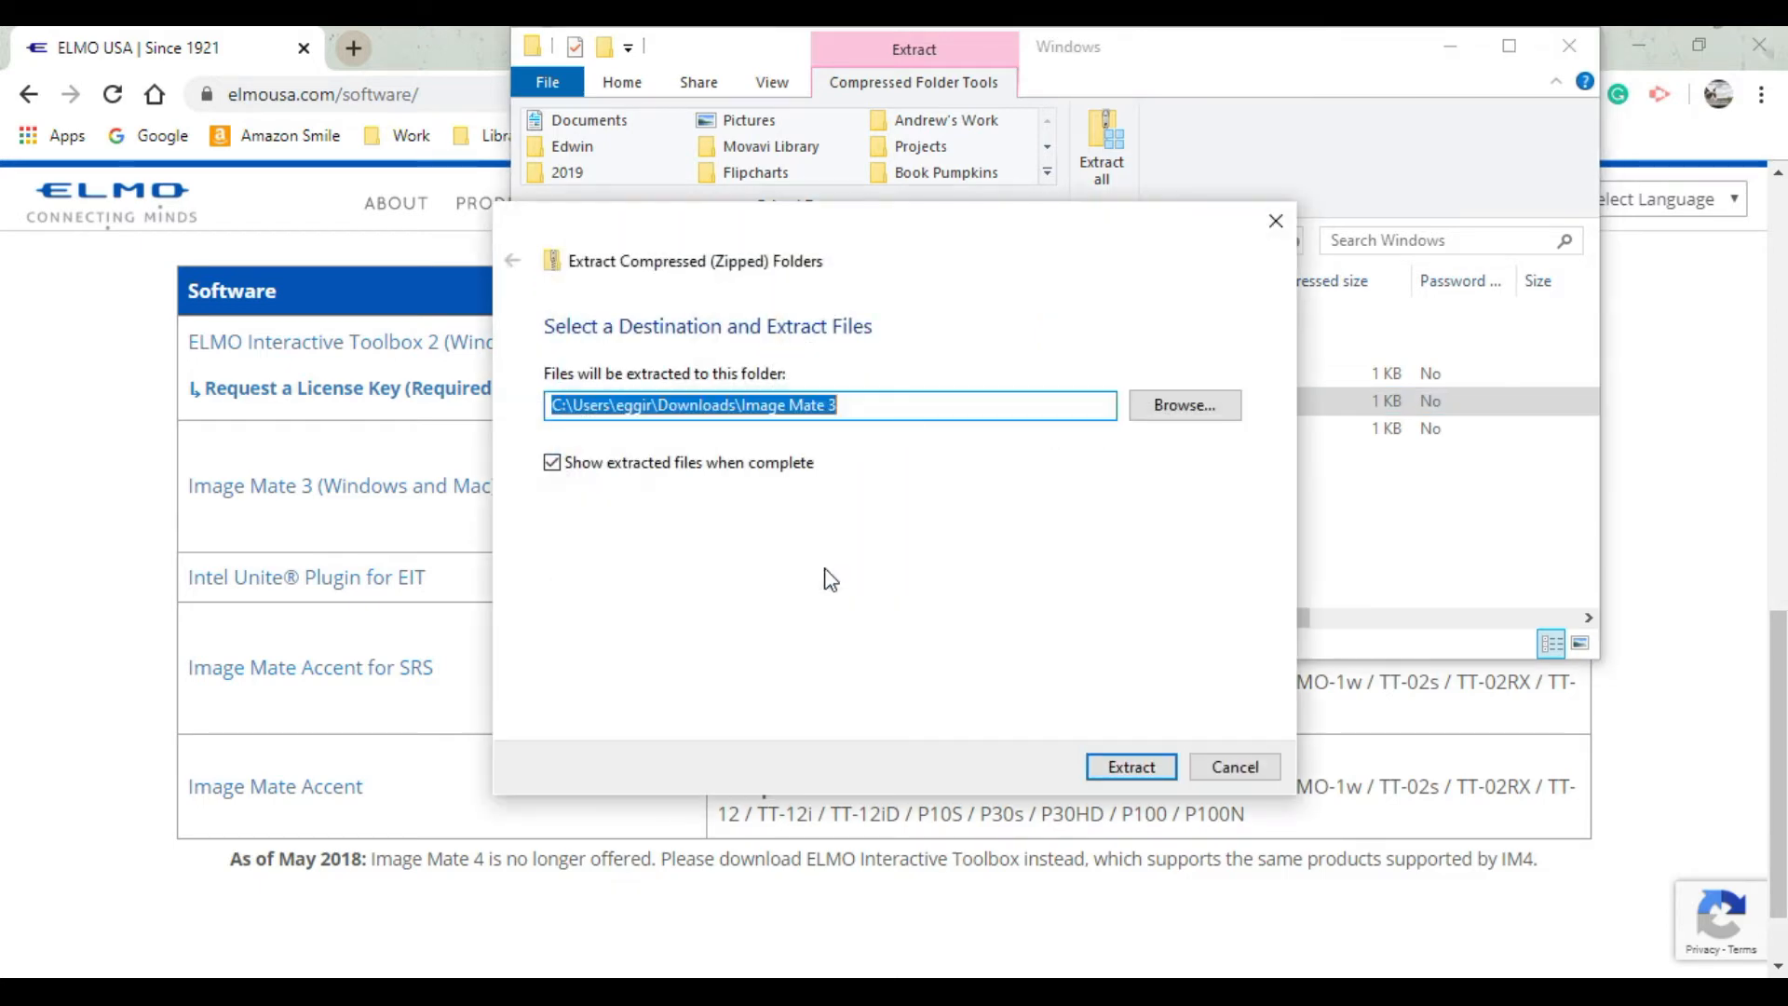
{"action": "mouse_move", "coordinate": [1128, 647]}
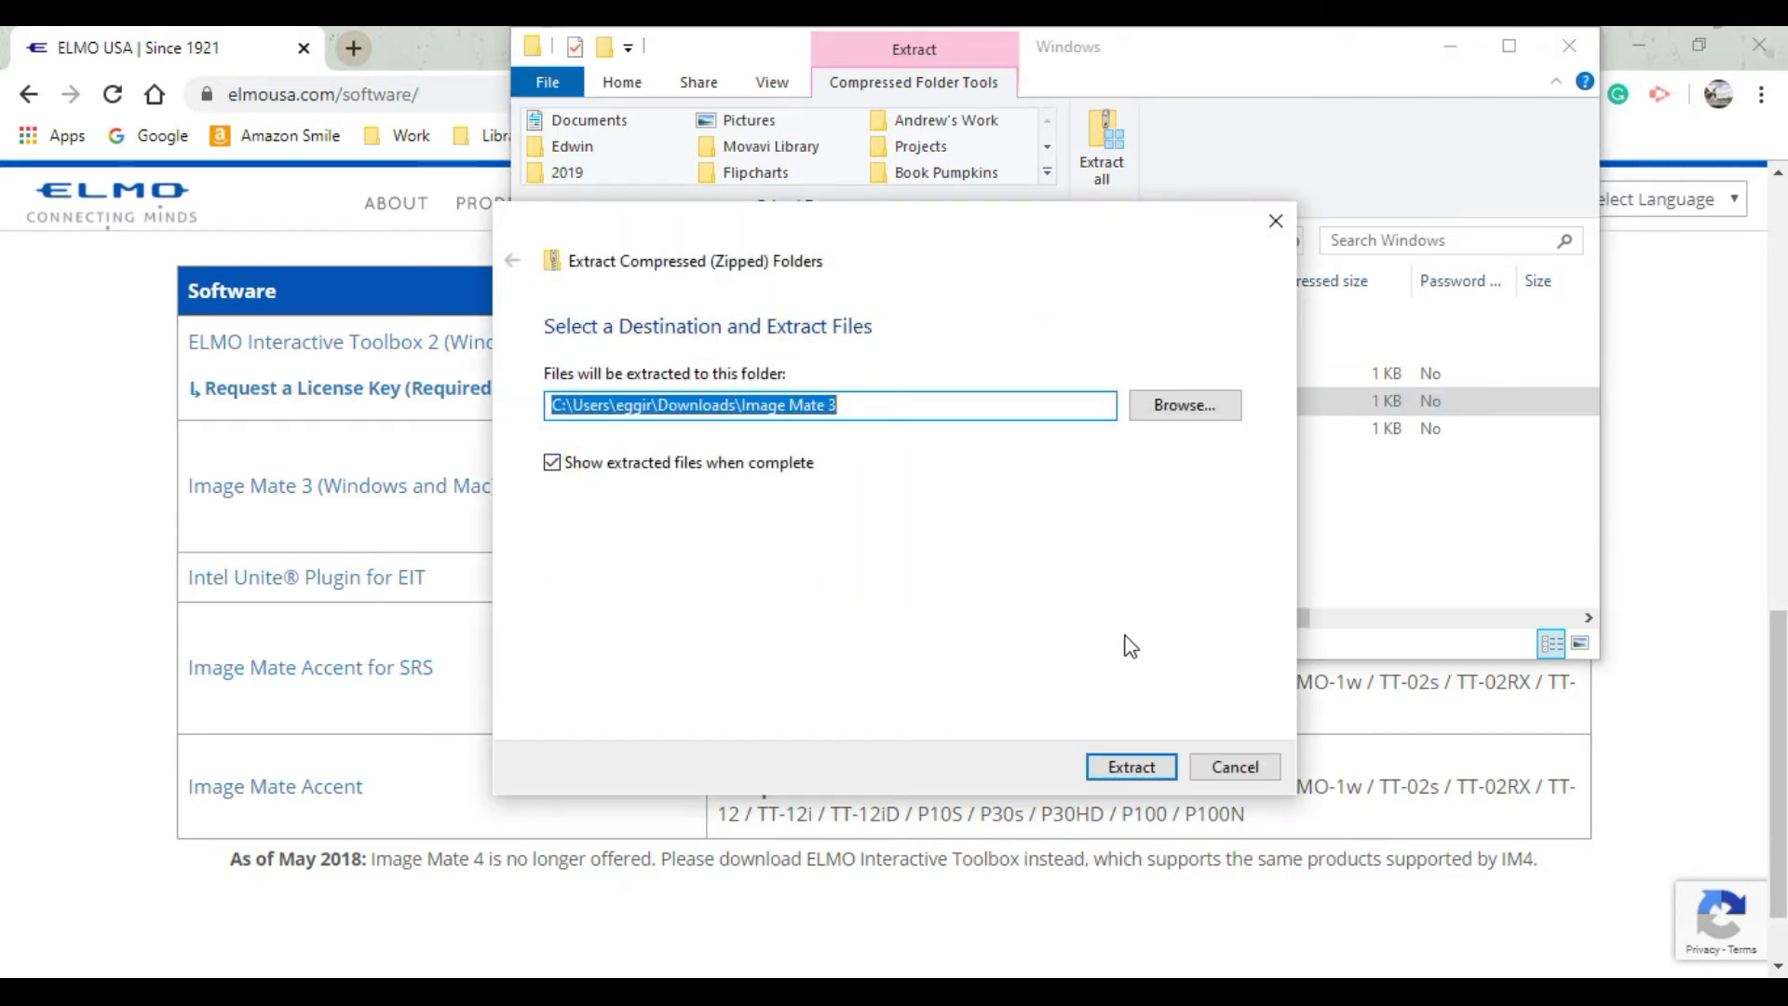
{"action": "mouse_move", "coordinate": [1185, 730]}
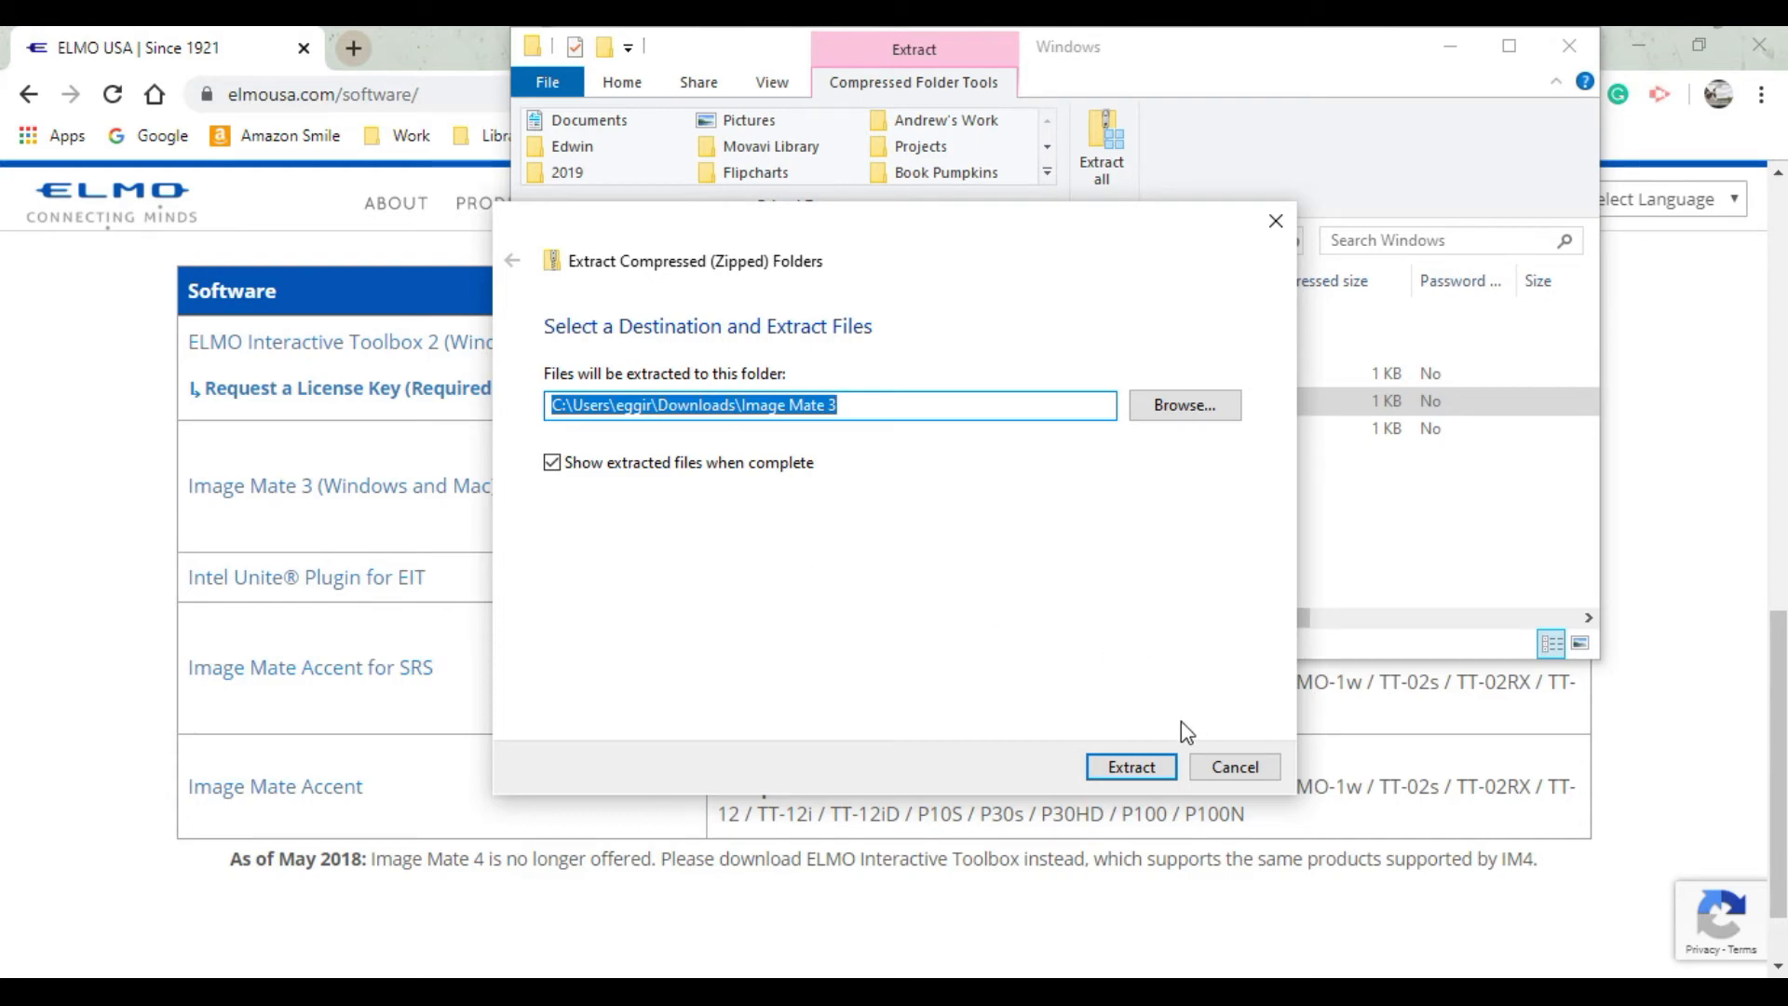
{"action": "left_click", "coordinate": [1131, 768]}
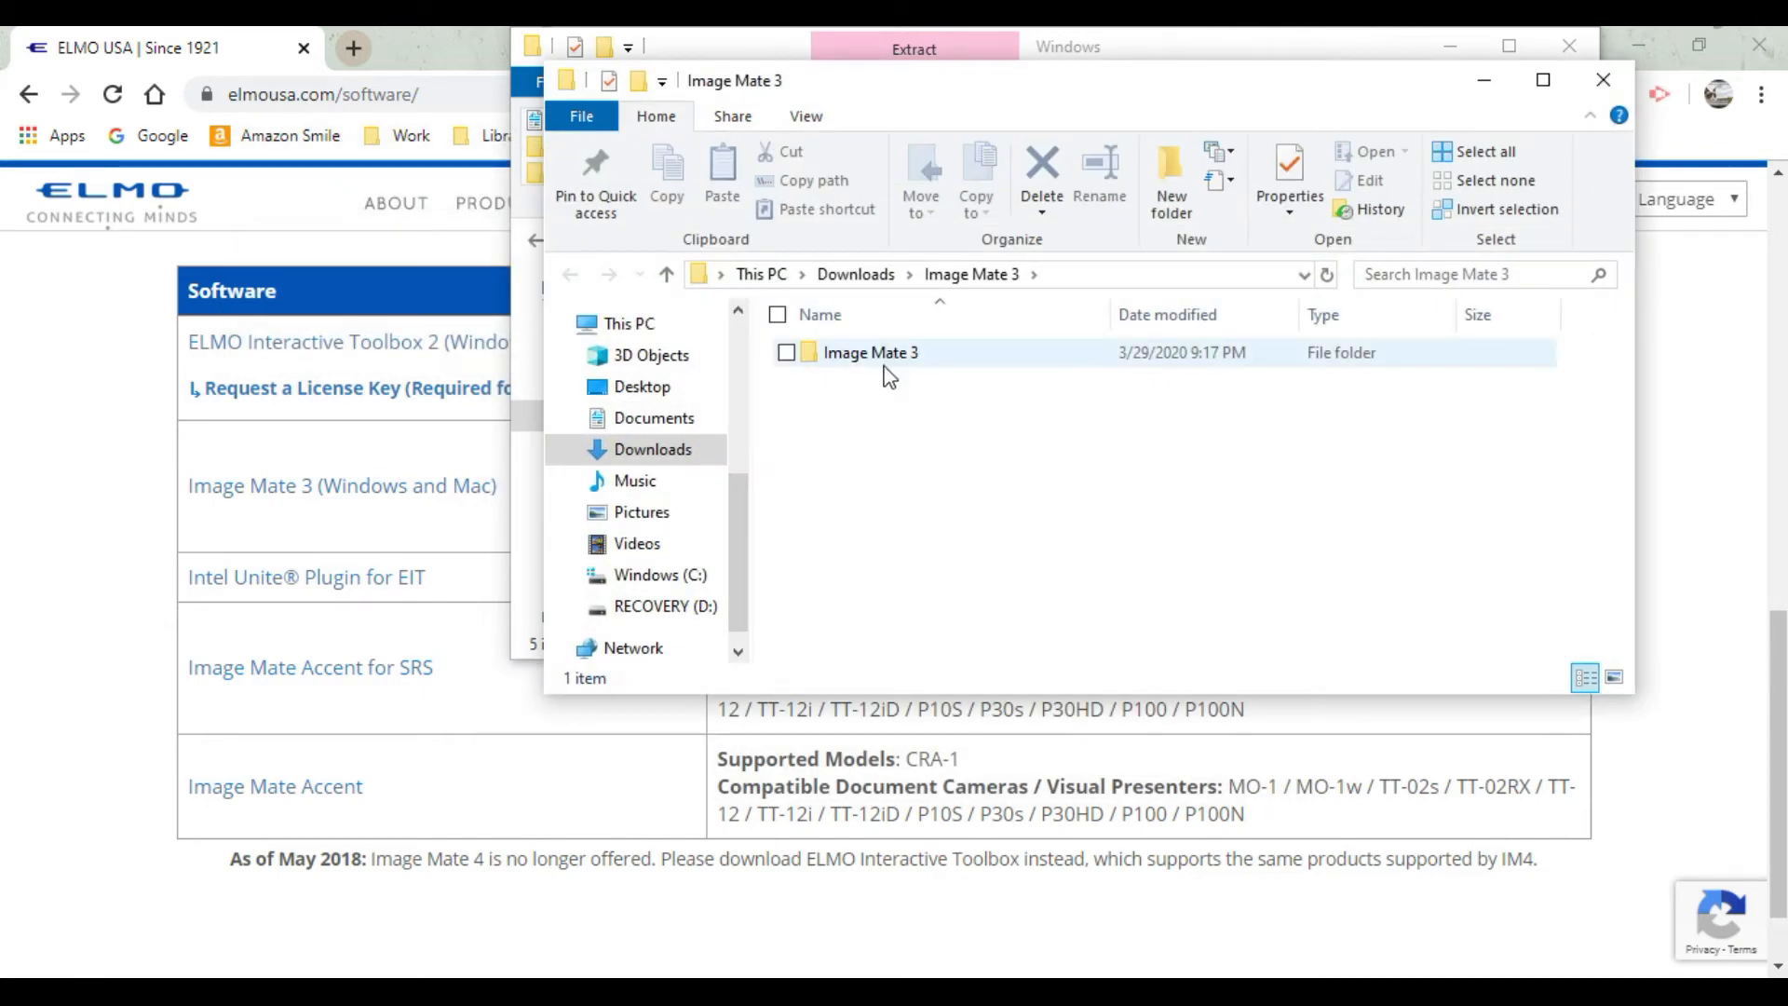
{"action": "mouse_move", "coordinate": [883, 365]}
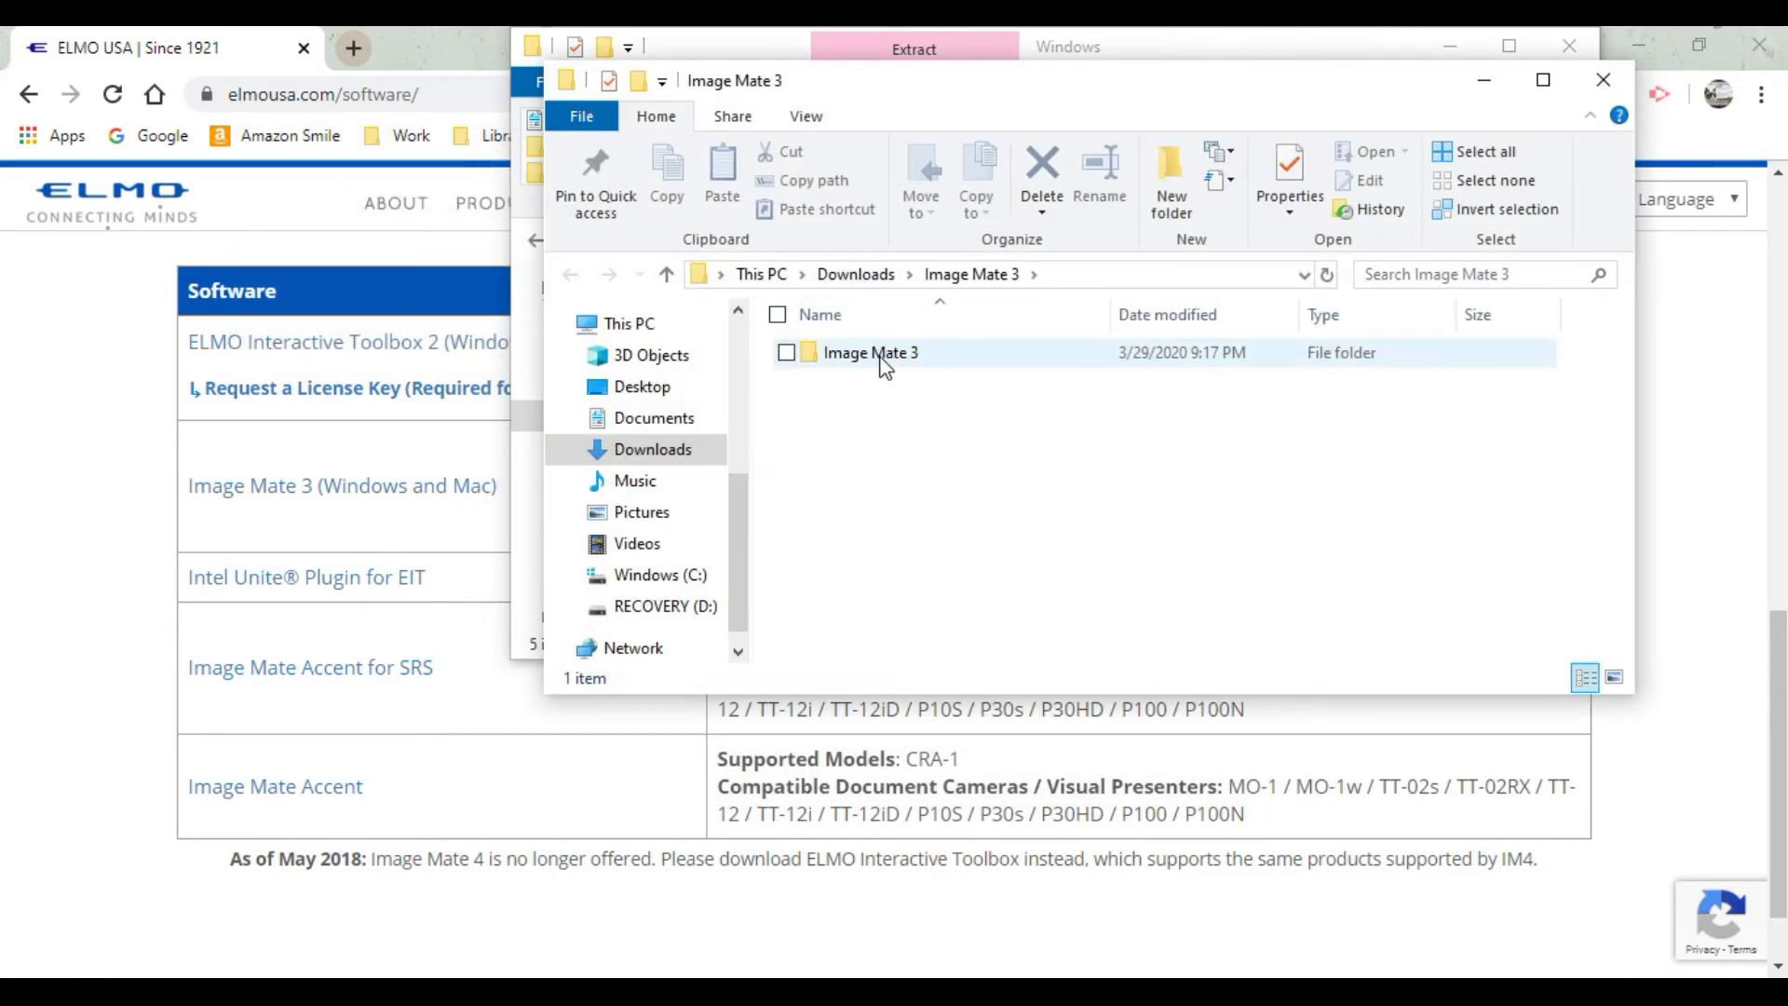
Run Image Mate Setup from the extracted Windows folder, reaching the setup-language prompt.
{"action": "double_click", "coordinate": [870, 354]}
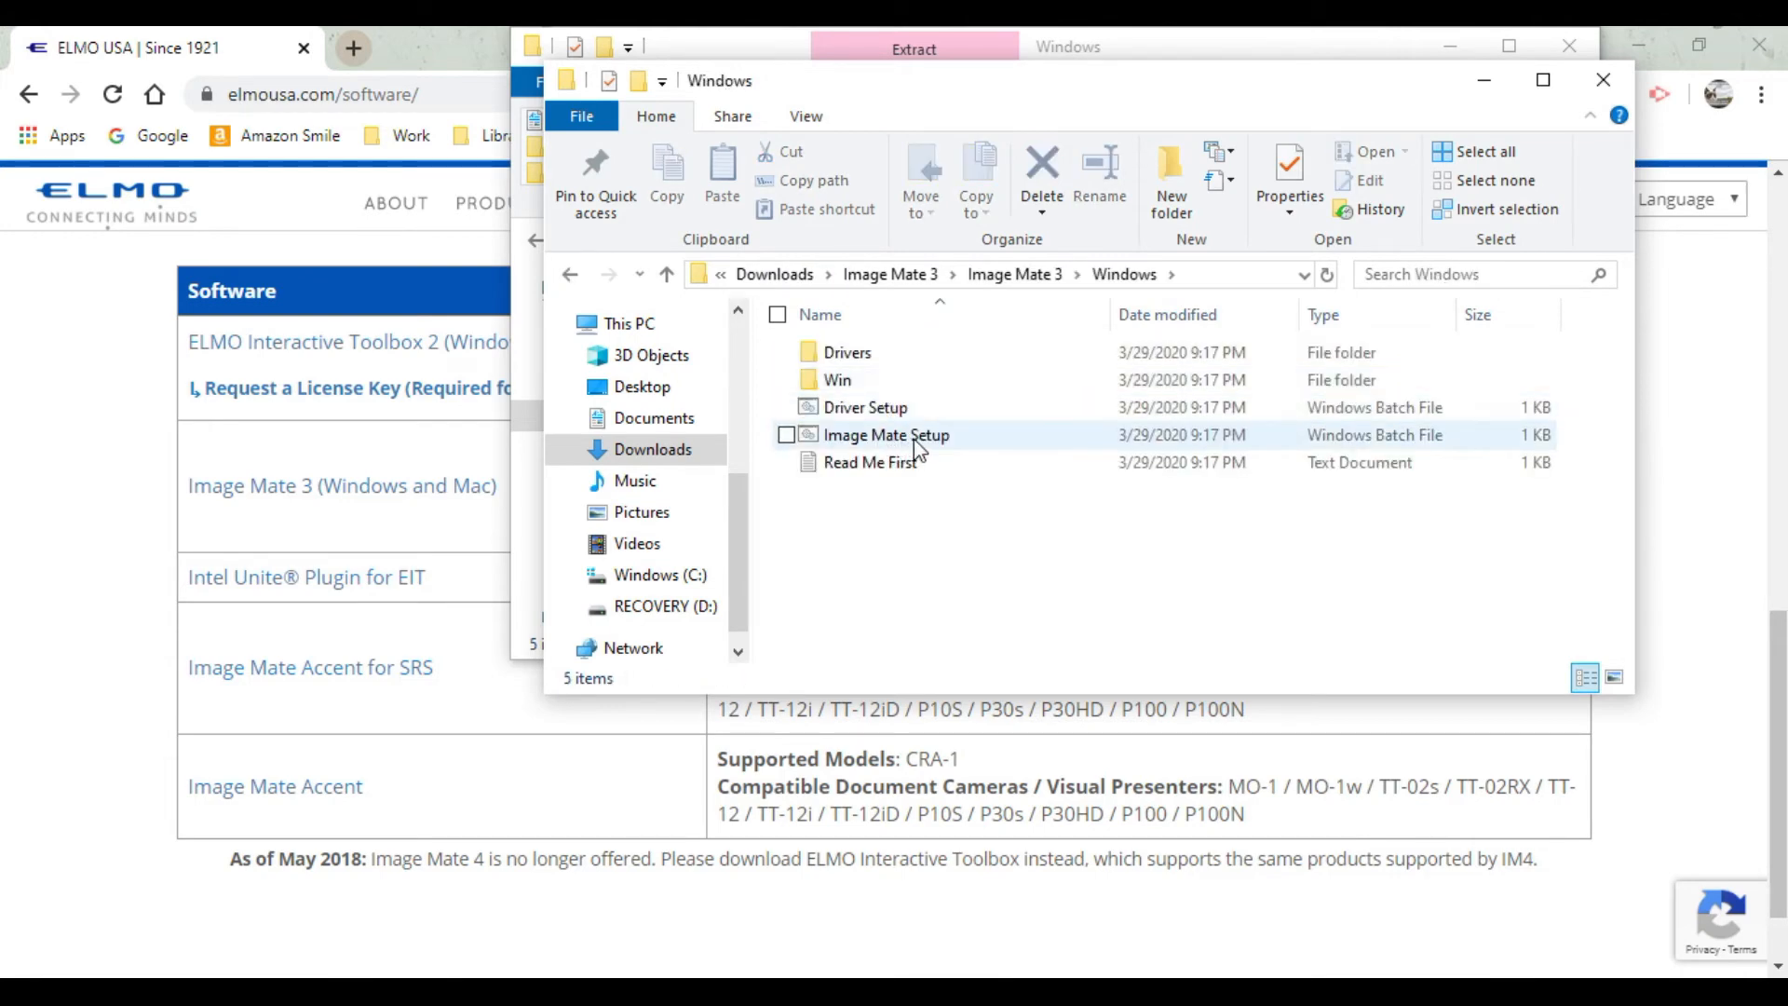
{"action": "double_click", "coordinate": [887, 436]}
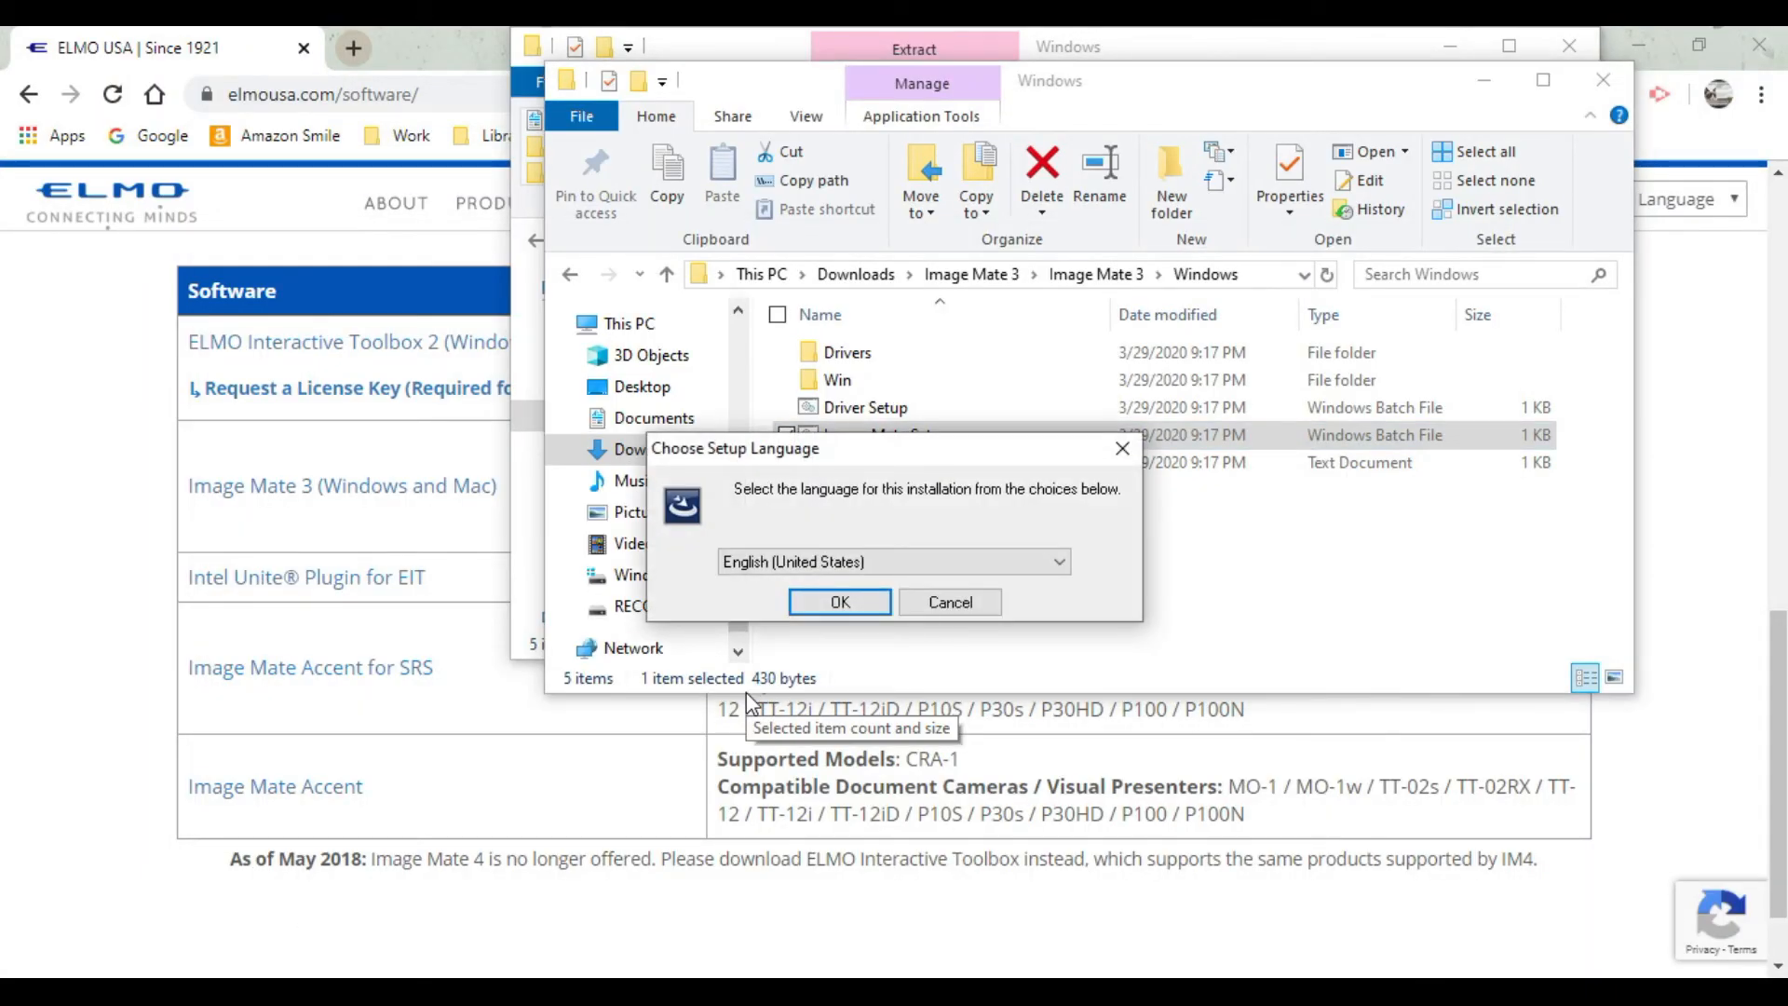
Install Image Mate in English, accepting the license agreement, and finish the InstallShield Wizard.
{"action": "left_click", "coordinate": [838, 602]}
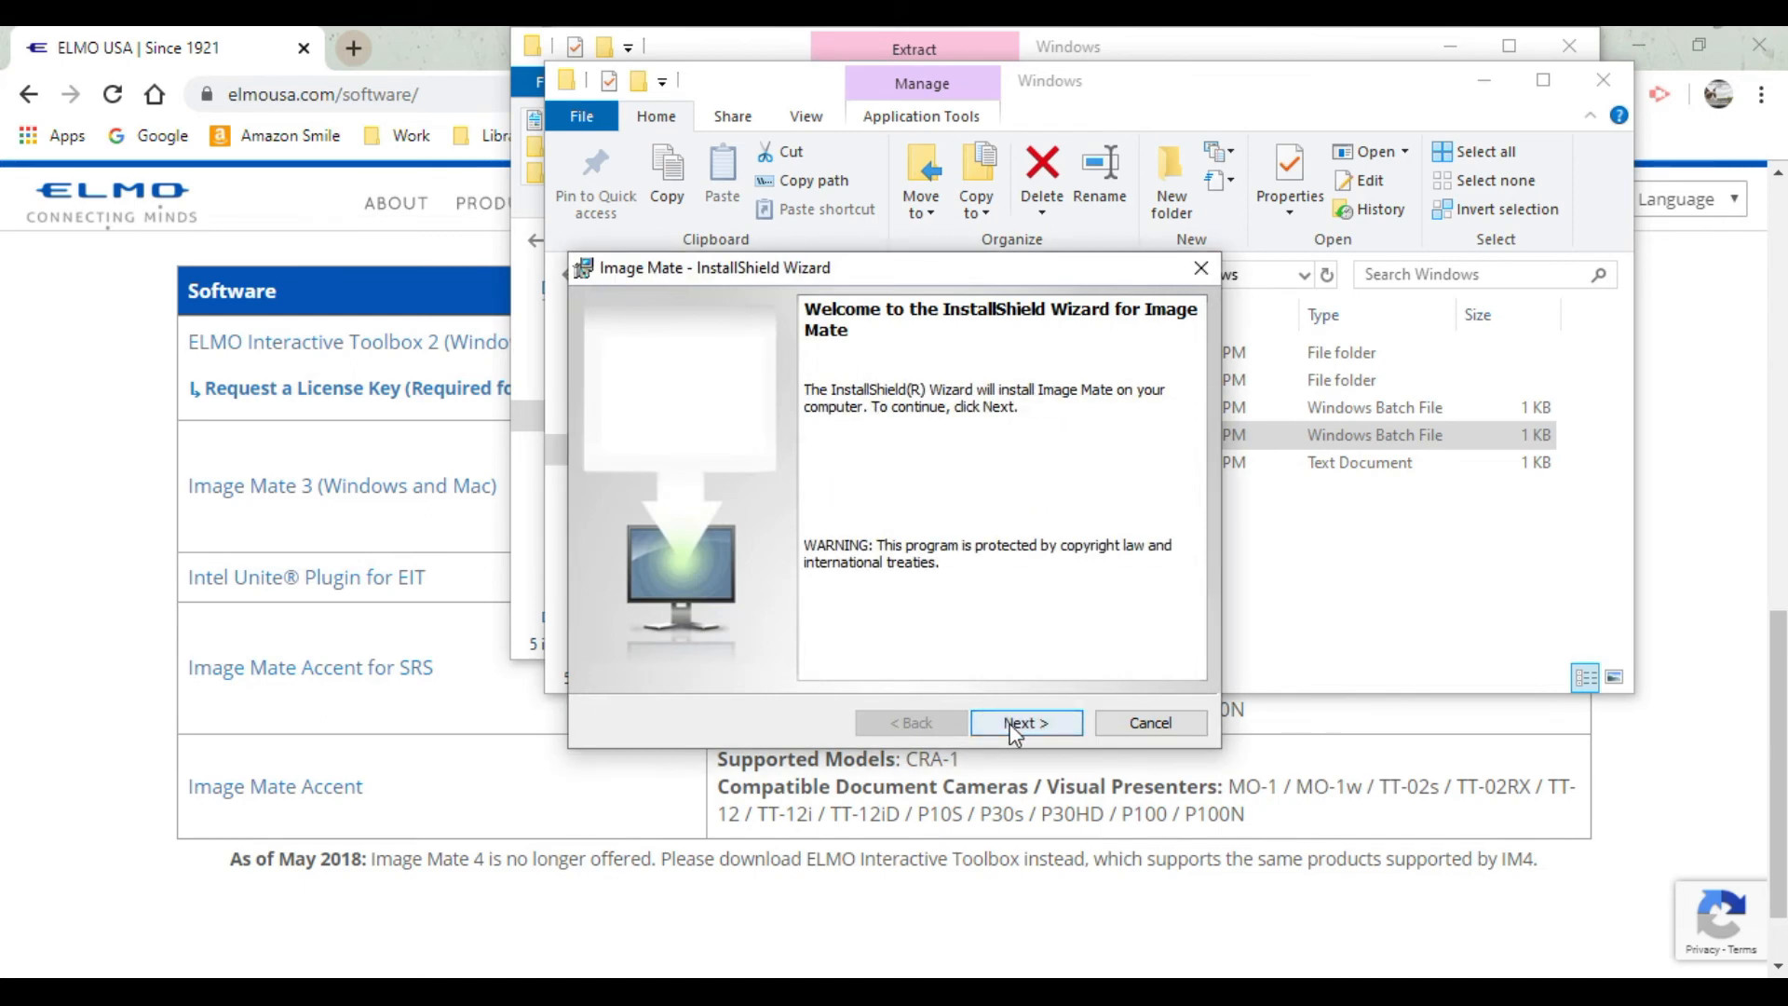
{"action": "left_click", "coordinate": [1025, 722]}
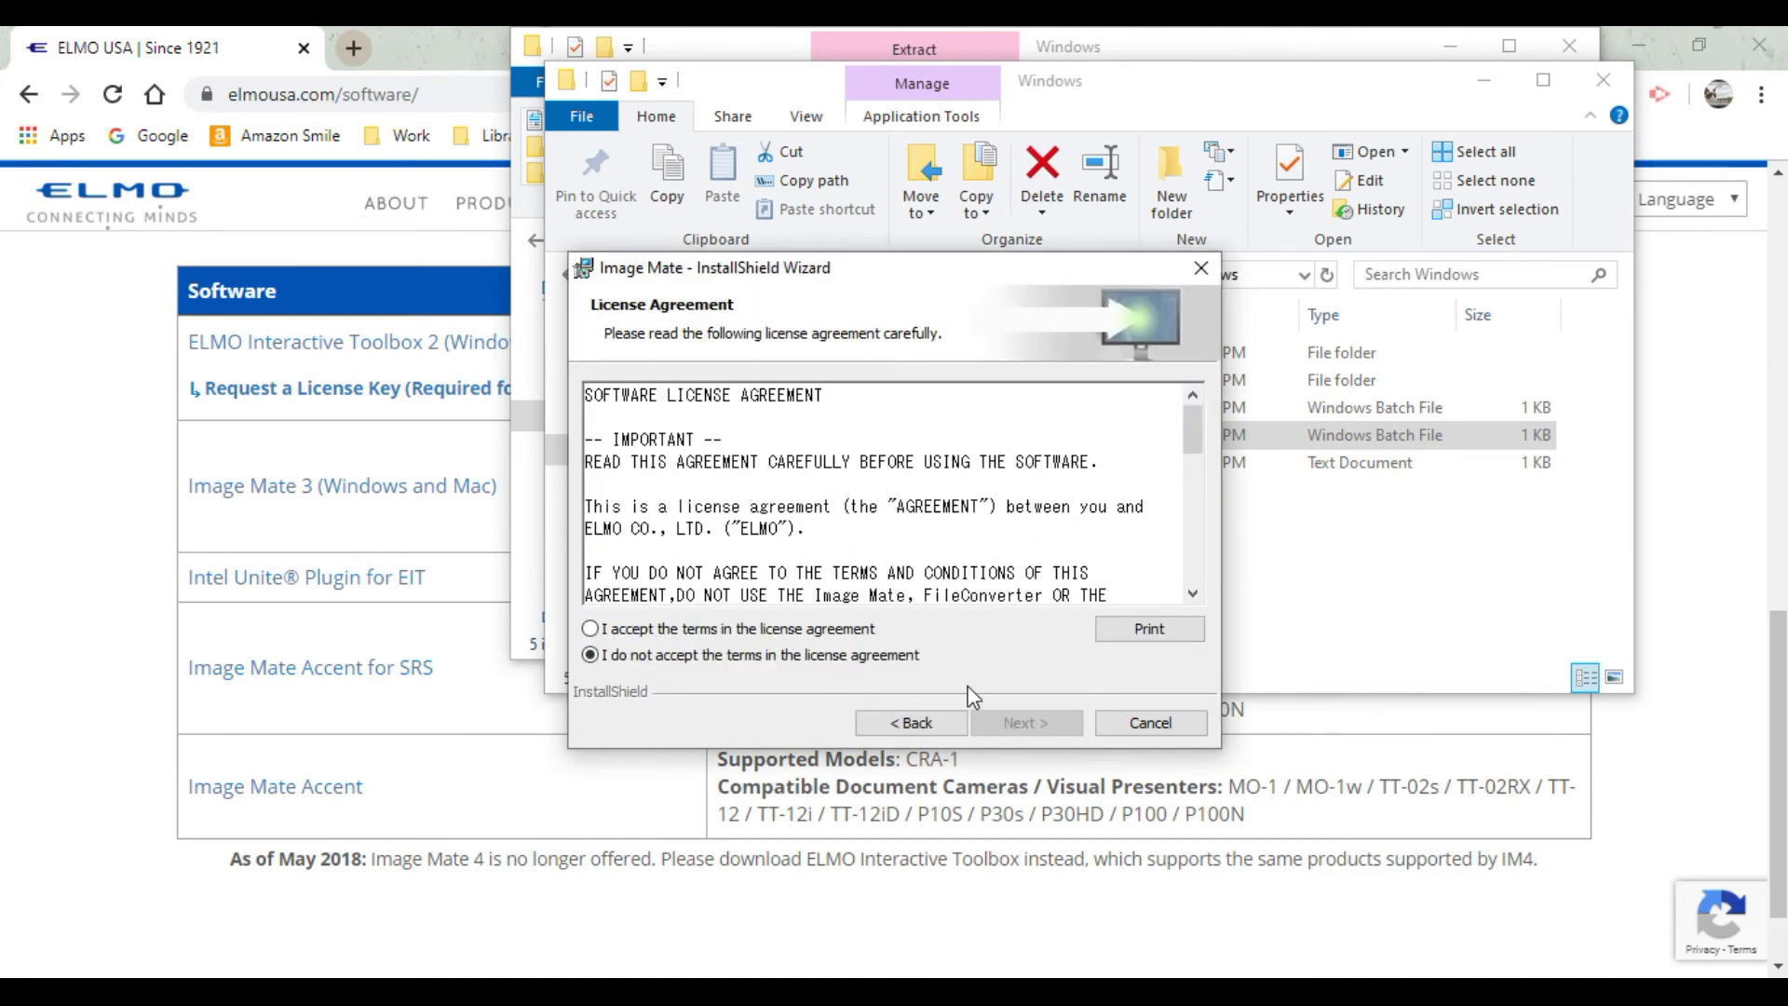
{"action": "left_click", "coordinate": [590, 629]}
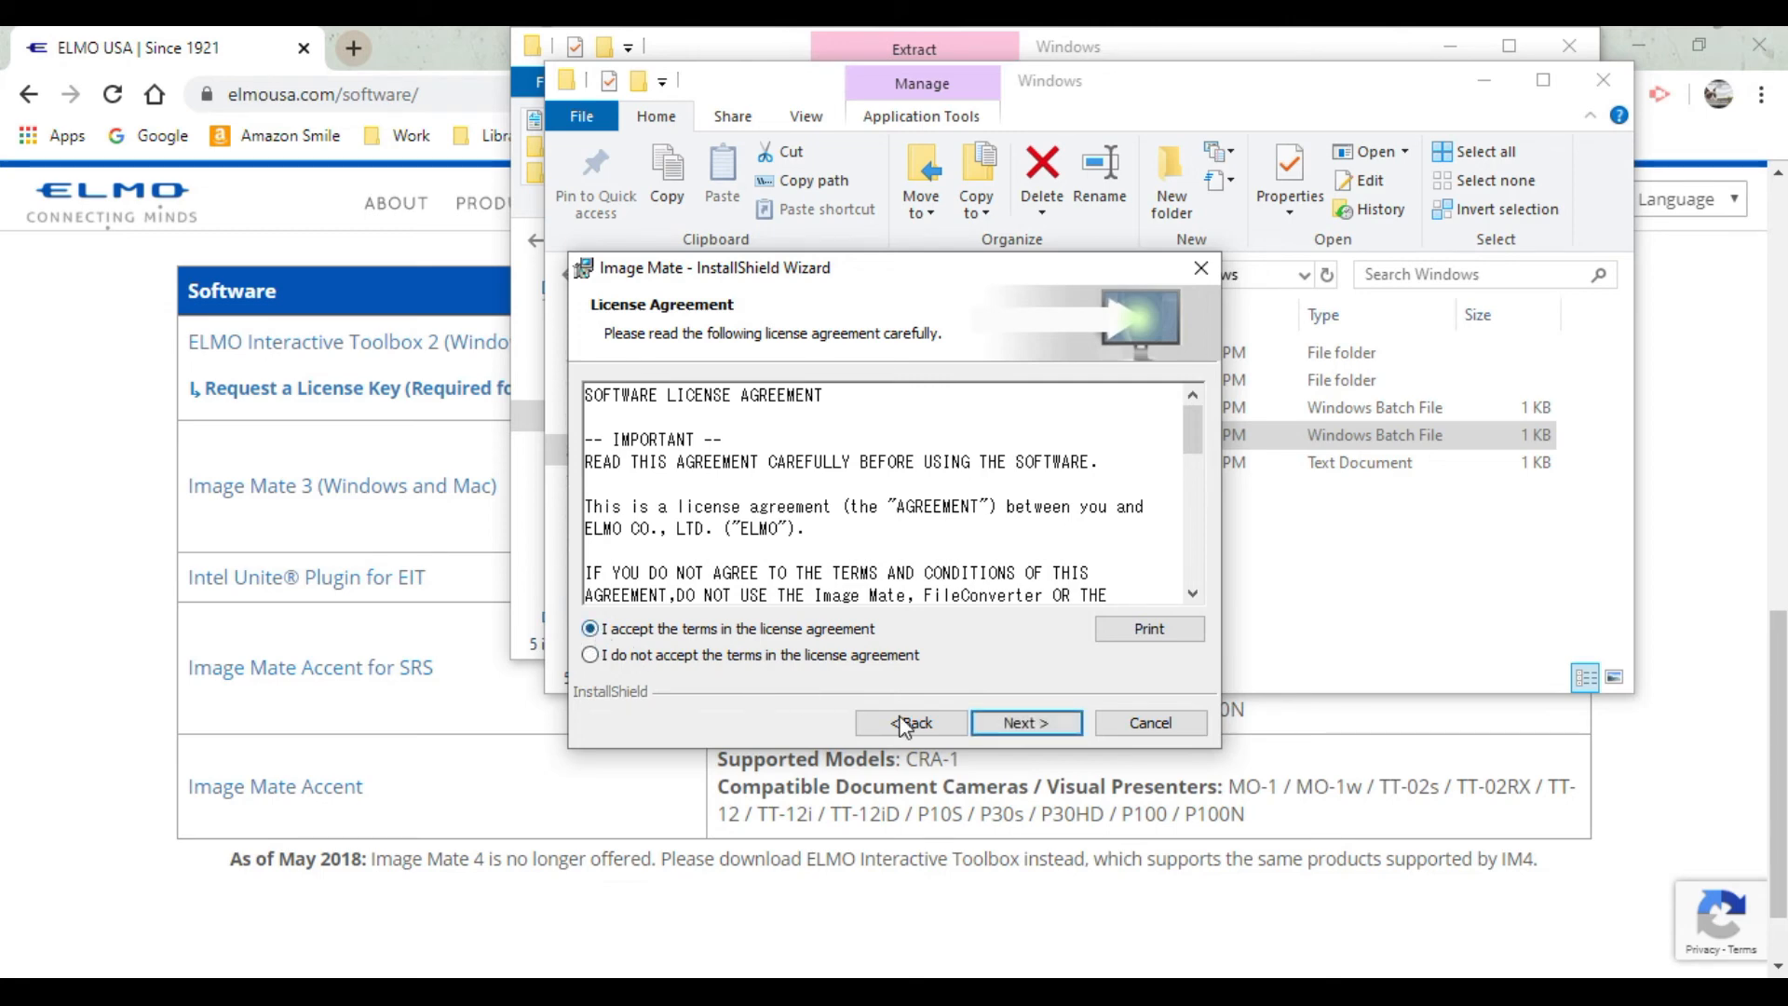
{"action": "left_click", "coordinate": [1026, 722]}
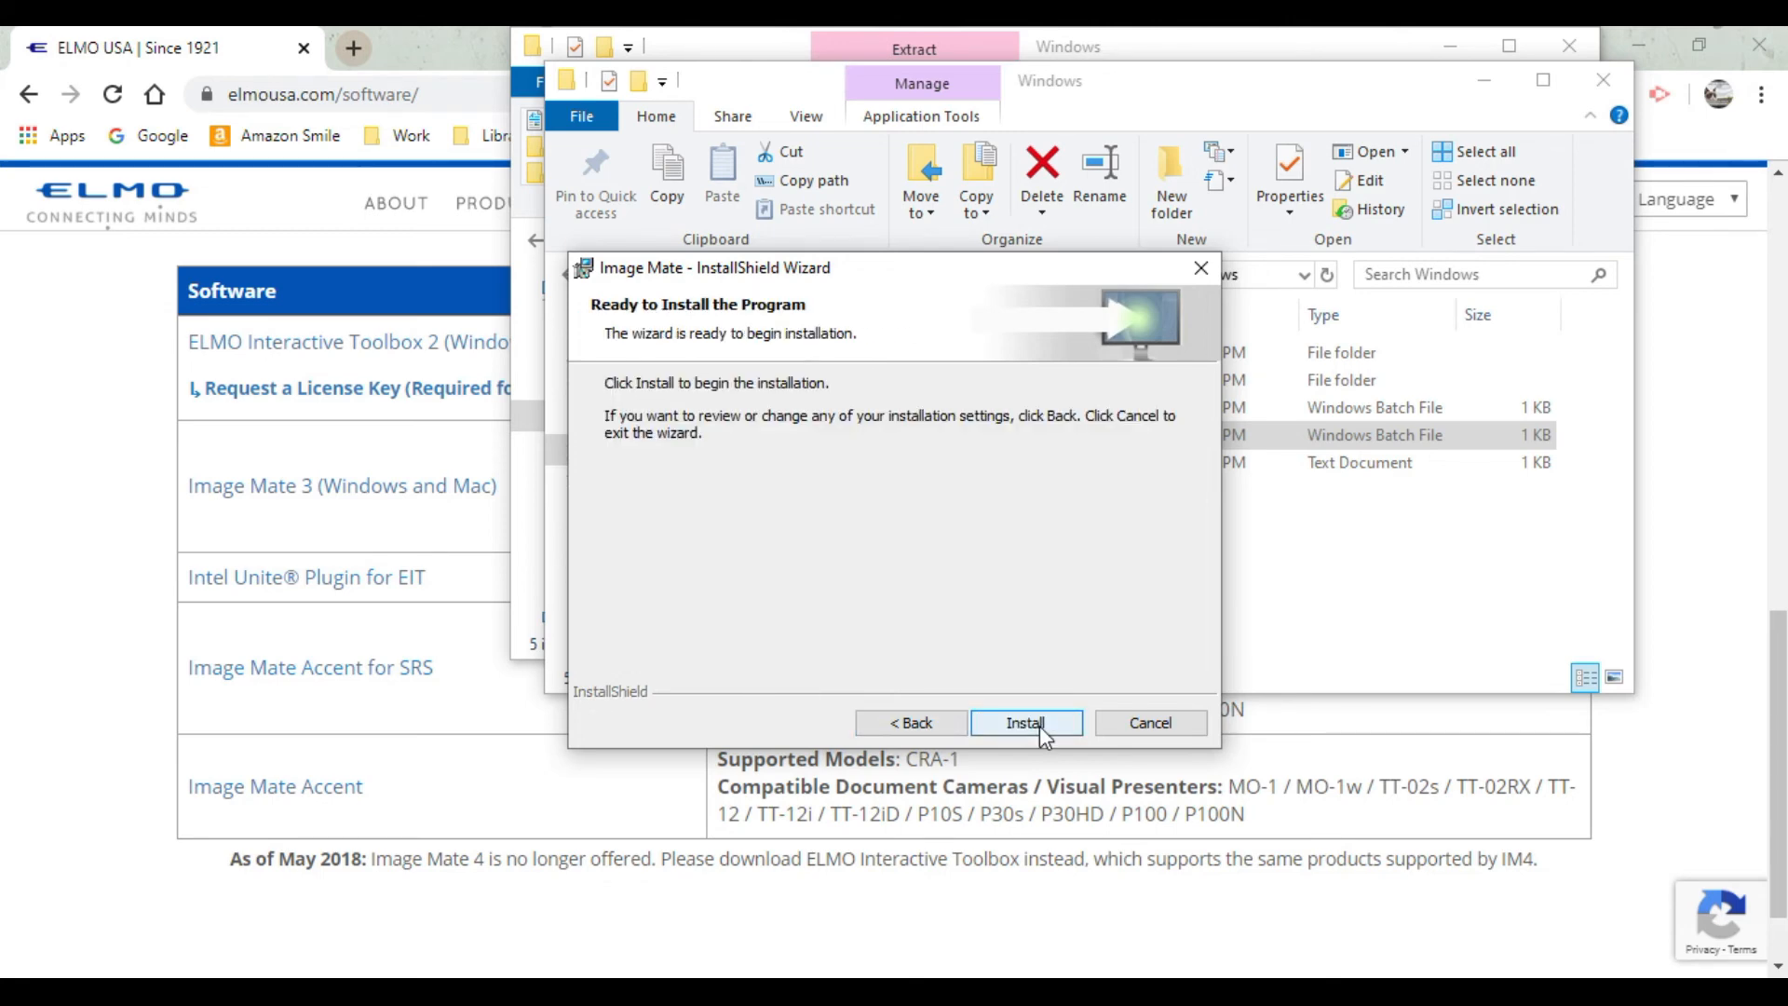
{"action": "left_click", "coordinate": [1026, 723]}
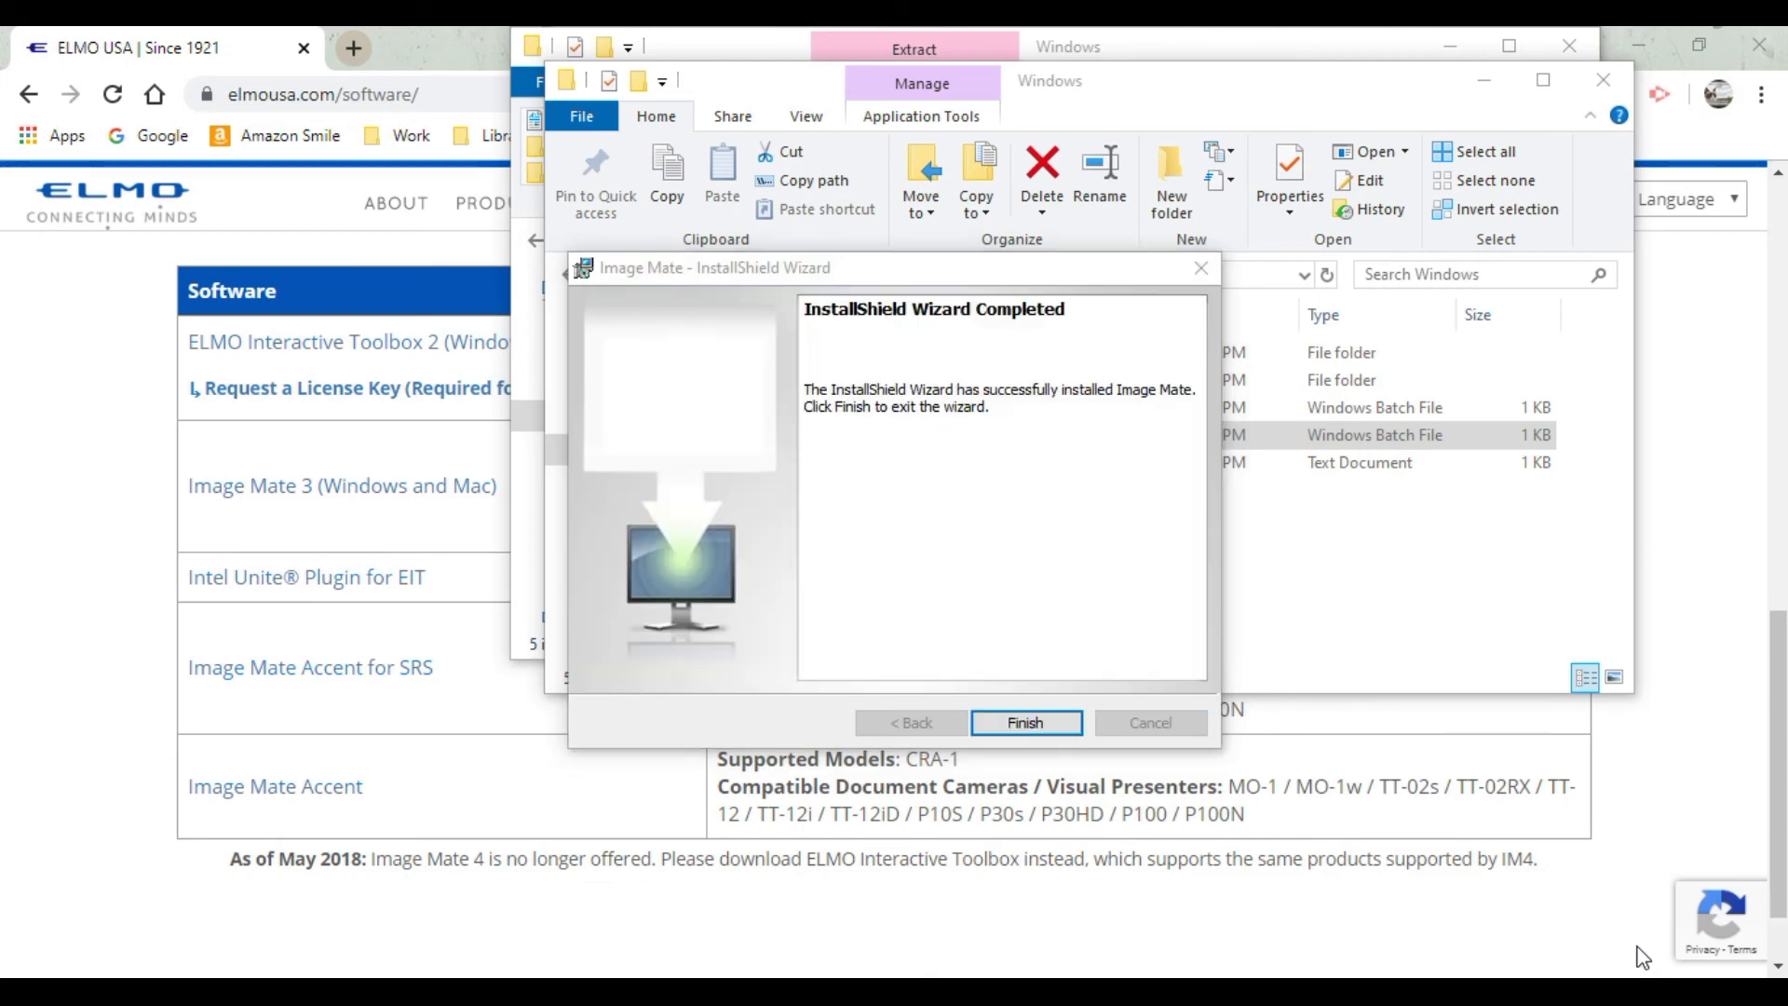
{"action": "mouse_move", "coordinate": [920, 580]}
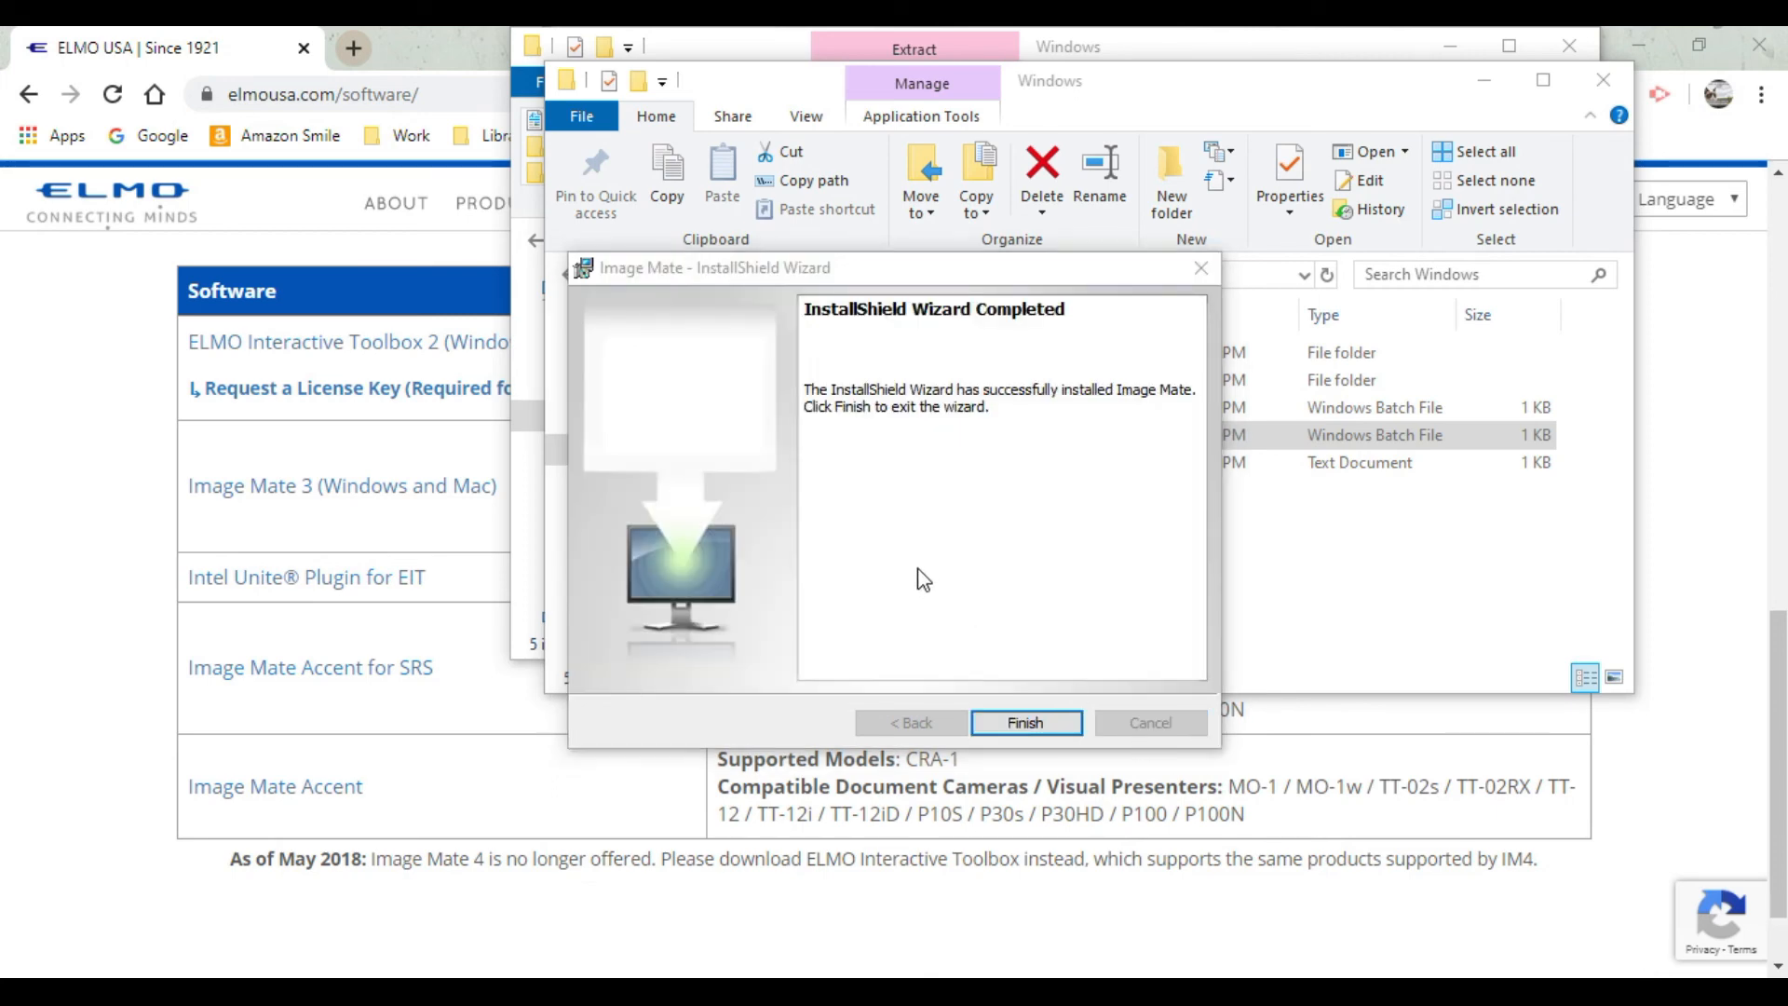
{"action": "mouse_move", "coordinate": [1017, 599]}
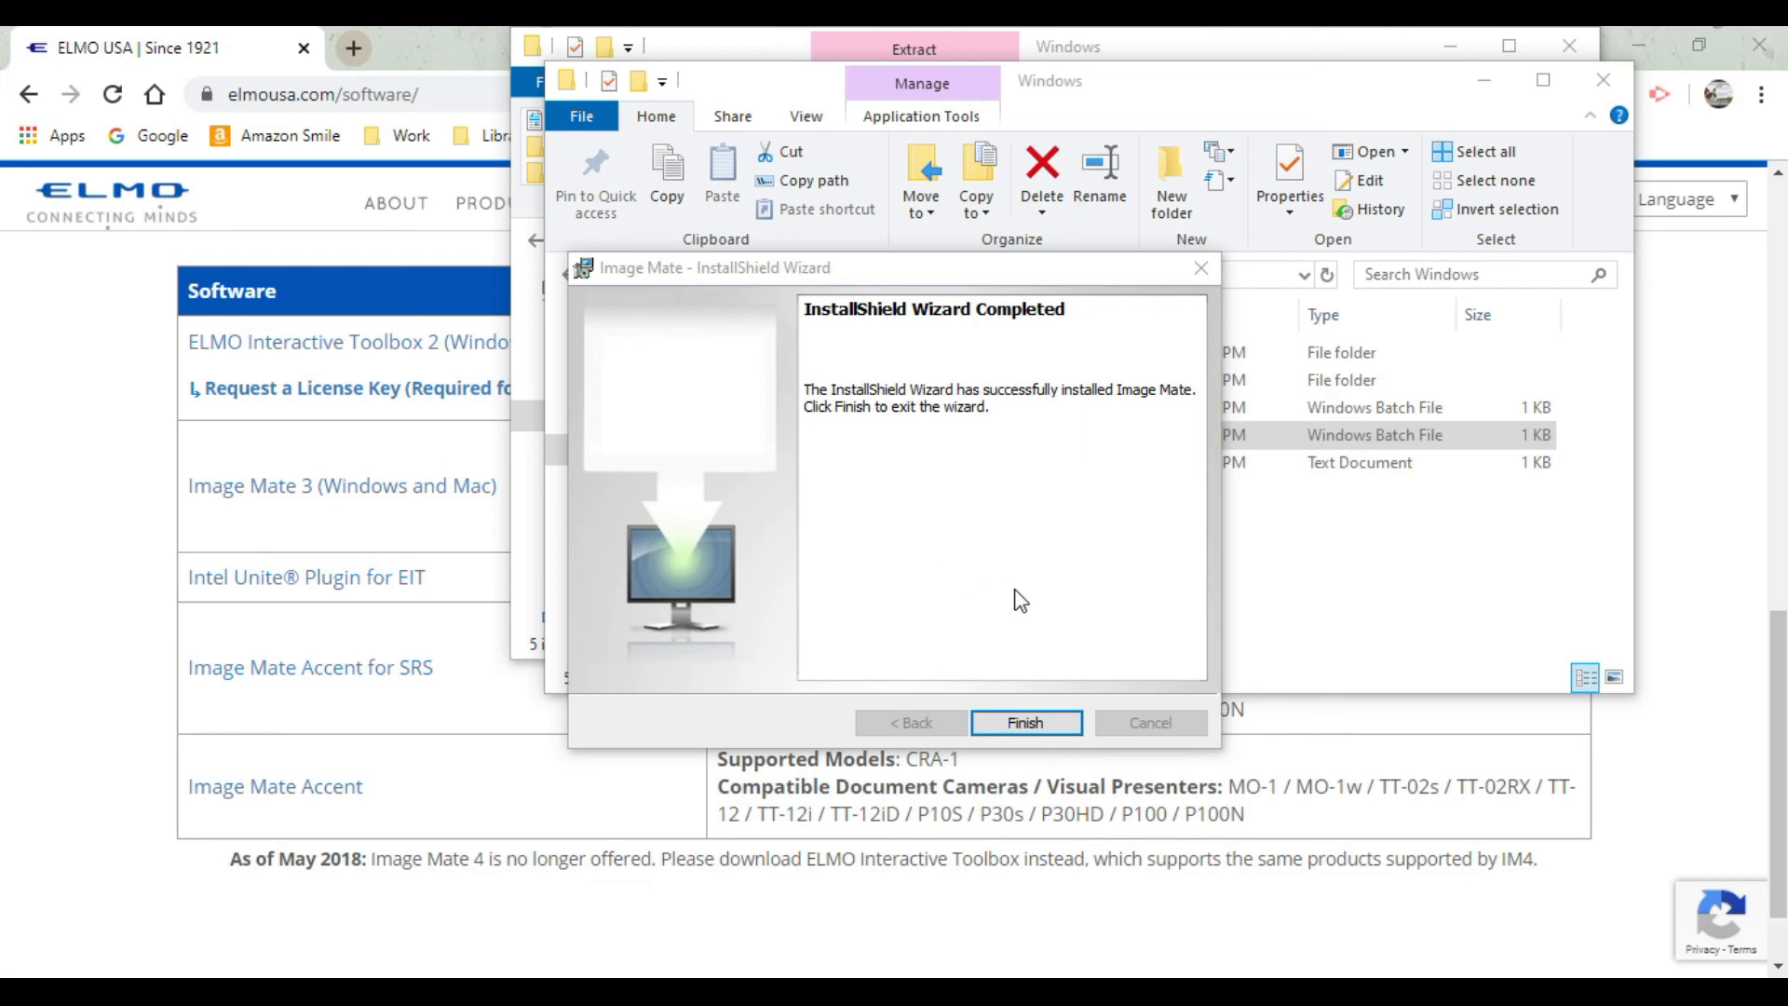
{"action": "left_click", "coordinate": [1024, 722]}
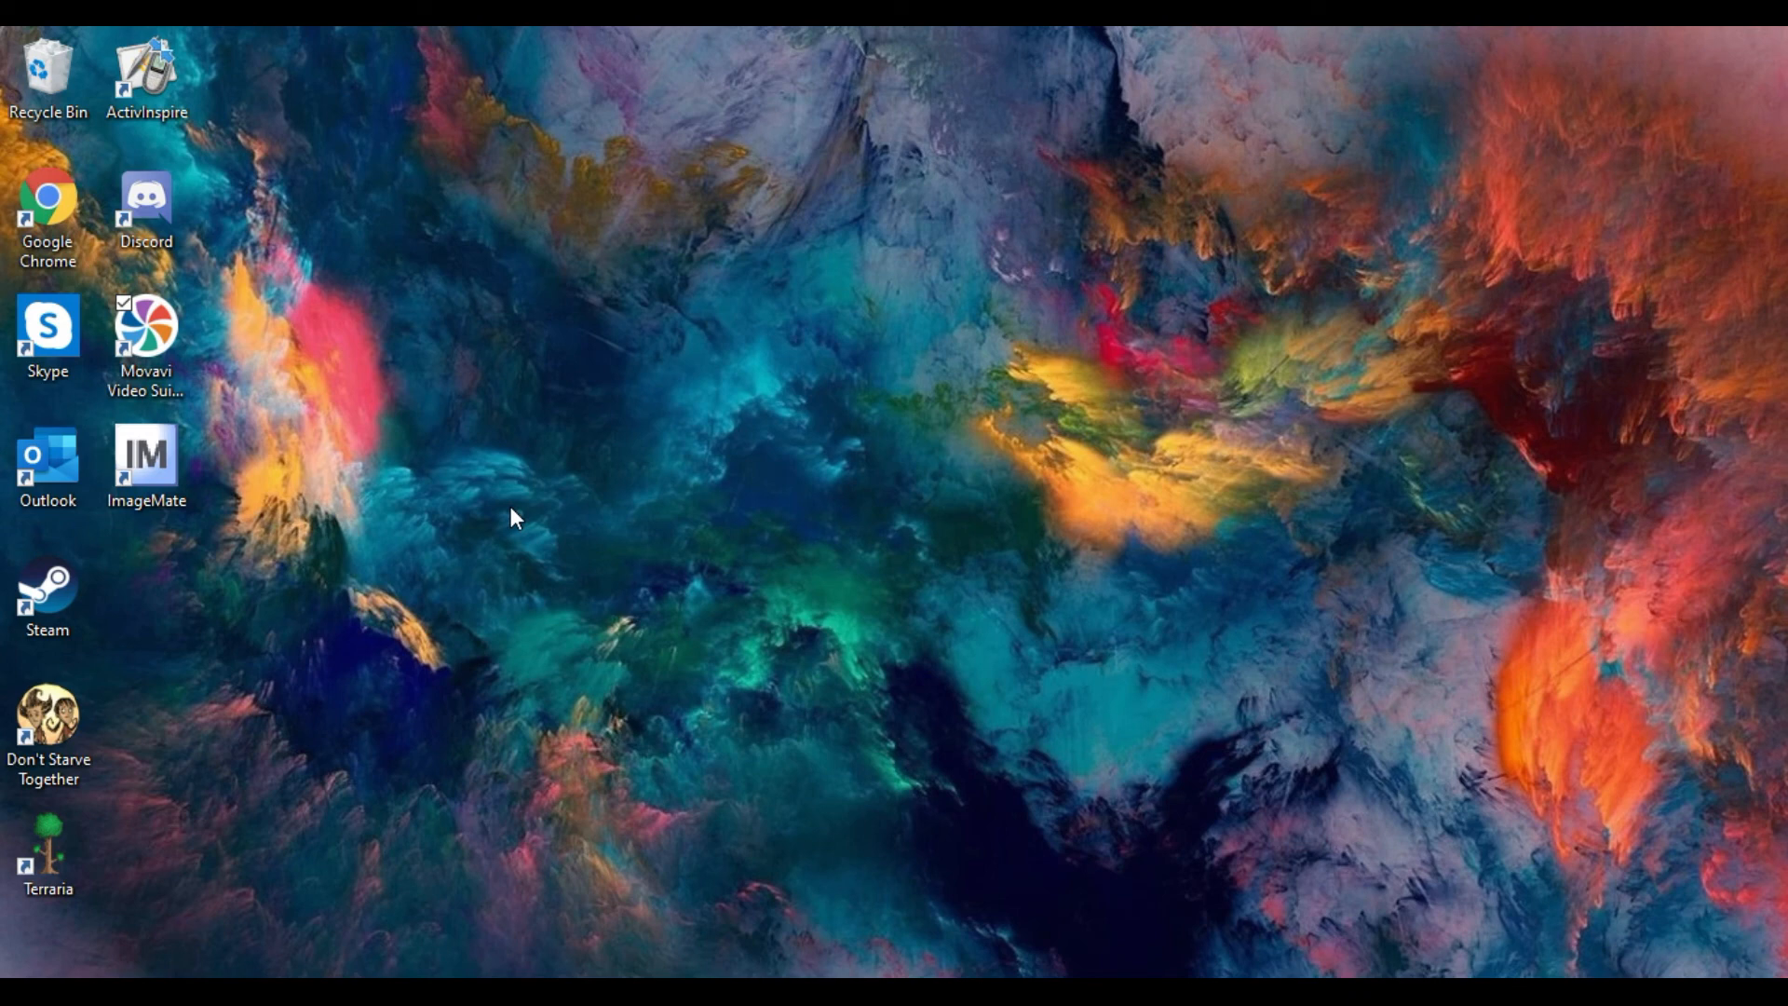
Start Image Mate from its new desktop shortcut, opening the ELMO control window.
{"action": "left_click", "coordinate": [145, 458]}
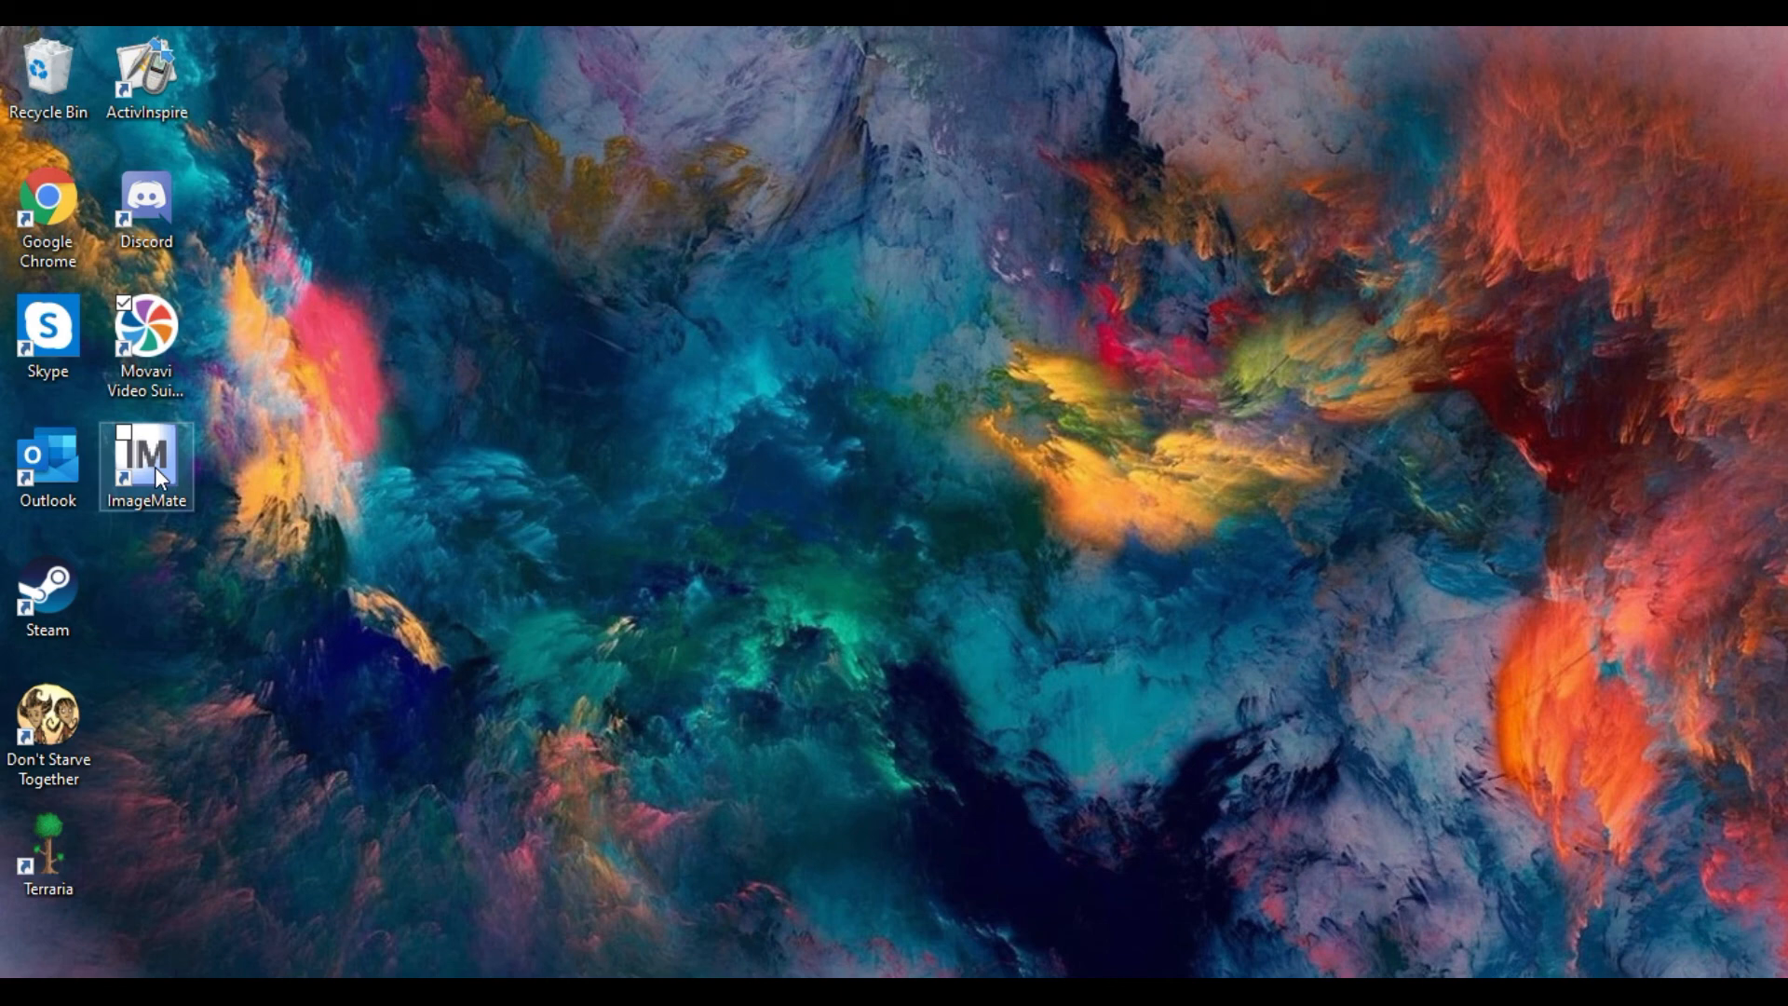
{"action": "double_click", "coordinate": [144, 459]}
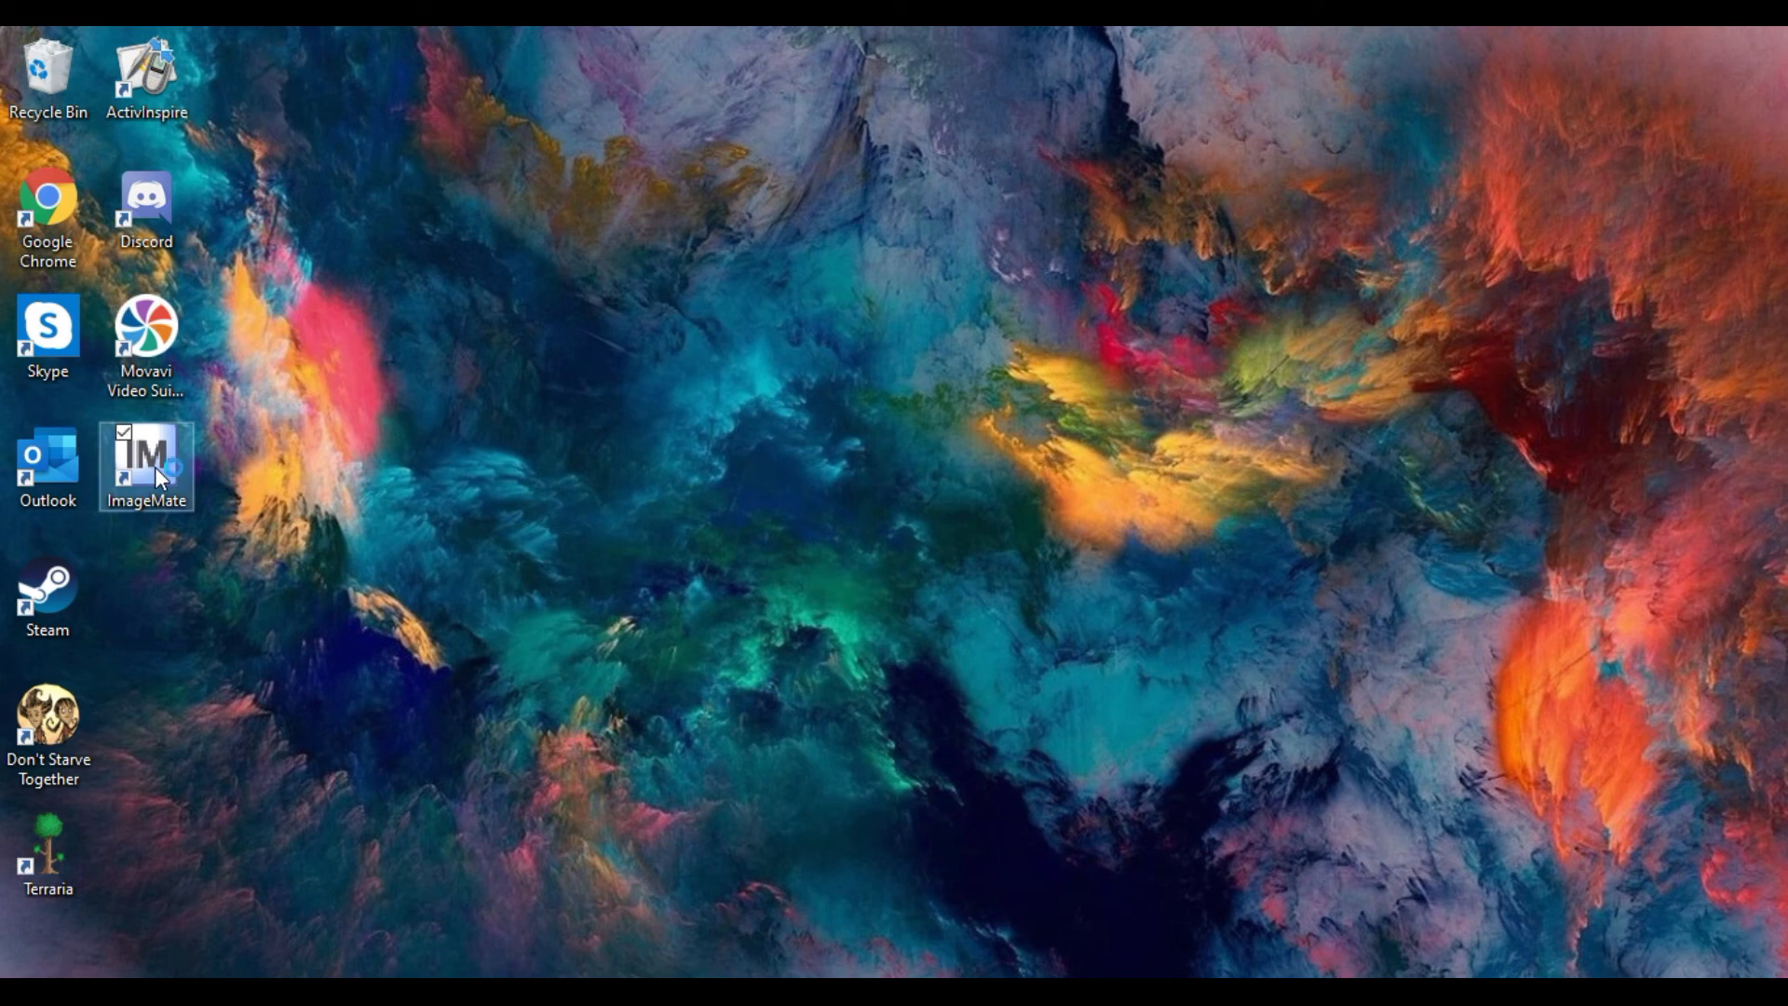
{"action": "mouse_move", "coordinate": [164, 477]}
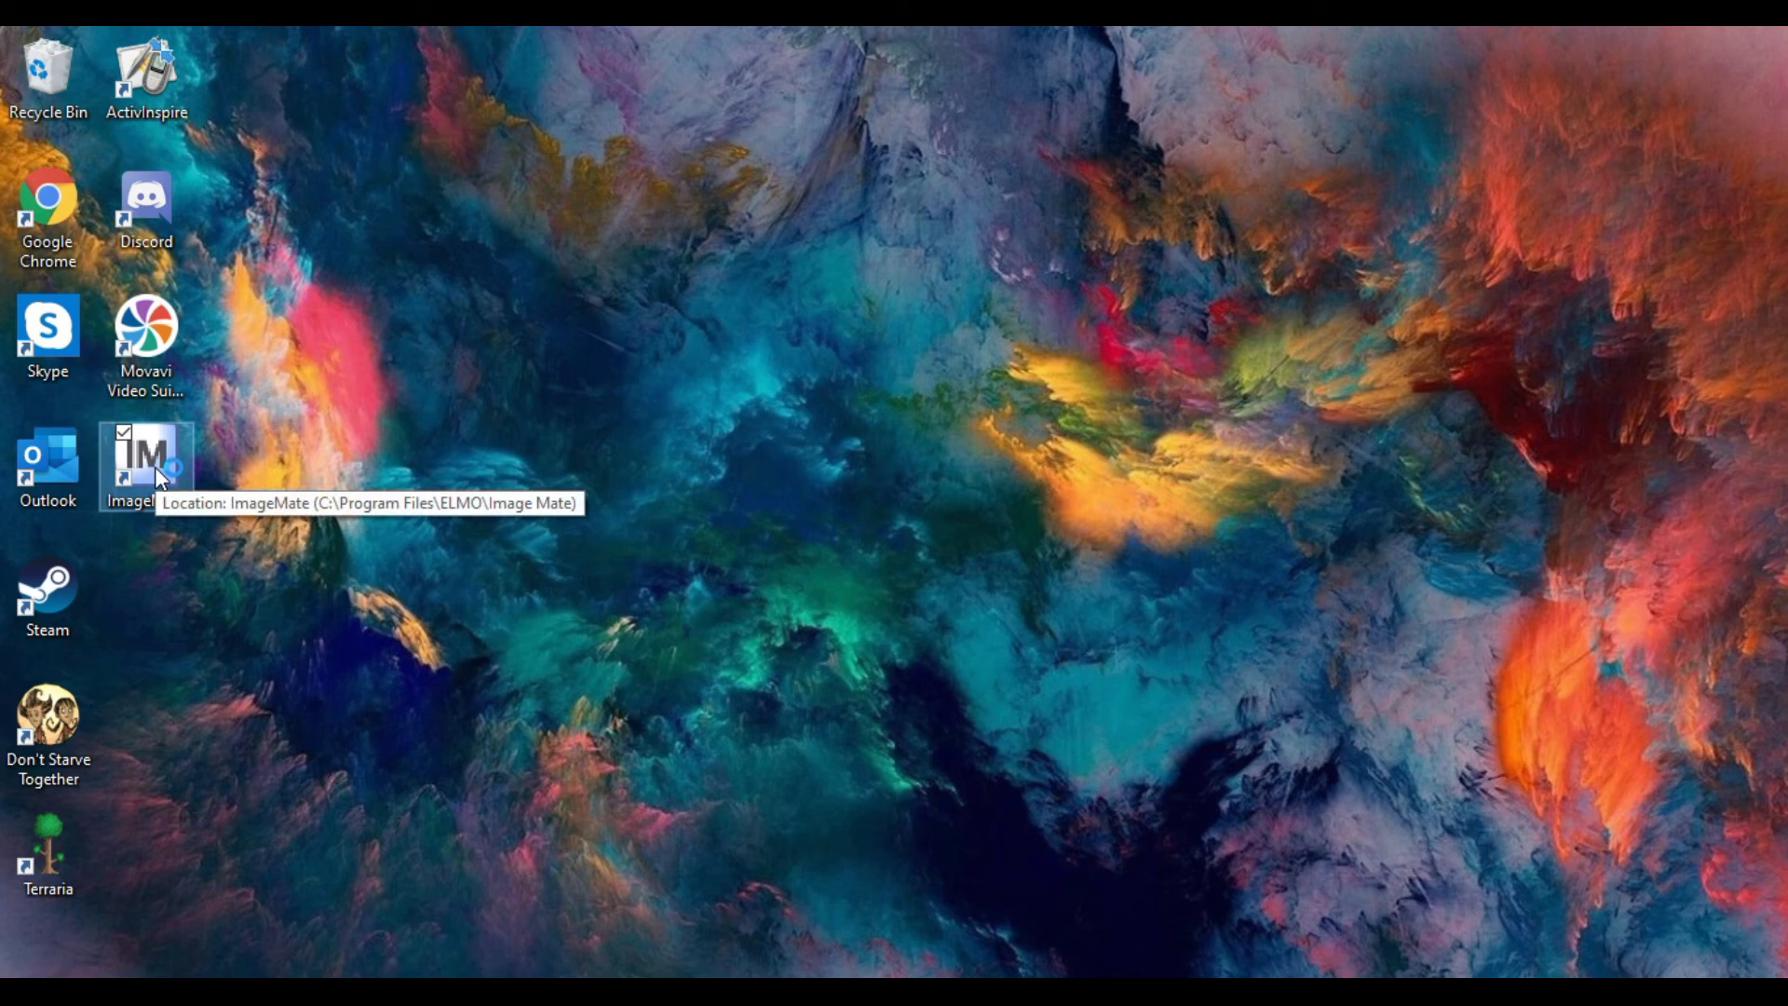
{"action": "double_click", "coordinate": [141, 462]}
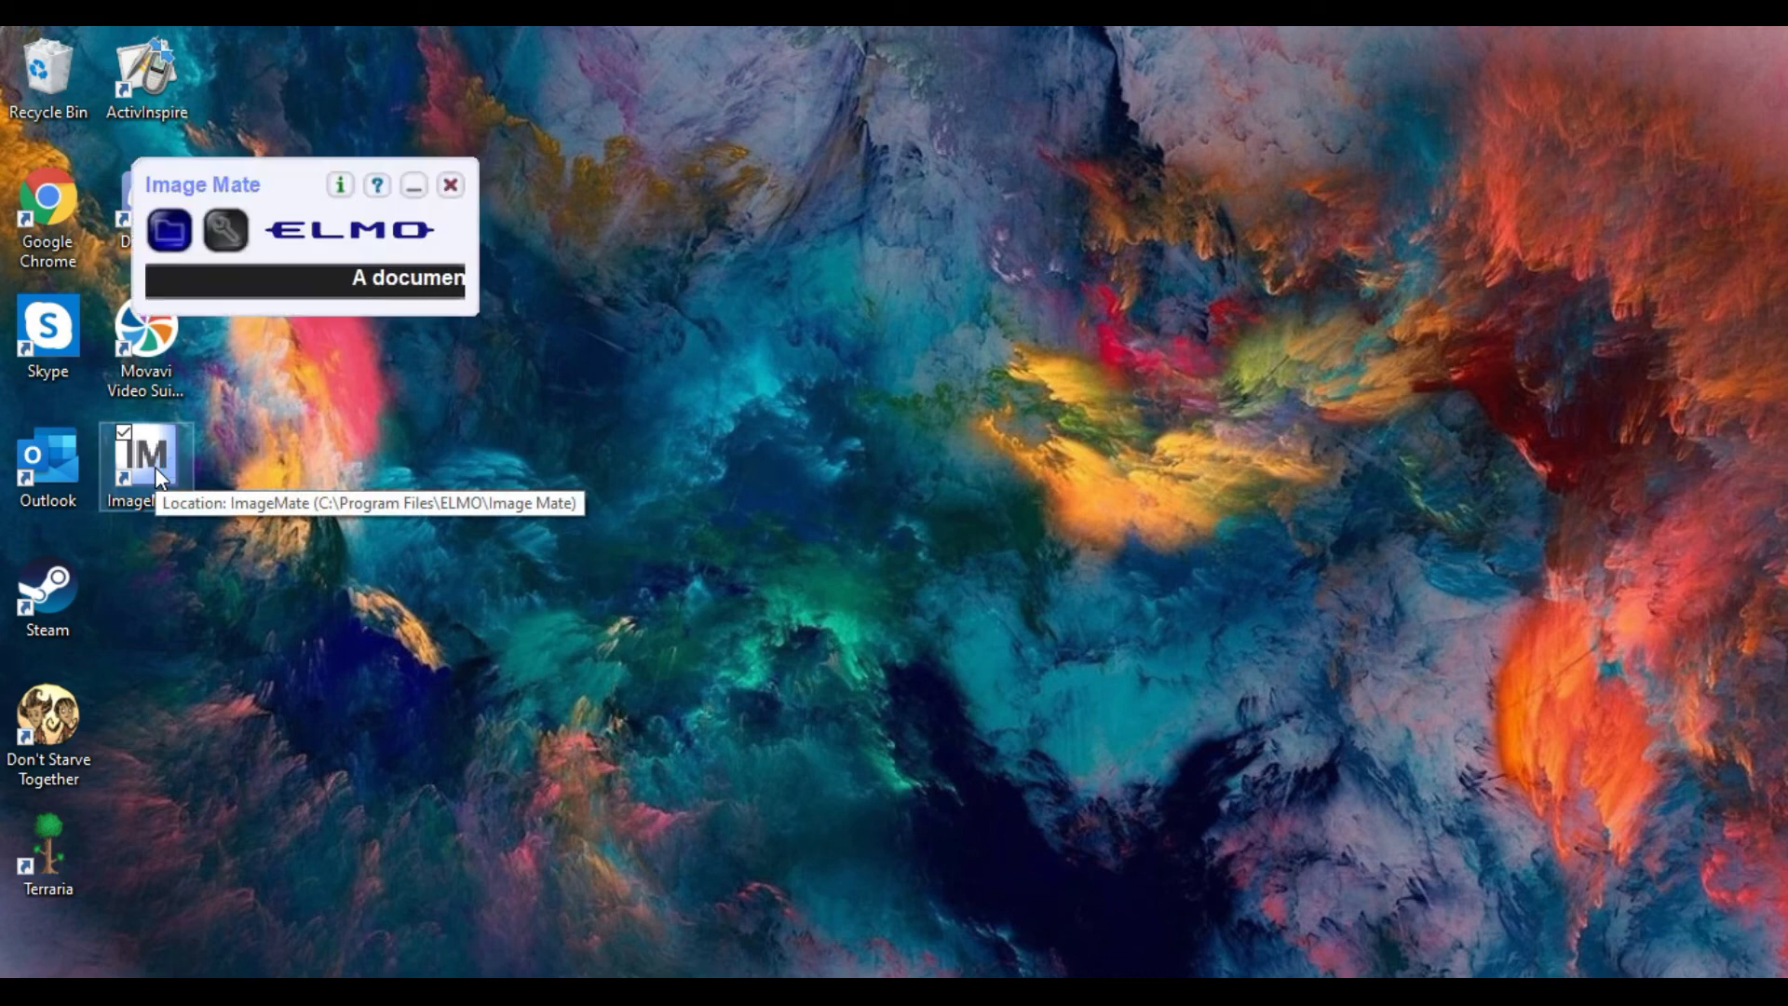